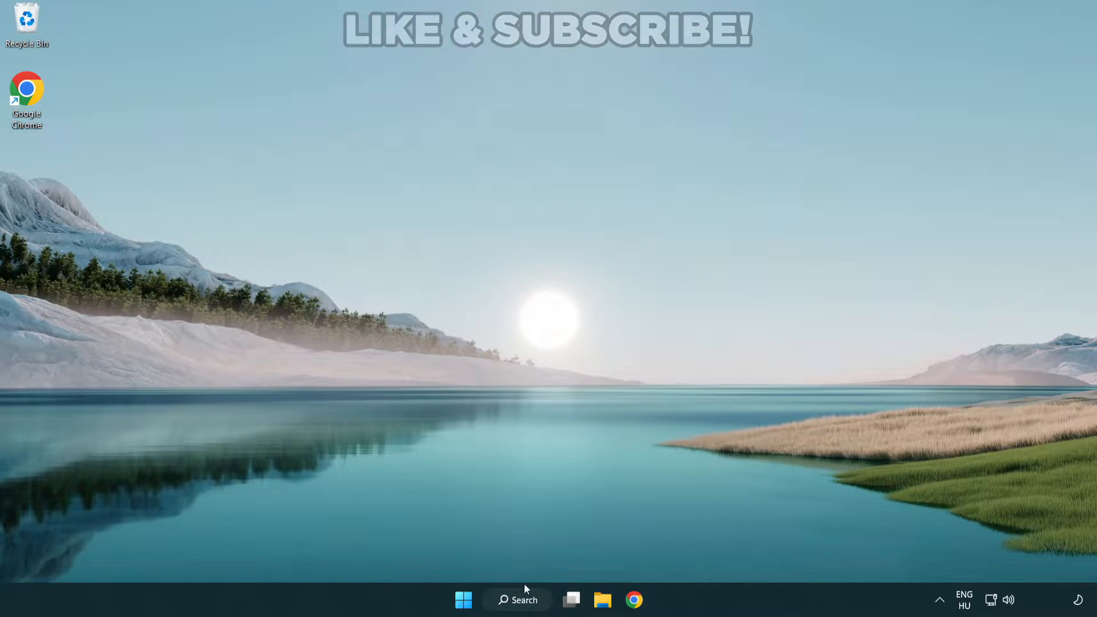
Search Windows for 'device manager' to bring up Device Manager as best match
click(517, 599)
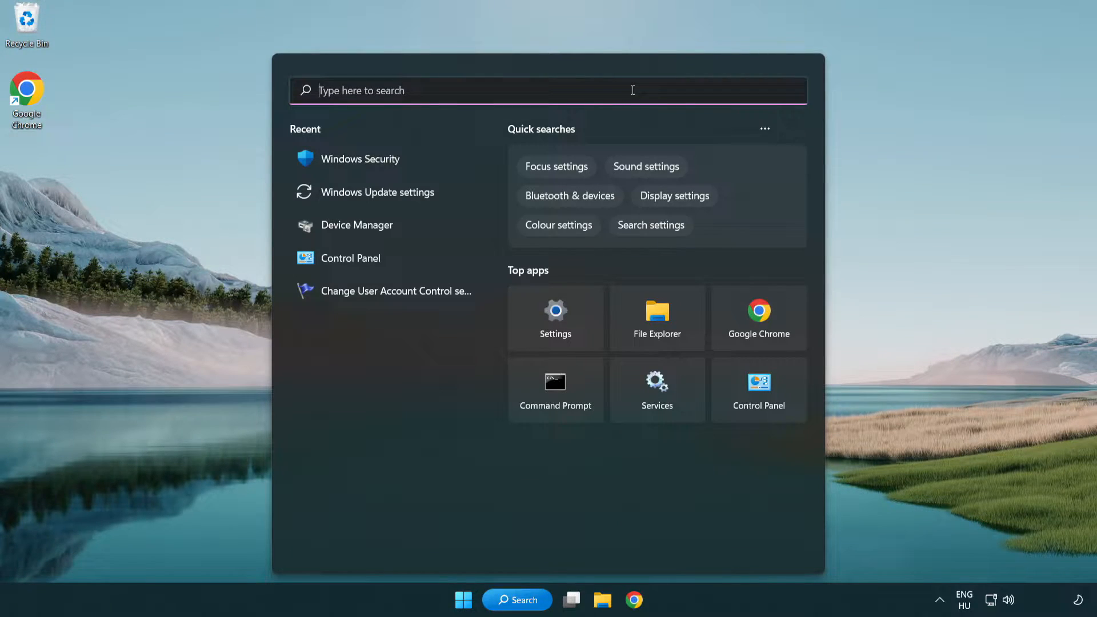
text(device manager)
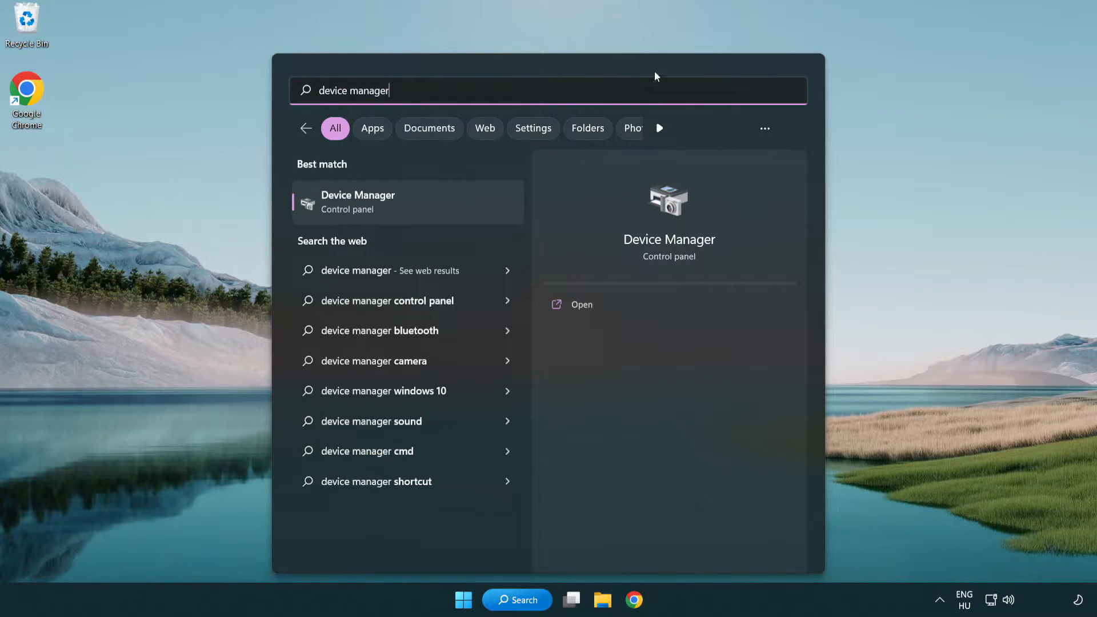
mouse_move(439, 209)
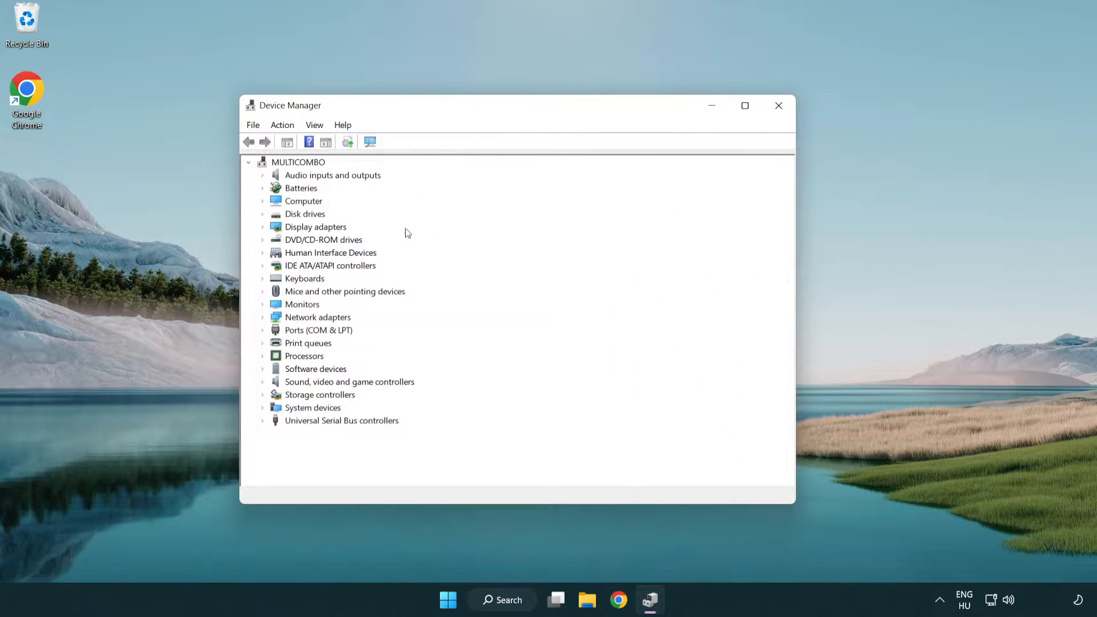
Expand Display adapters and start Update driver for VMware SVGA 3D
click(315, 227)
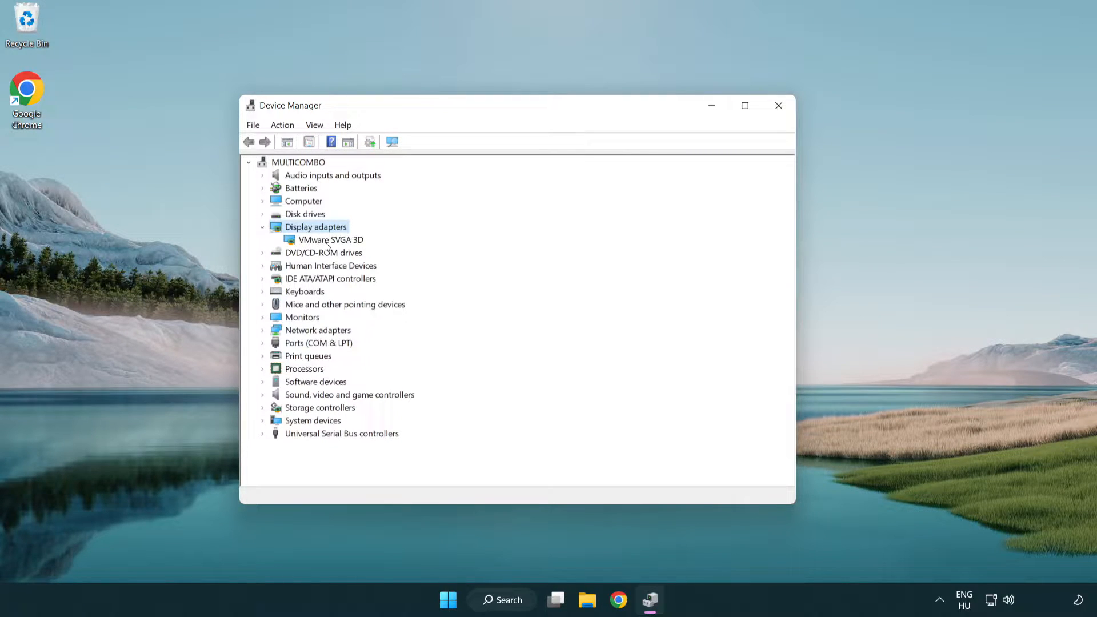
click(331, 239)
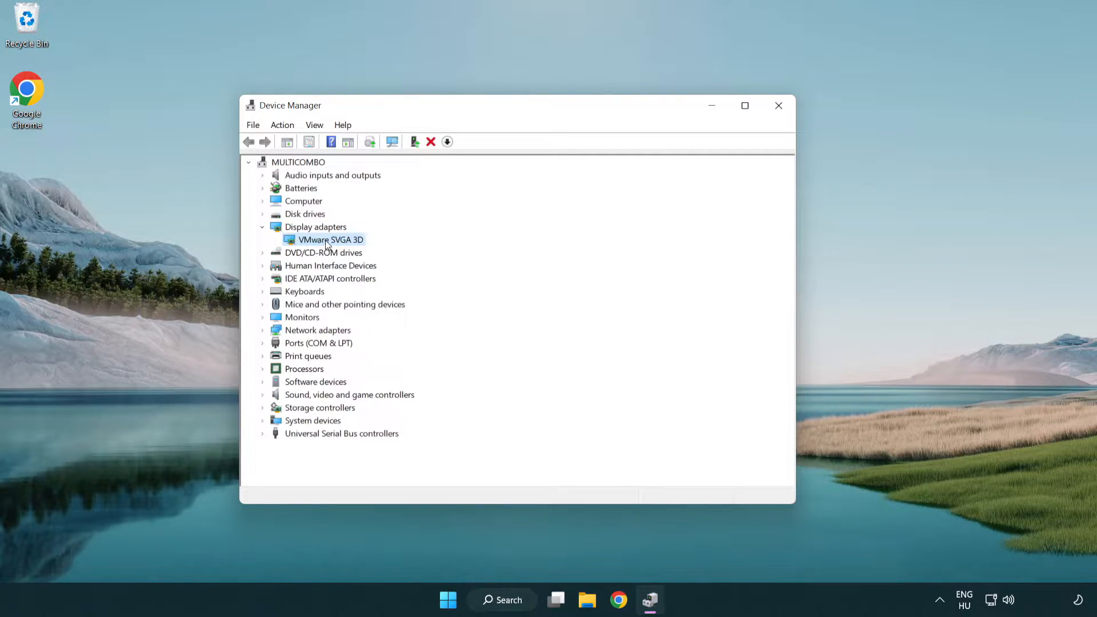
right_click(330, 239)
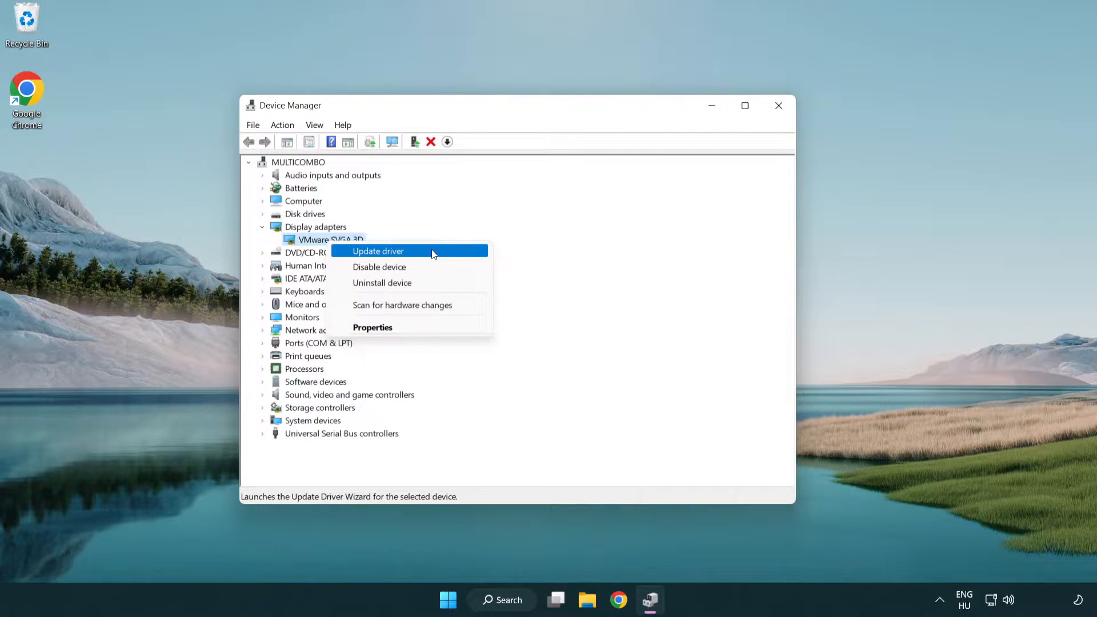
click(378, 251)
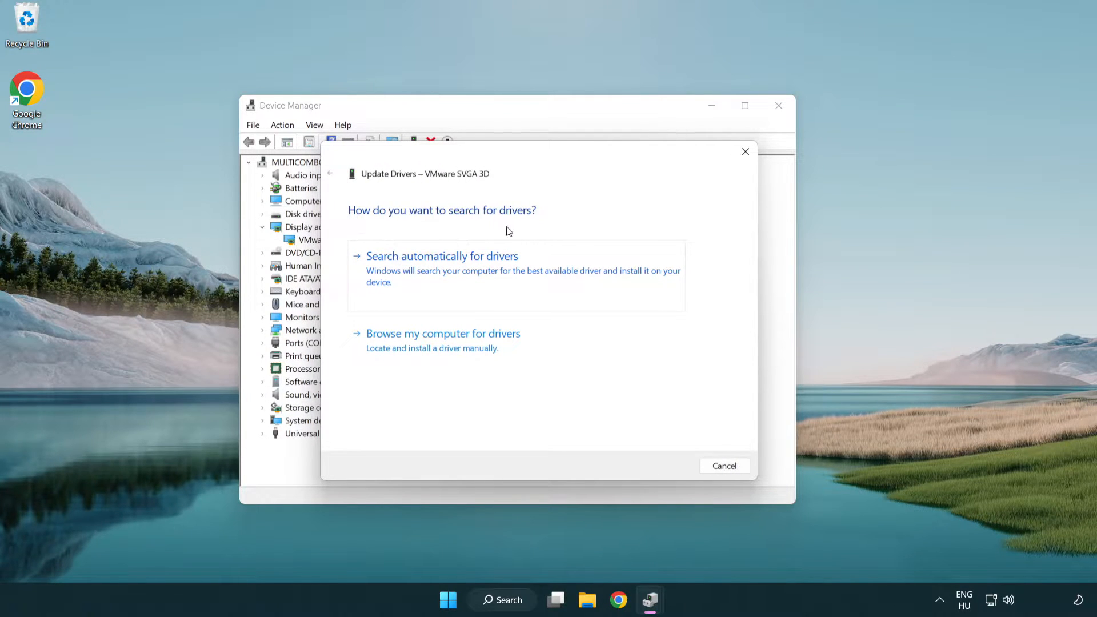
mouse_move(499, 274)
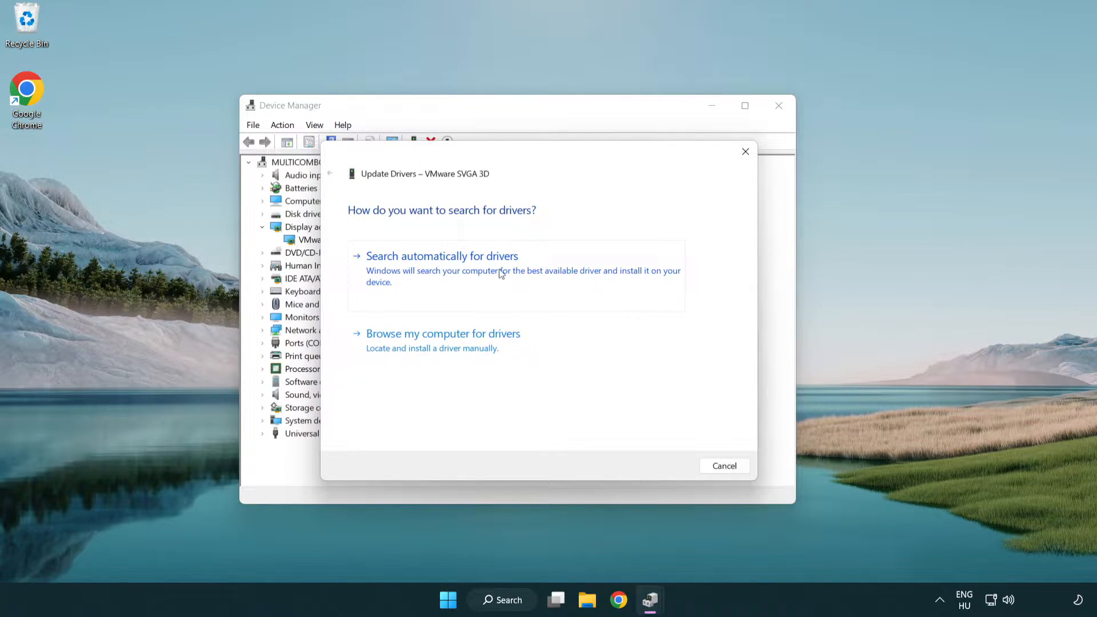
Search automatically for a VMware SVGA 3D driver, close the wizard, and exit Device Manager
click(441, 256)
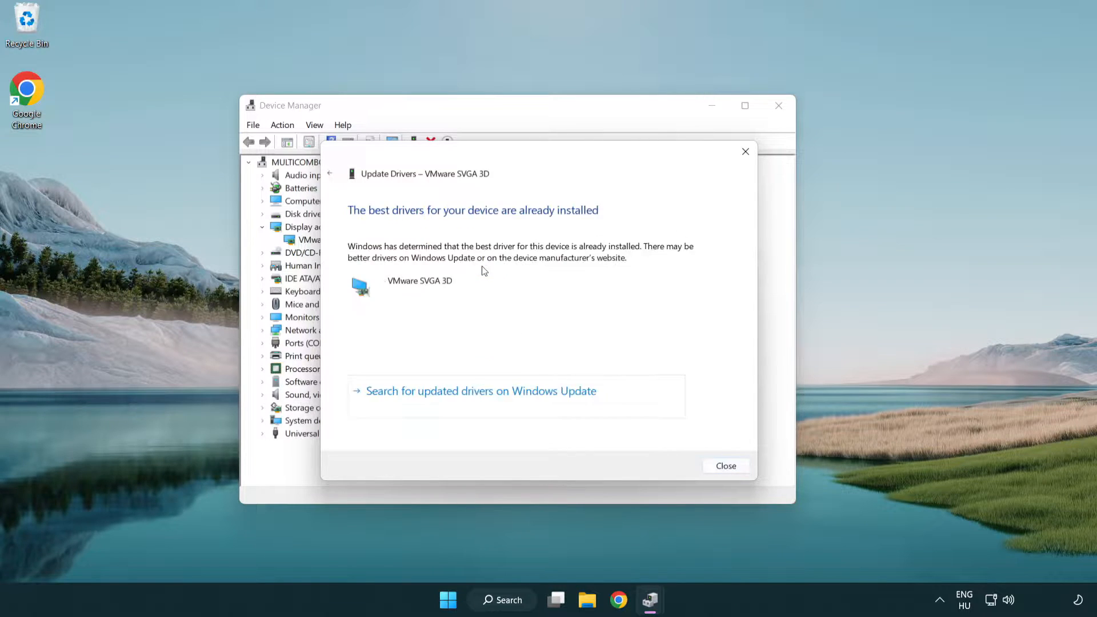
mouse_move(367, 221)
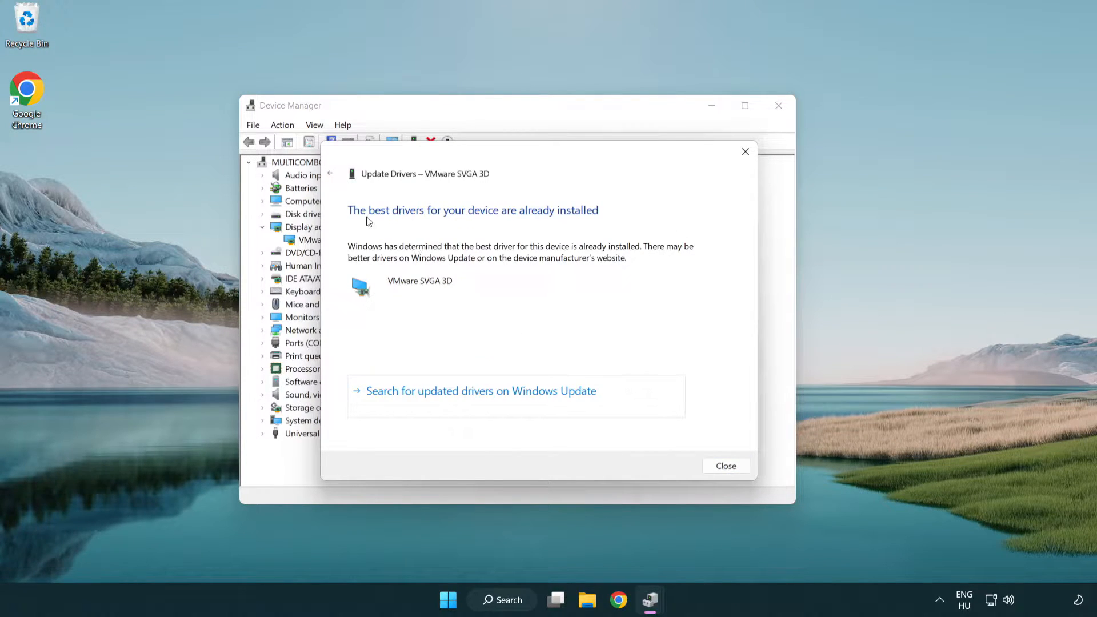
mouse_move(476, 280)
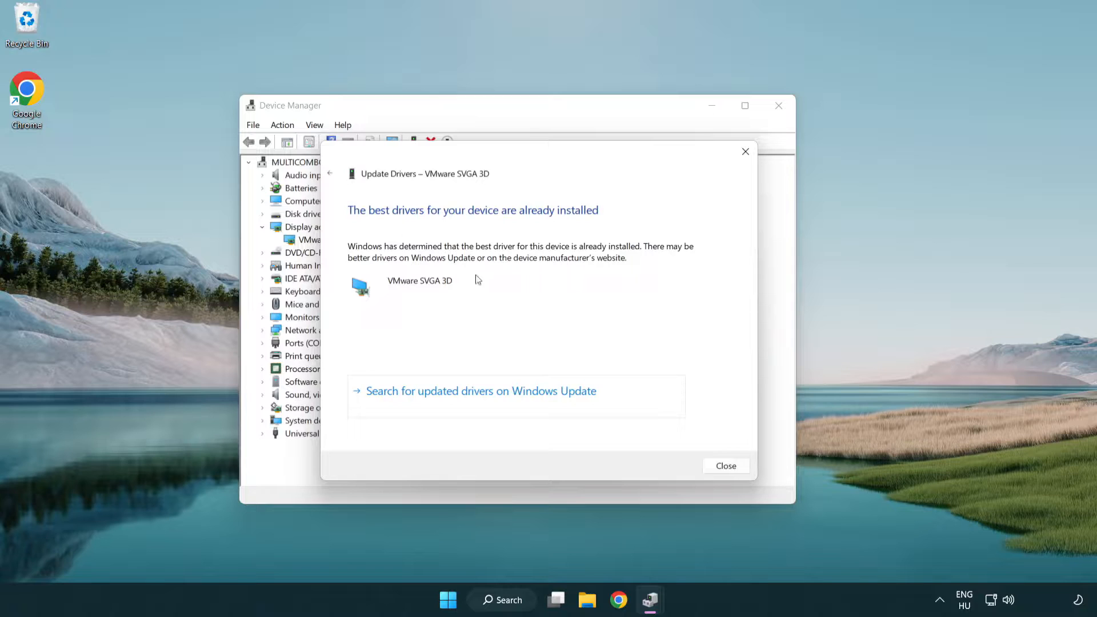
mouse_move(726, 465)
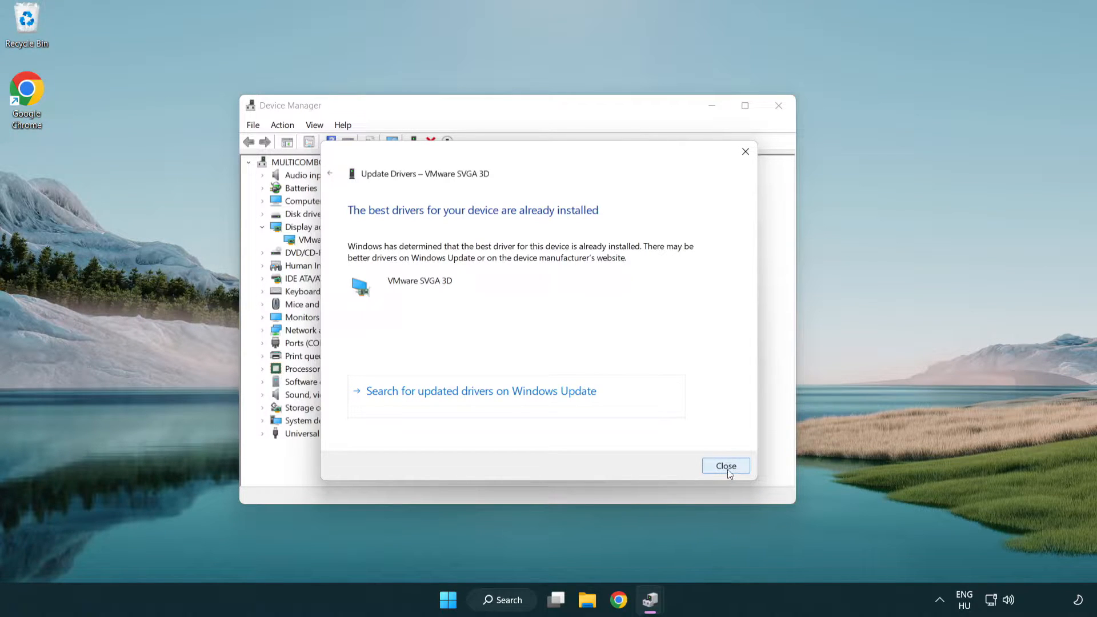
click(725, 466)
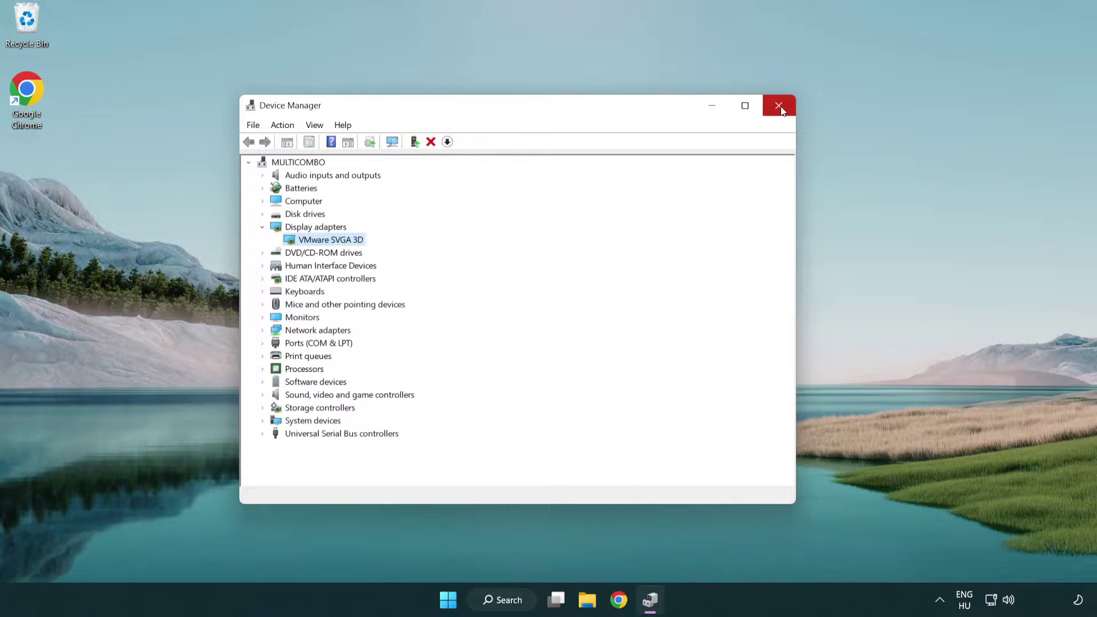
click(779, 106)
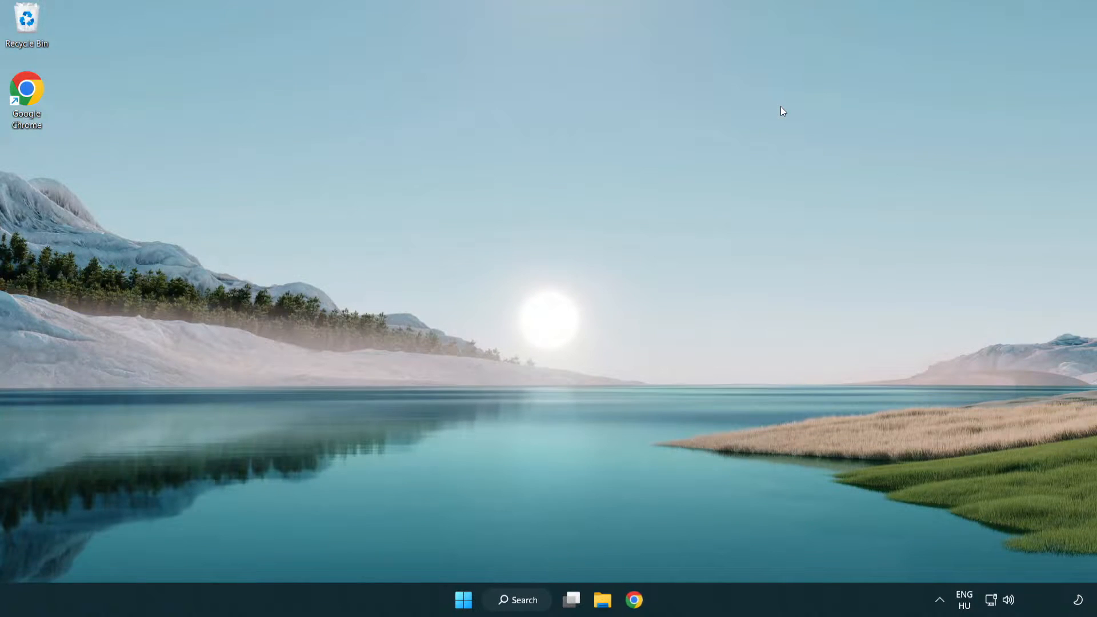
mouse_move(526, 599)
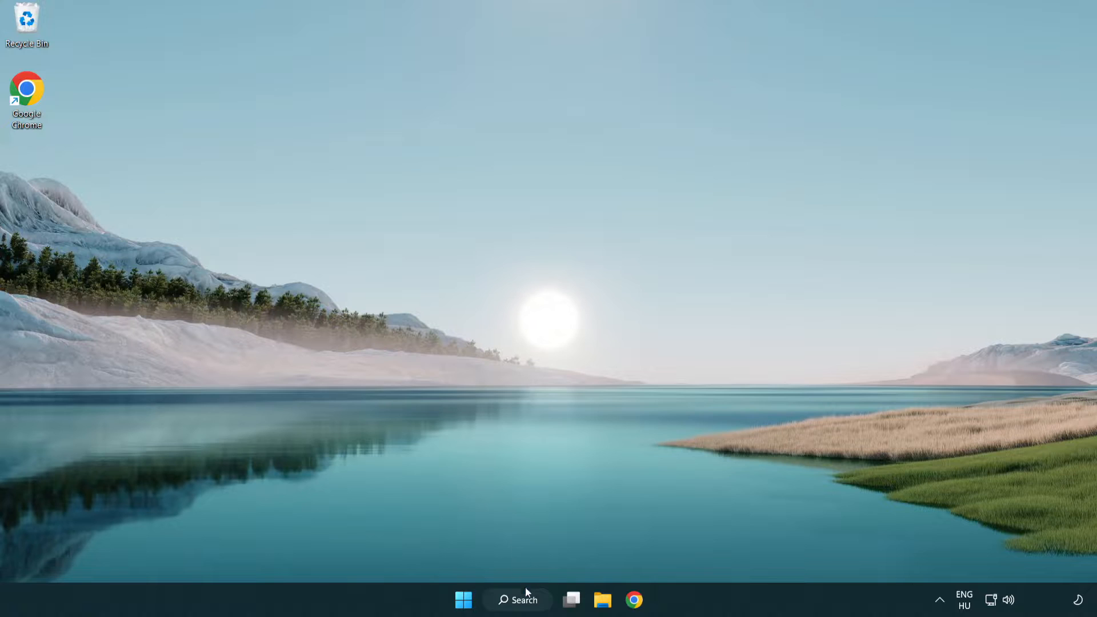
Search Windows for 'update' to reach Windows Update settings
click(517, 599)
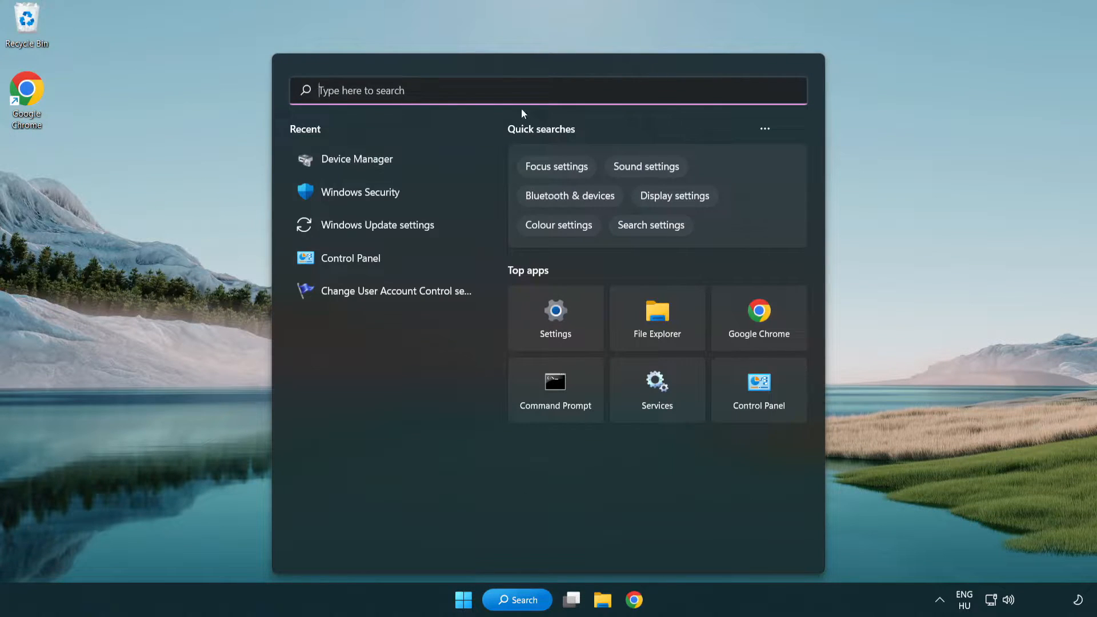
text(u)
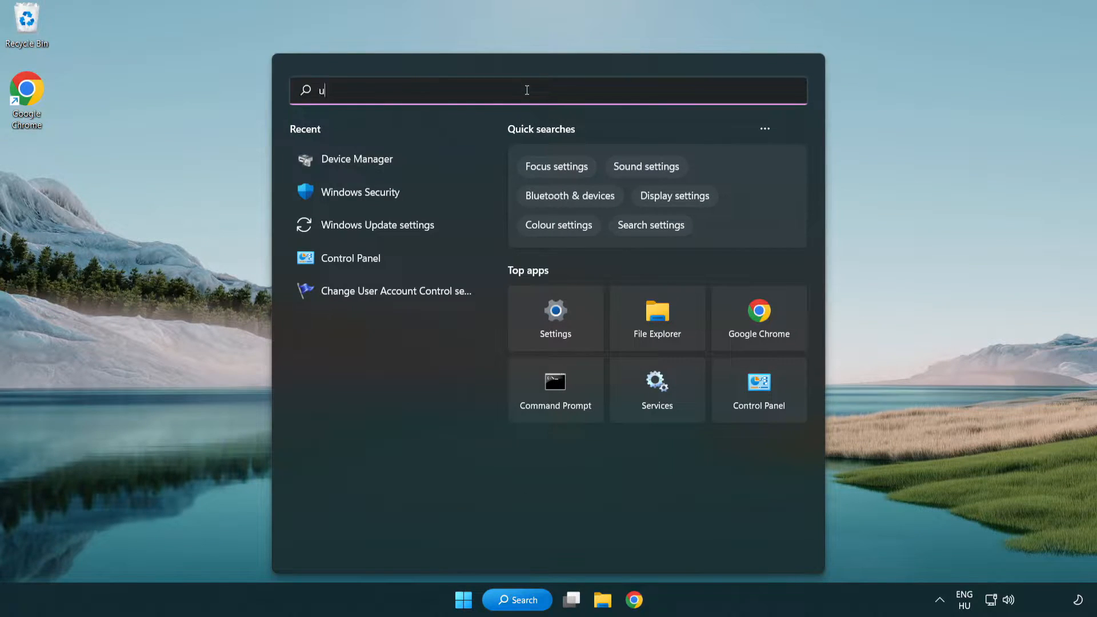
text(pdate)
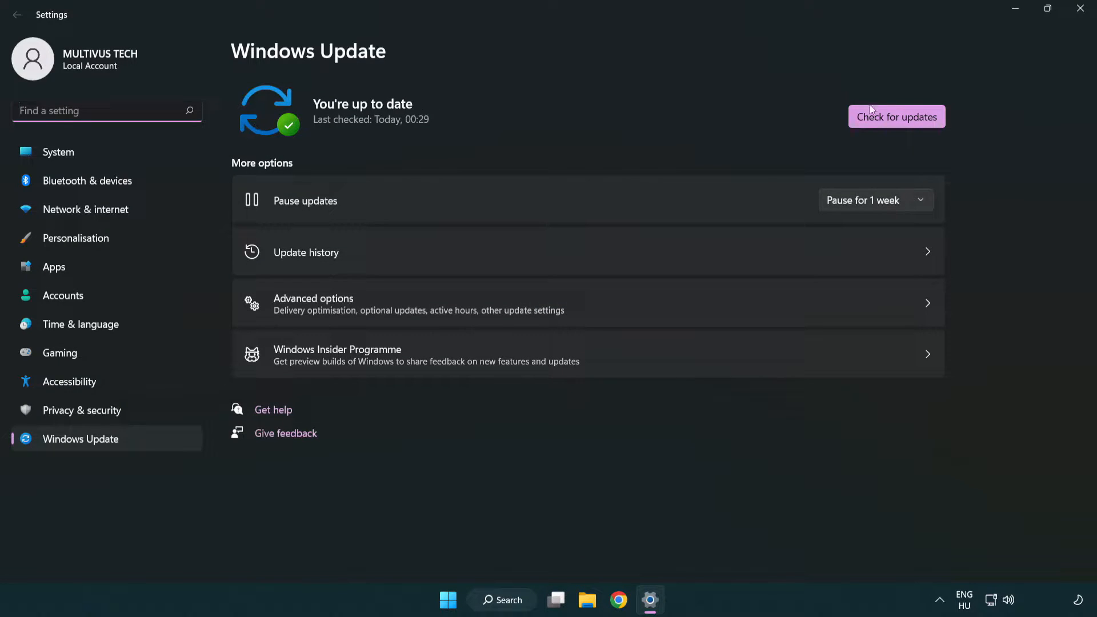
Run a fresh Check for updates on the Windows Update page
click(897, 116)
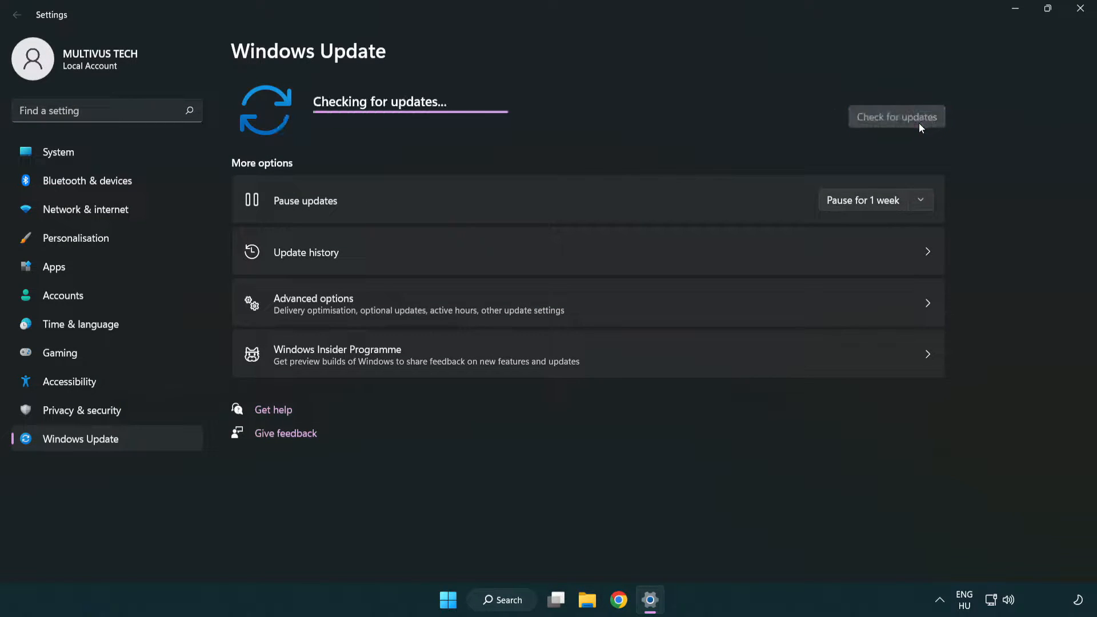
mouse_move(591, 146)
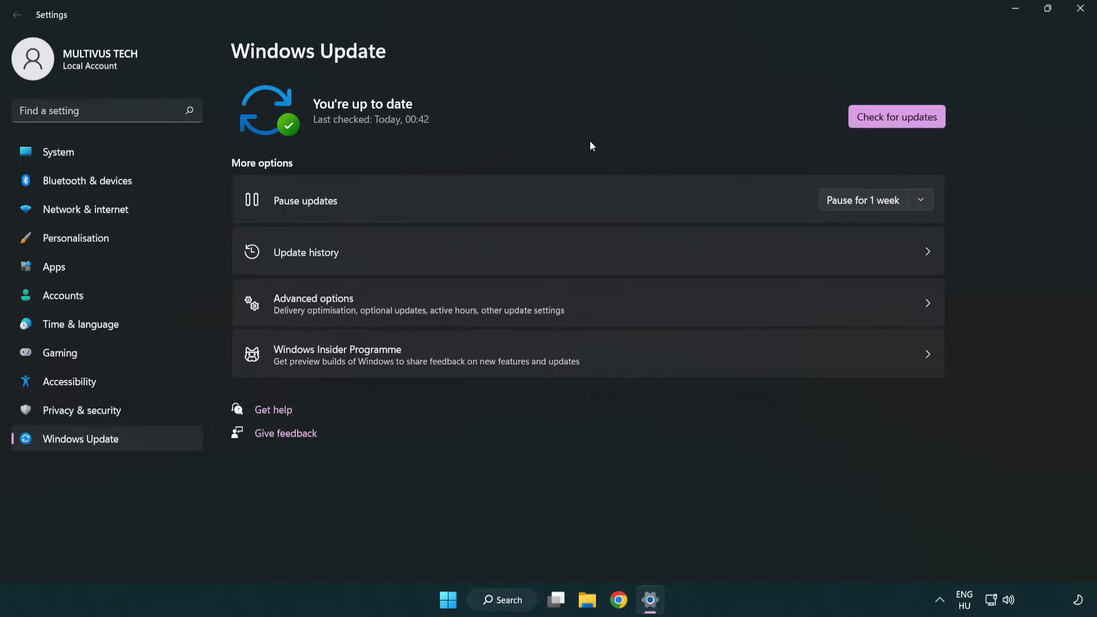
mouse_move(922, 73)
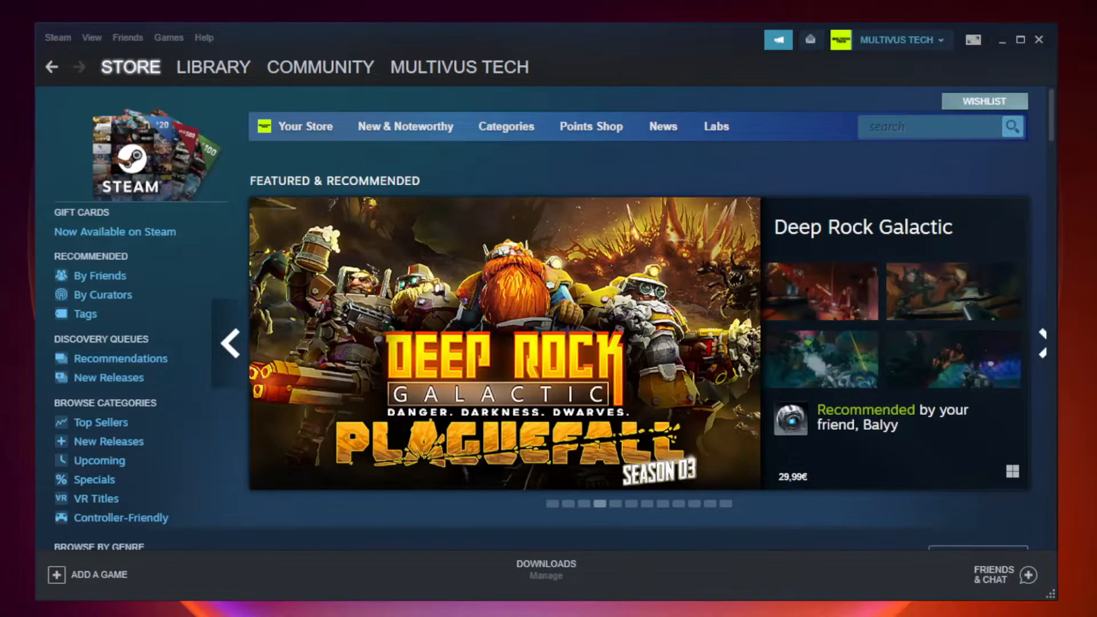
Switch Steam to the Library and bring up options for YOUR NOT WORKING GAME
click(213, 67)
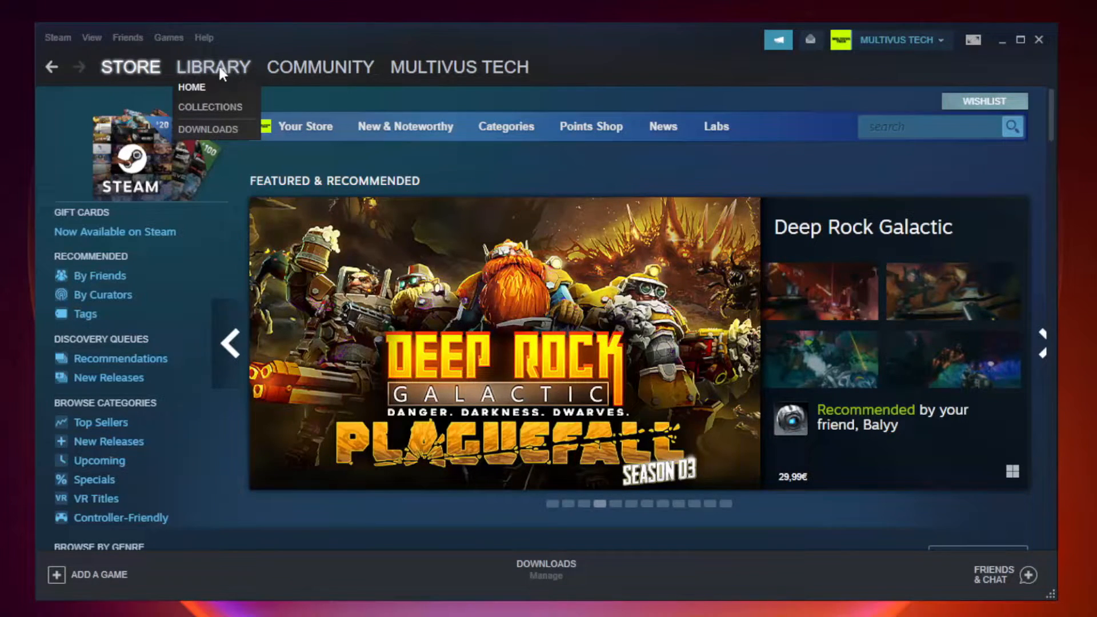
click(192, 87)
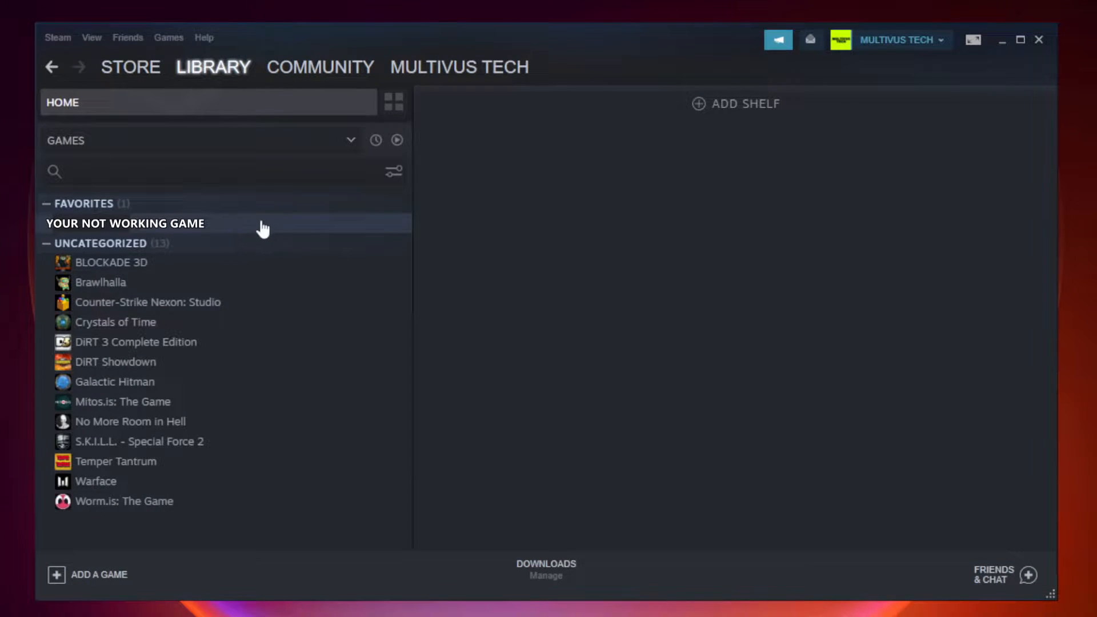
right_click(124, 223)
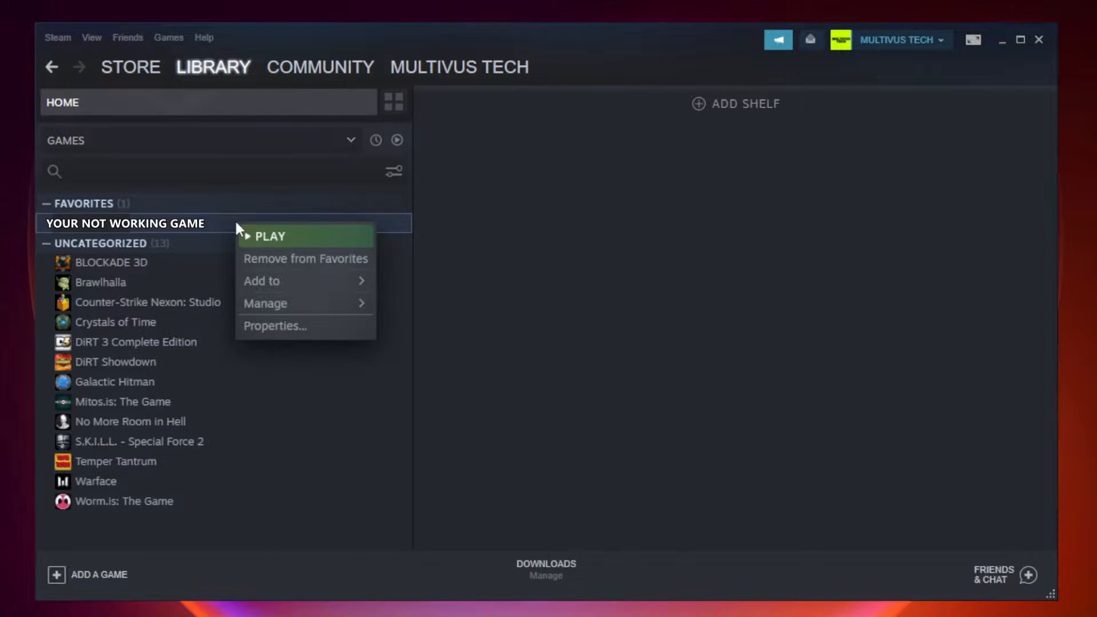
mouse_move(301, 329)
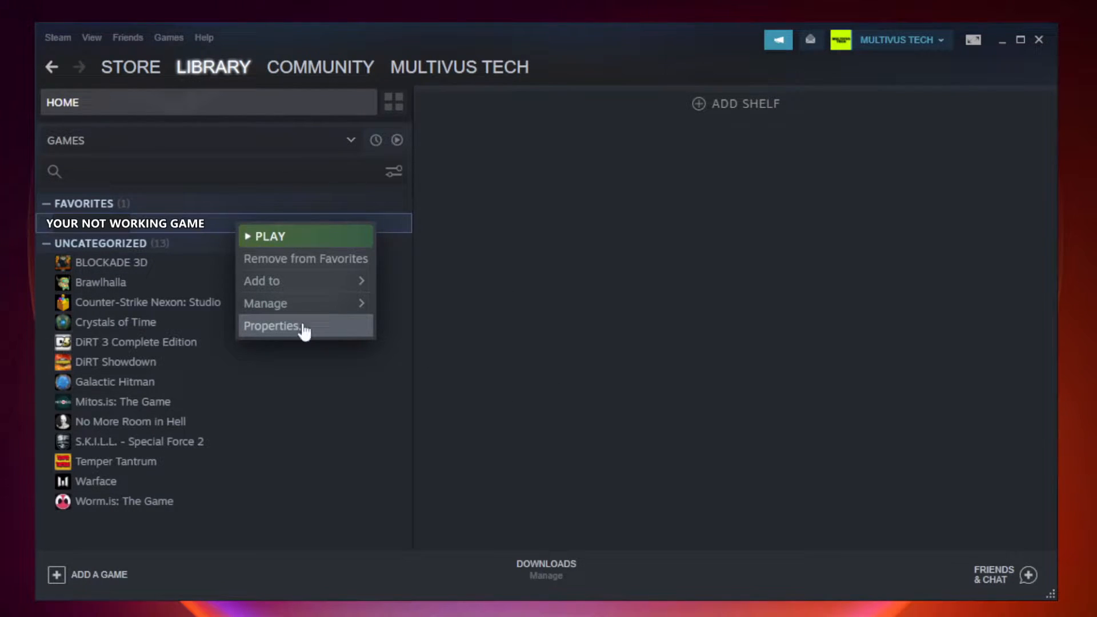
Verify integrity of Unturned's game files from its Local Files properties
click(272, 325)
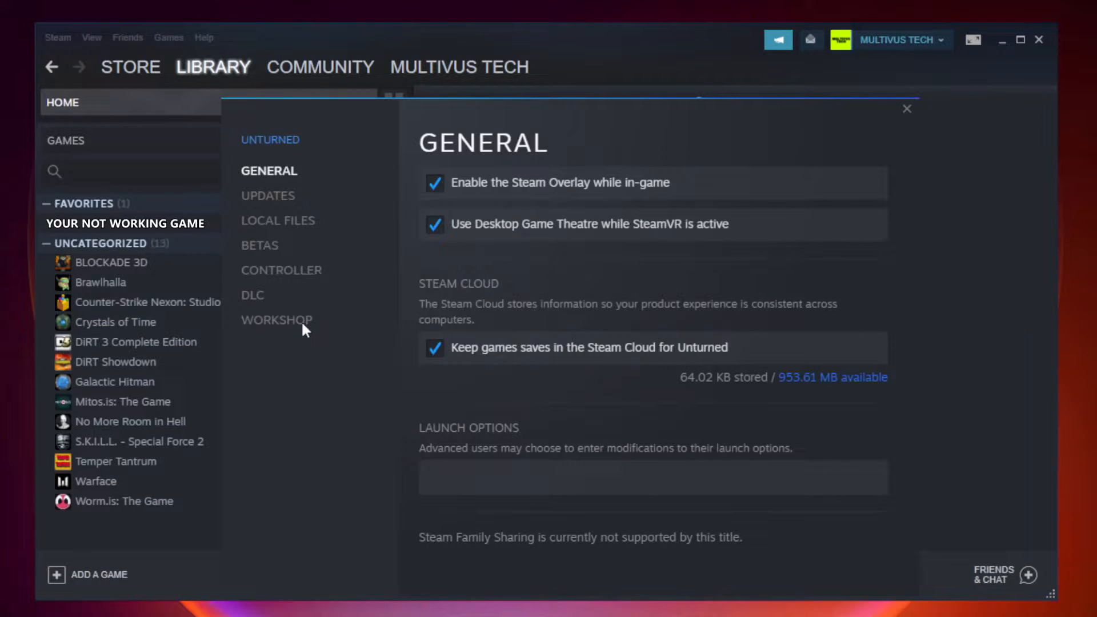
mouse_move(279, 234)
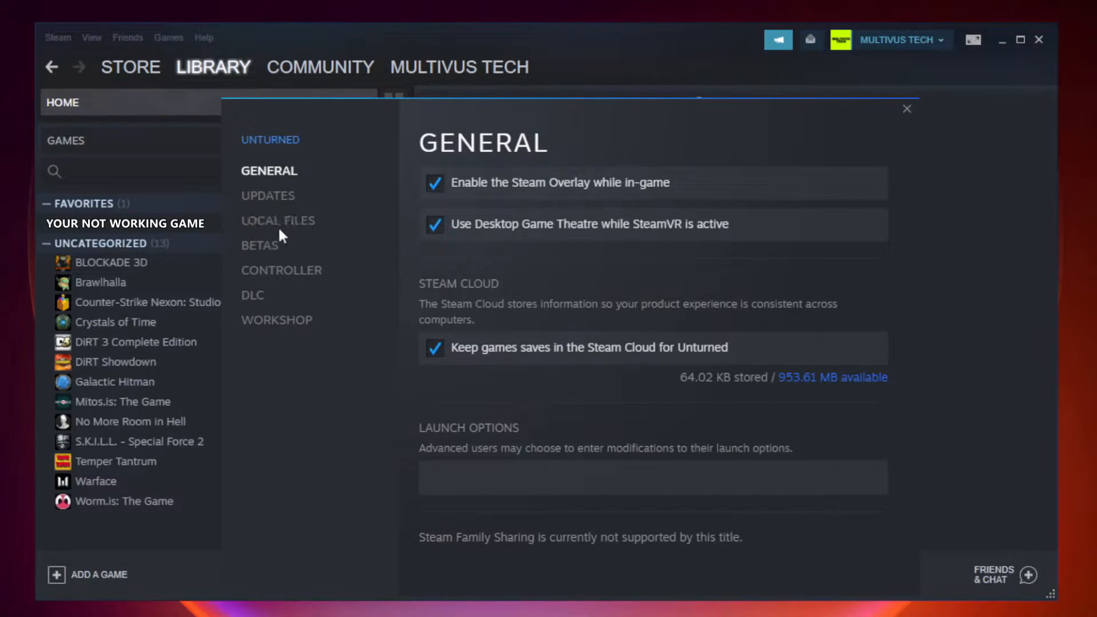
mouse_move(291, 236)
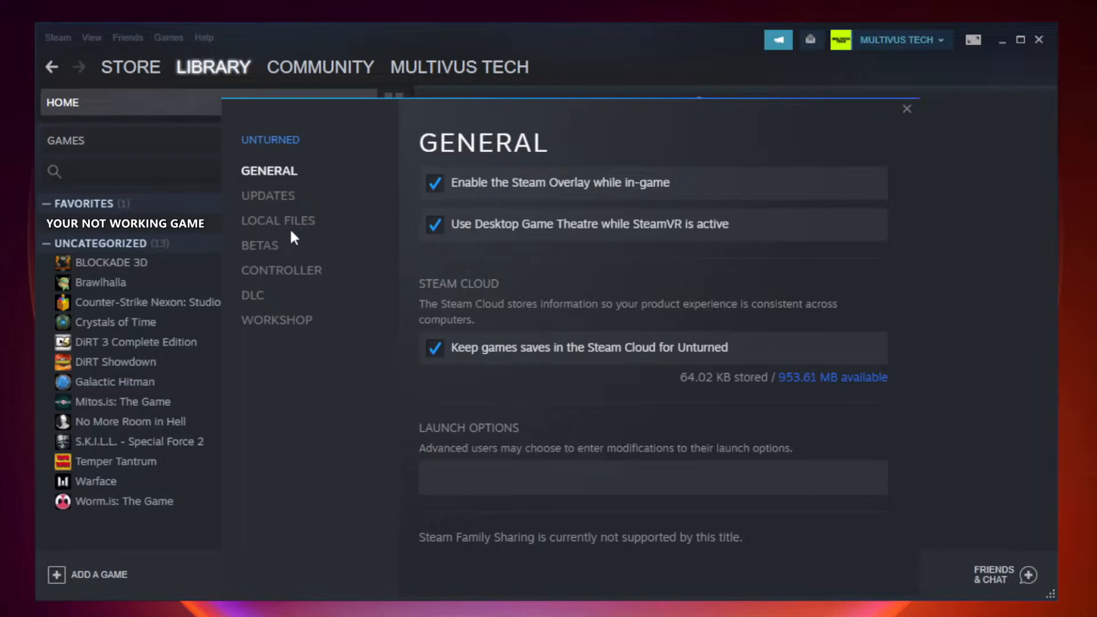
click(278, 221)
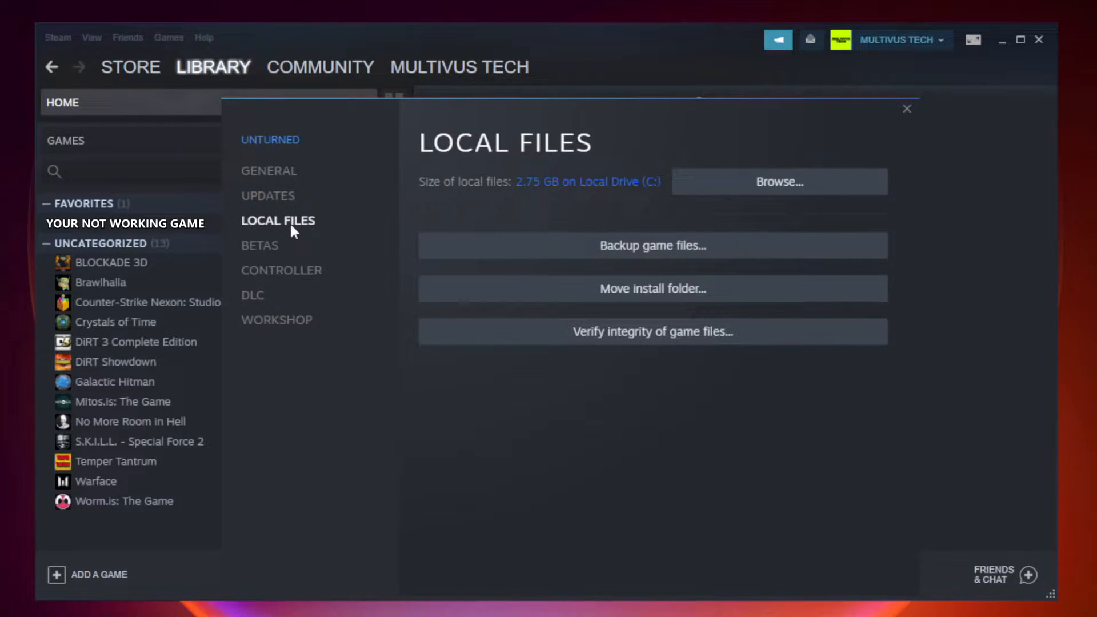
mouse_move(632, 340)
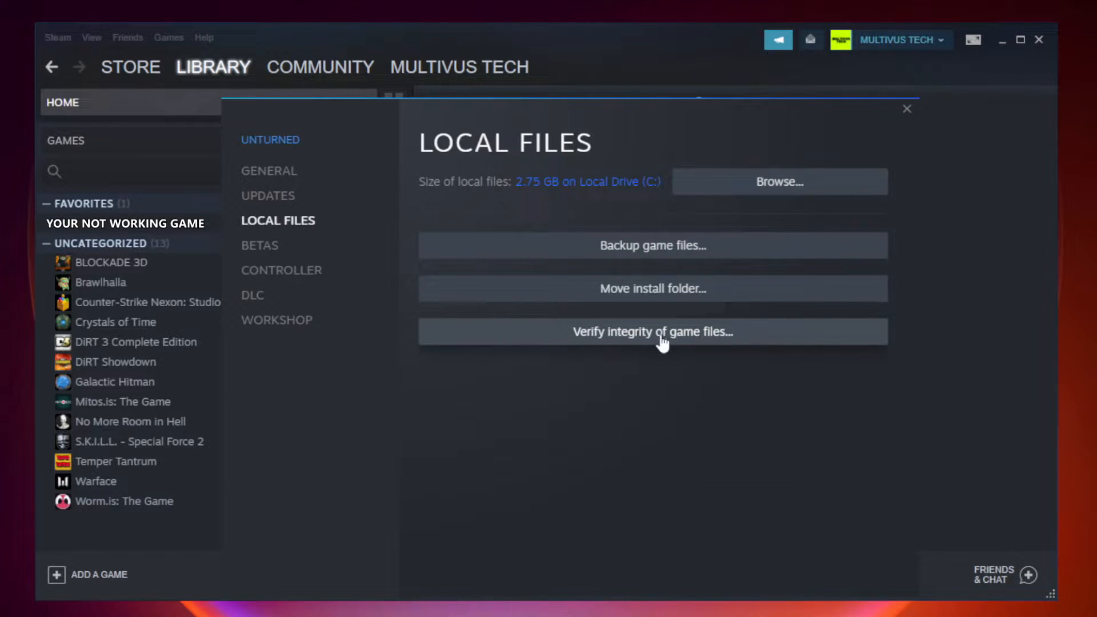
click(651, 331)
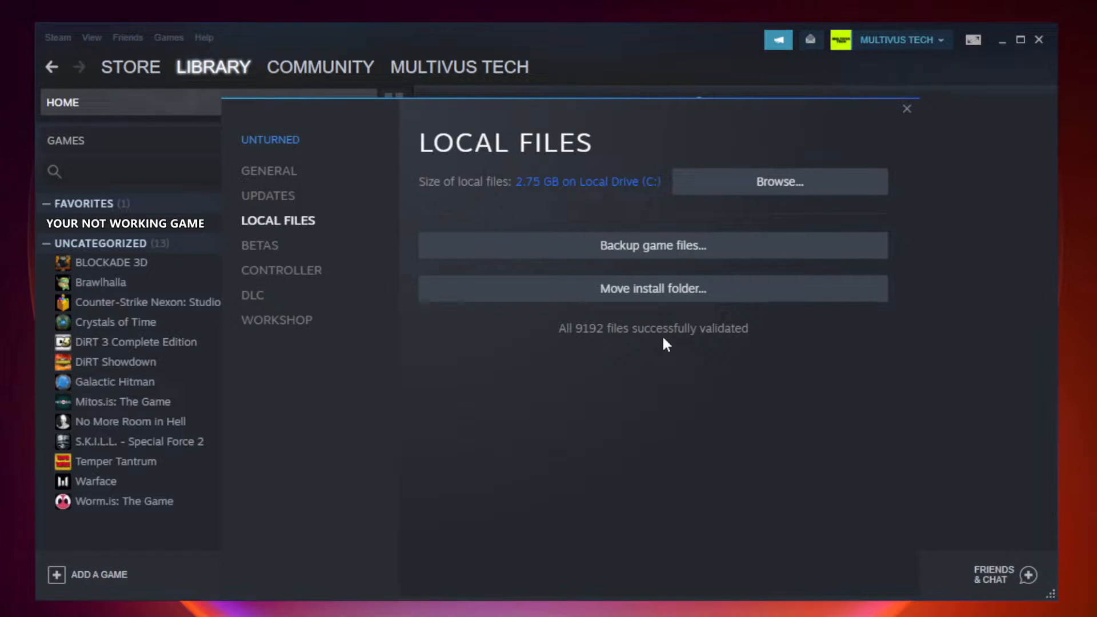
mouse_move(727, 353)
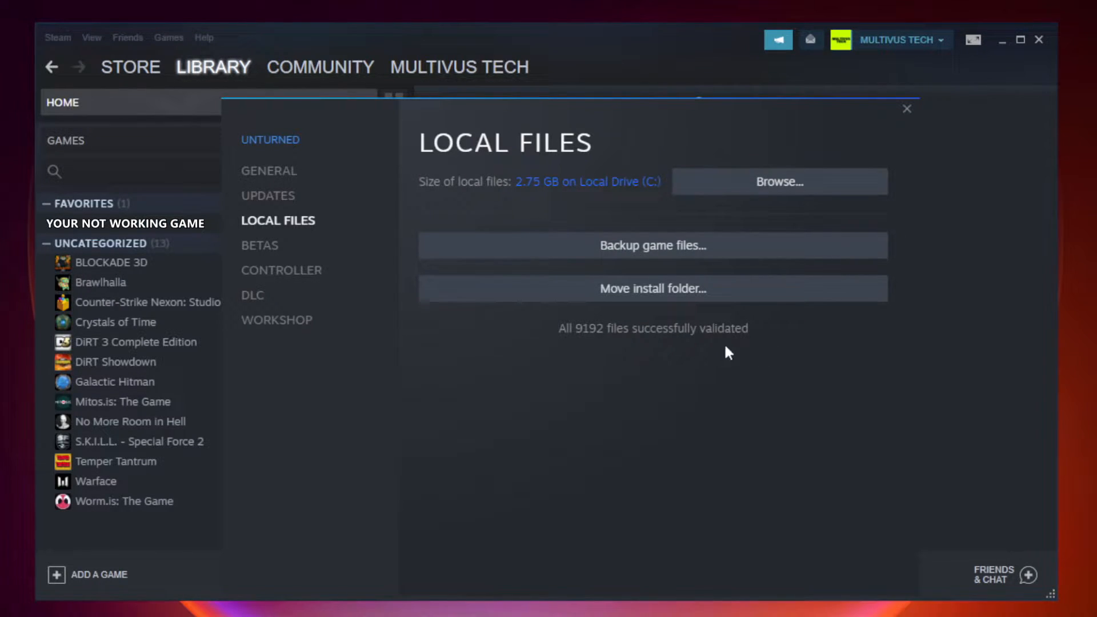
mouse_move(771, 196)
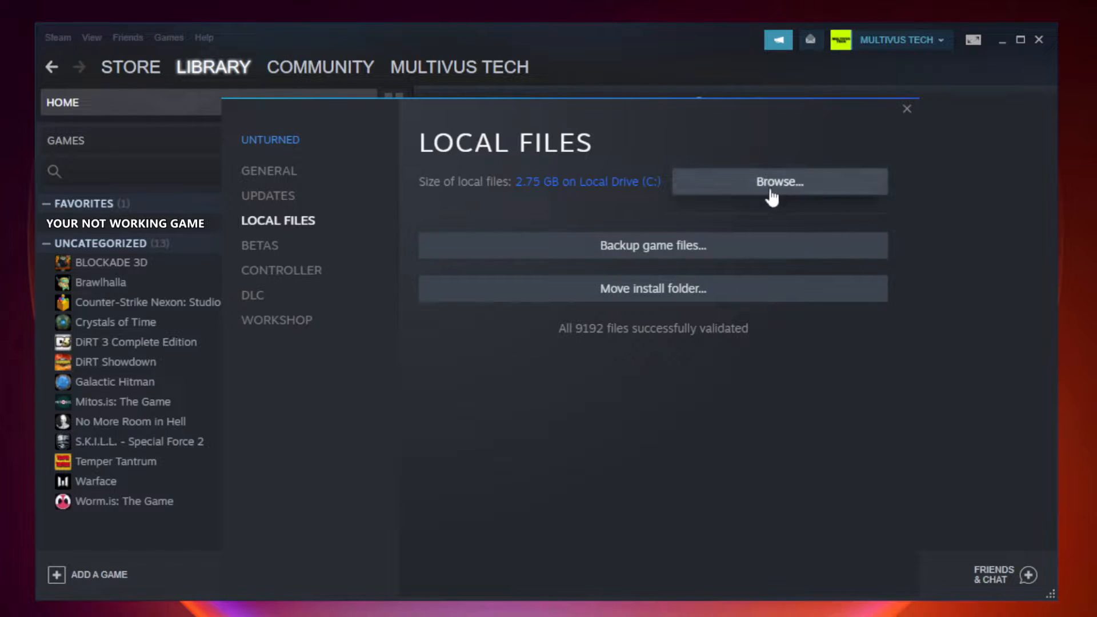
Browse to the game's install folder and right-click the YOUR NOT WORKING GAME shortcut
click(779, 182)
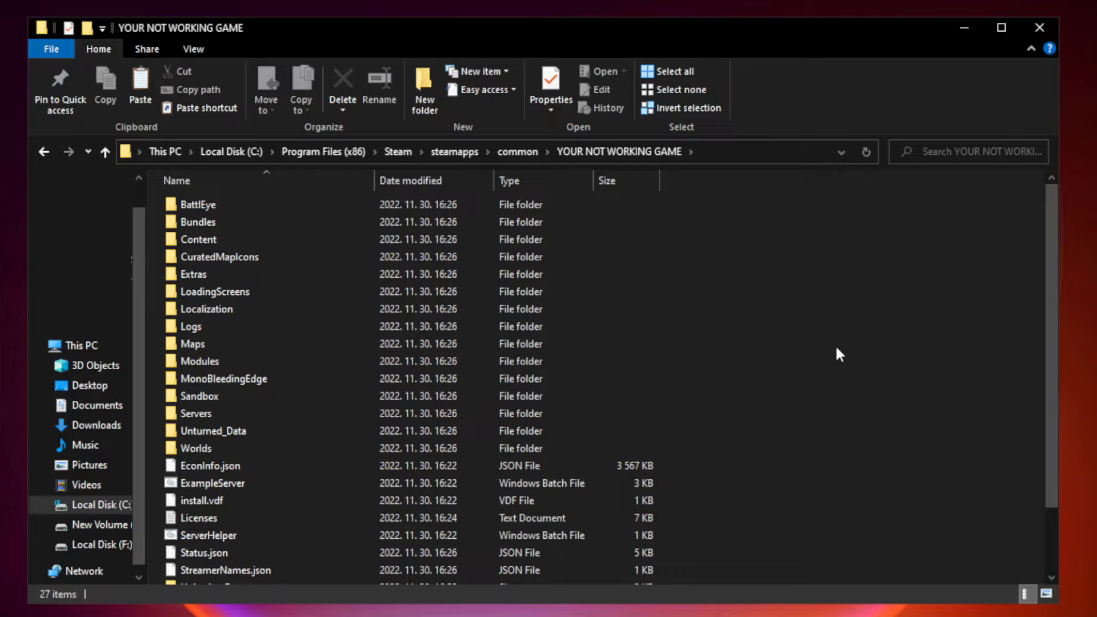
scroll(down, 3)
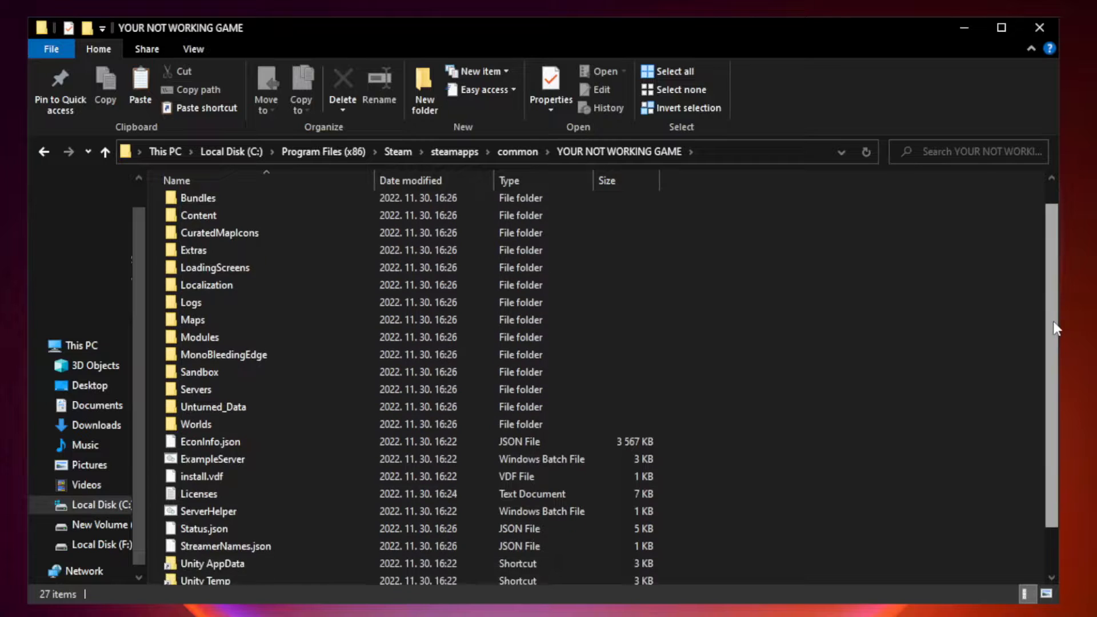
scroll(down, 3)
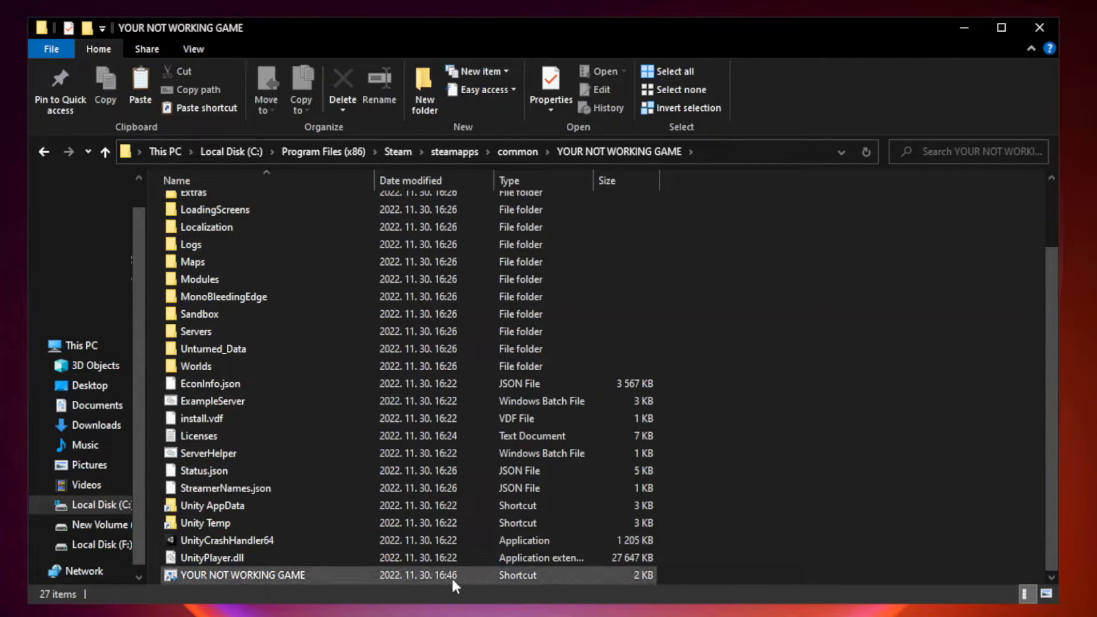
click(243, 574)
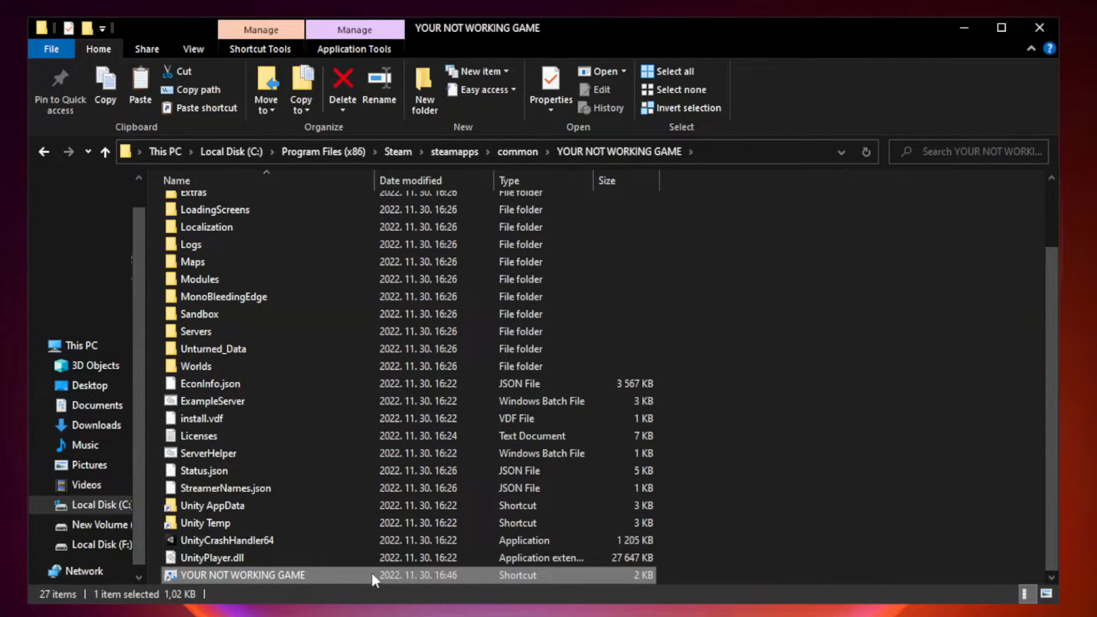
right_click(242, 574)
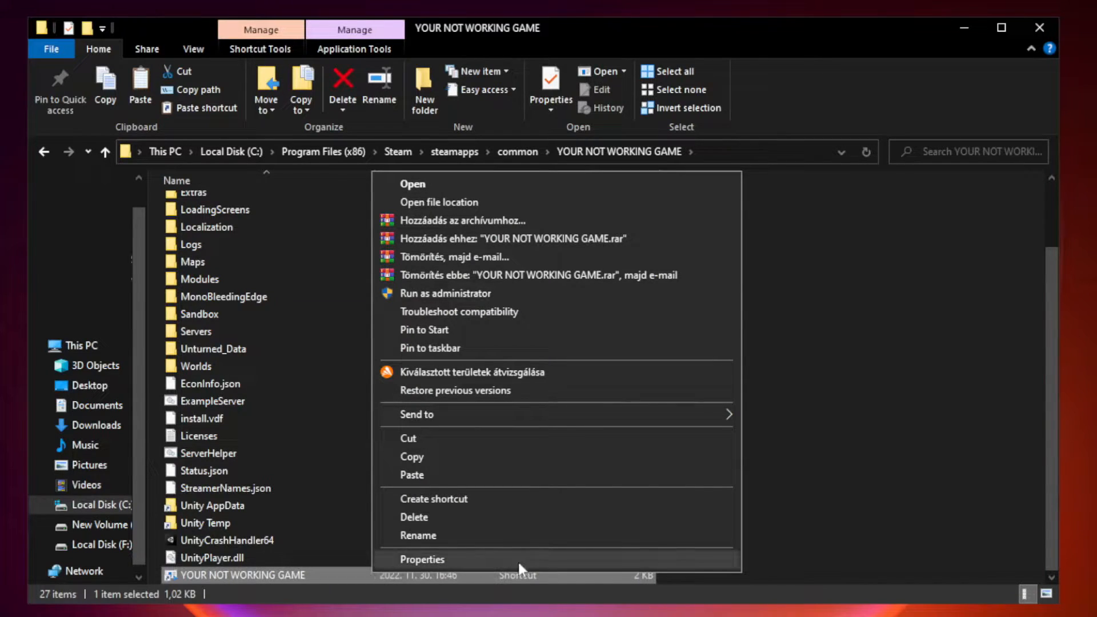
mouse_move(553, 564)
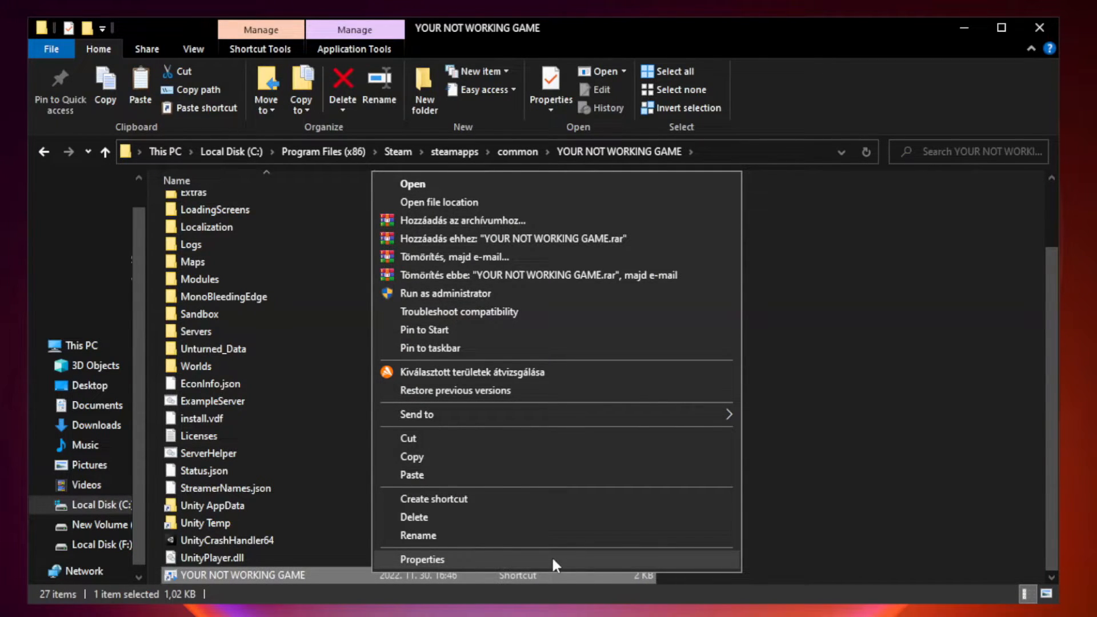
Set the shortcut to Windows 8 compatibility, no fullscreen optimizations, run as admin; close Explorer
click(422, 559)
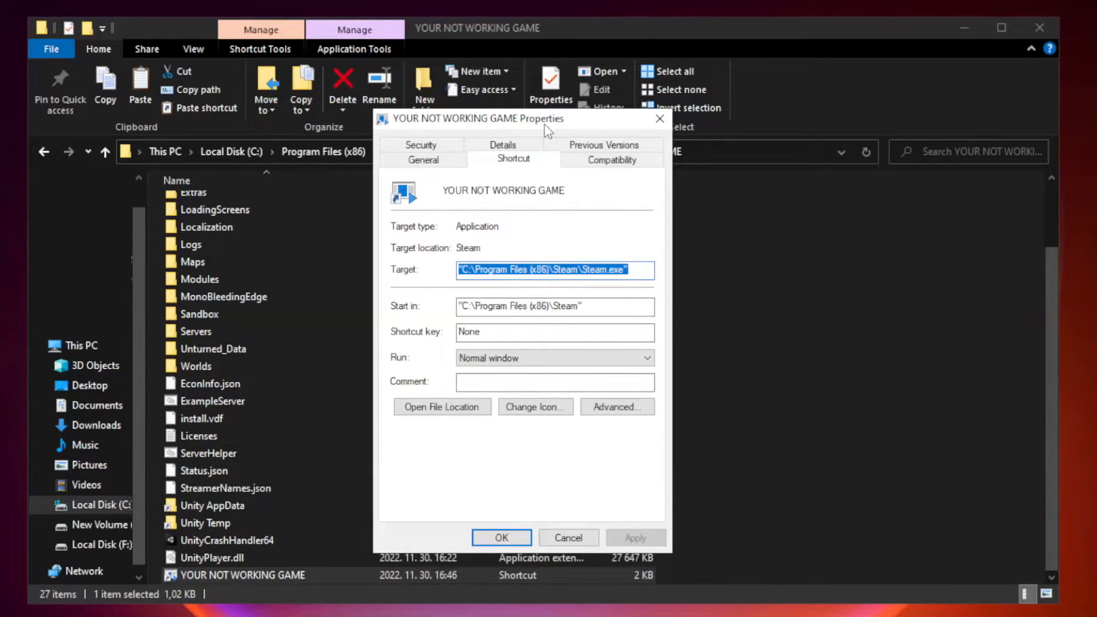
mouse_move(603, 177)
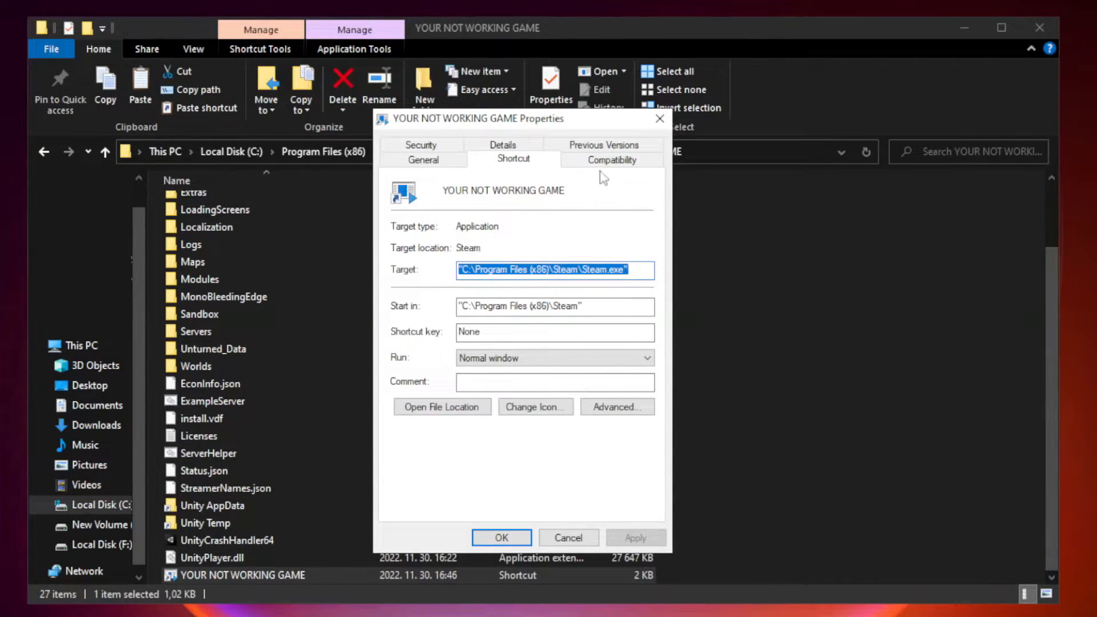
mouse_move(610, 161)
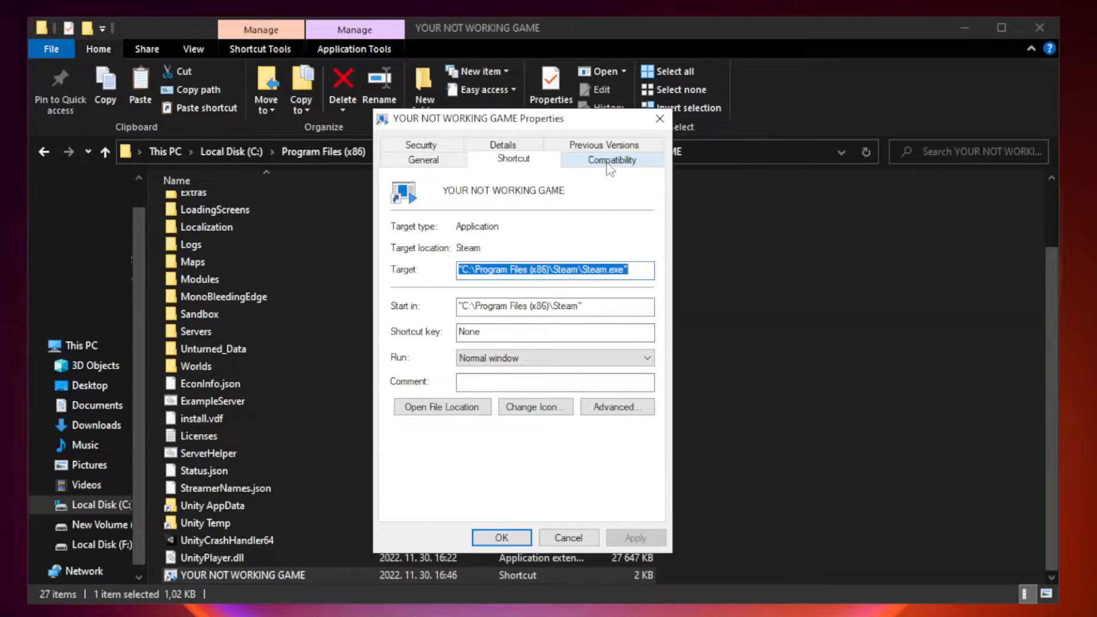
click(611, 159)
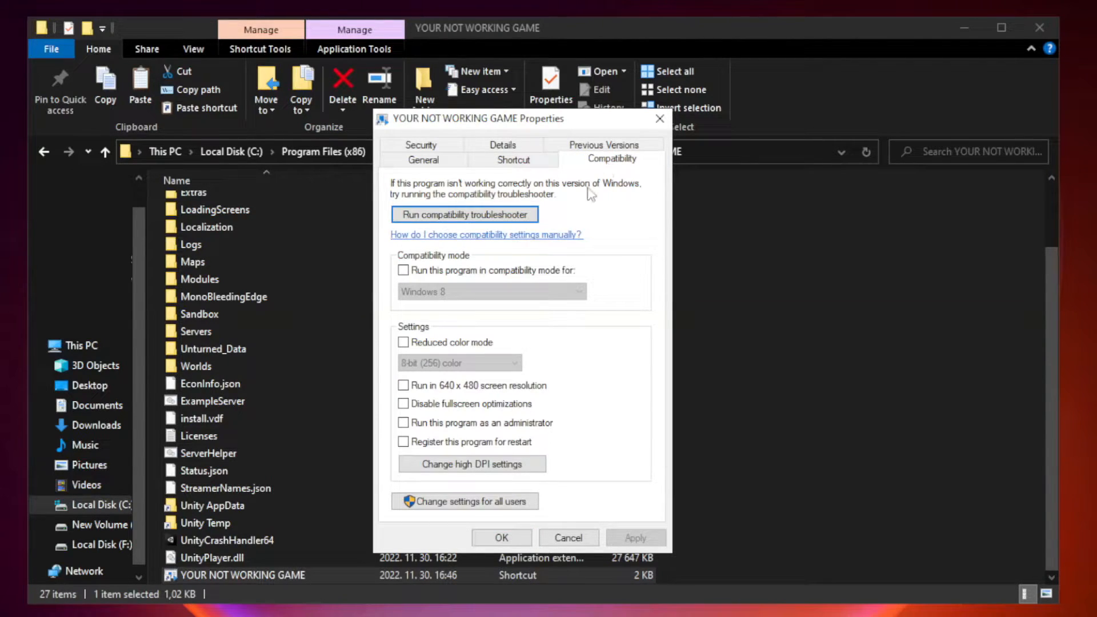
mouse_move(545, 280)
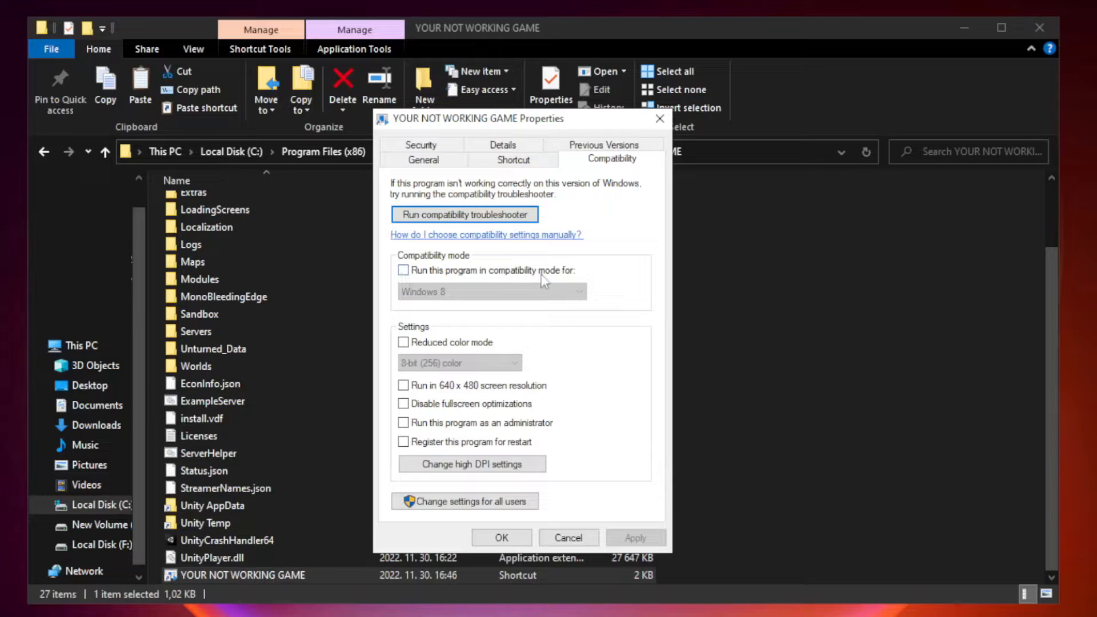
click(404, 270)
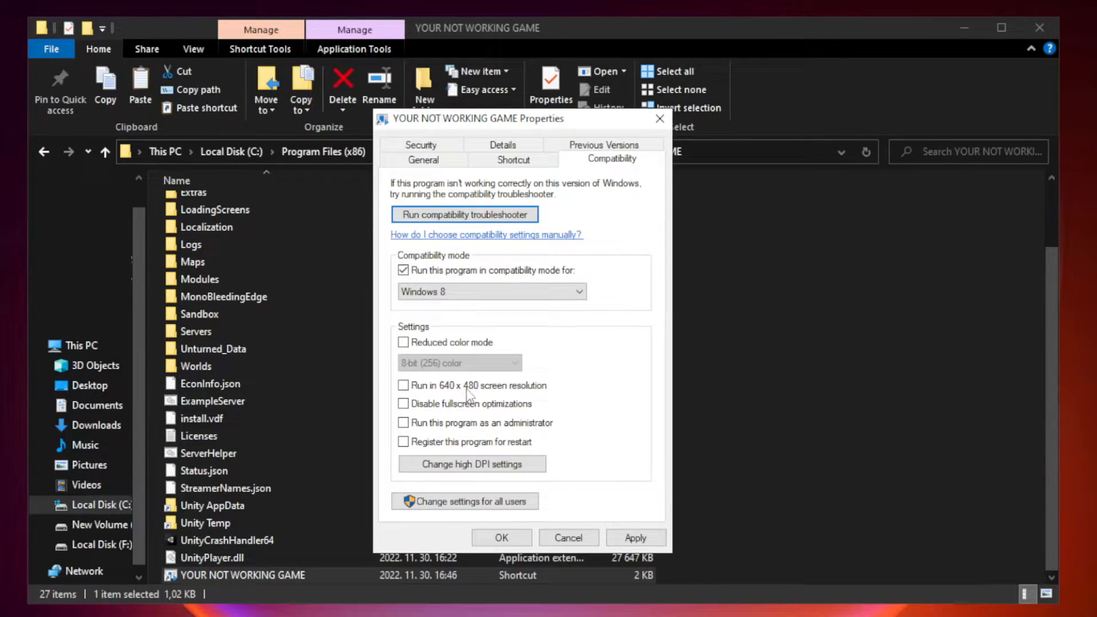
mouse_move(439, 417)
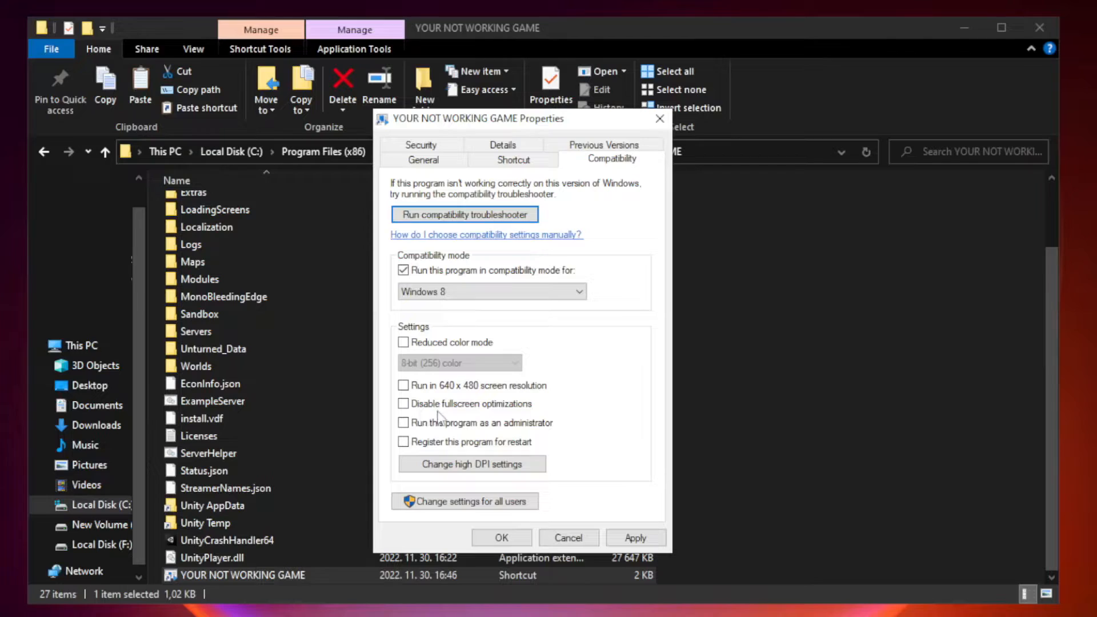
click(404, 404)
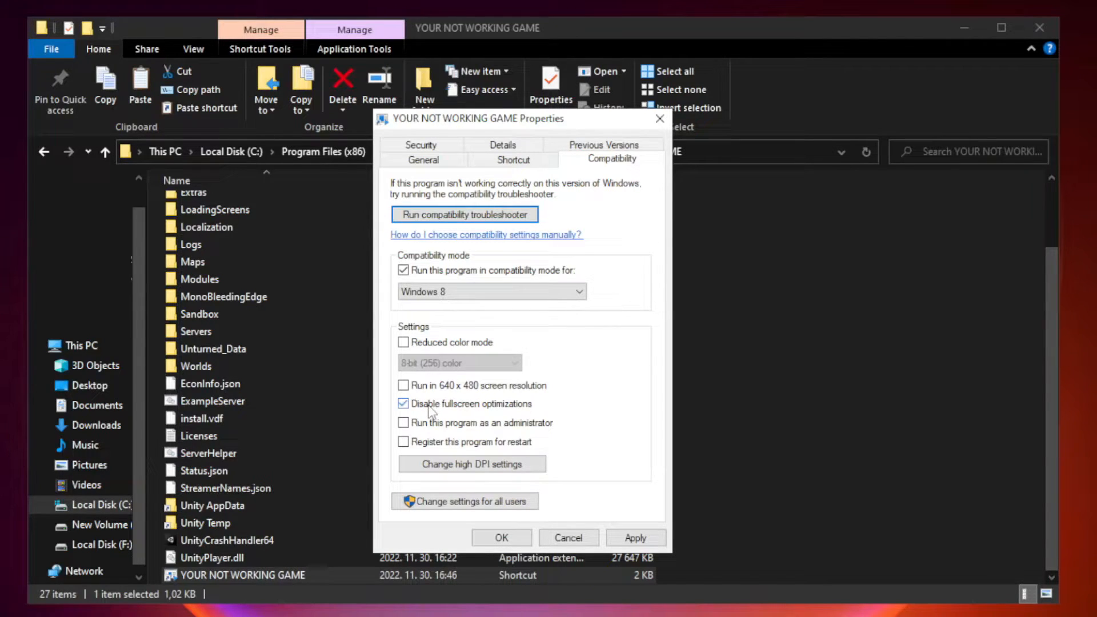
mouse_move(398, 432)
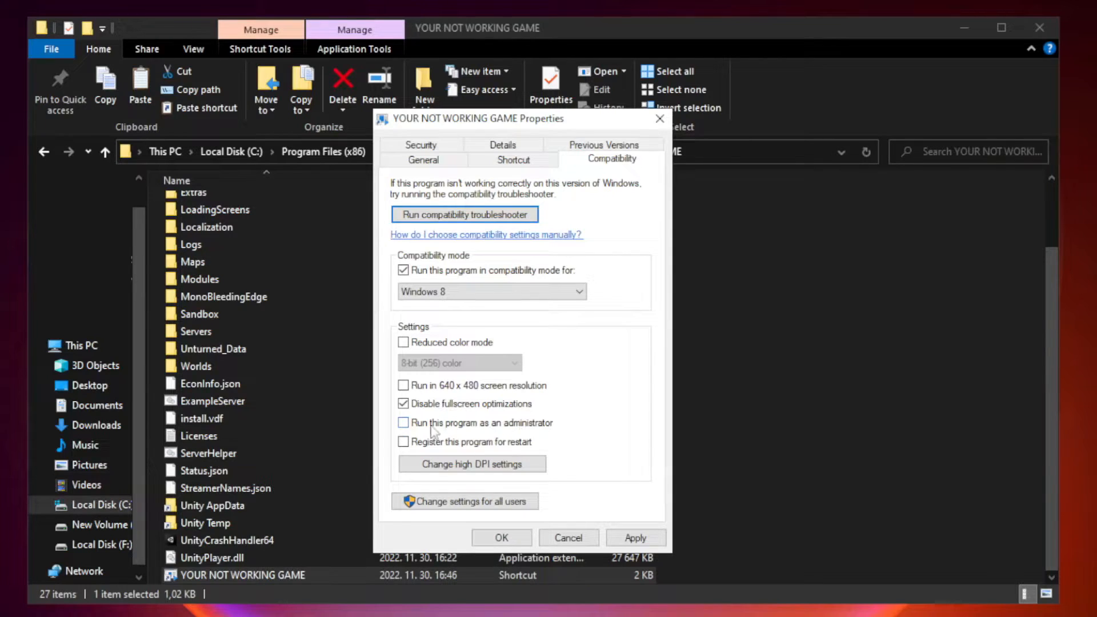
click(403, 423)
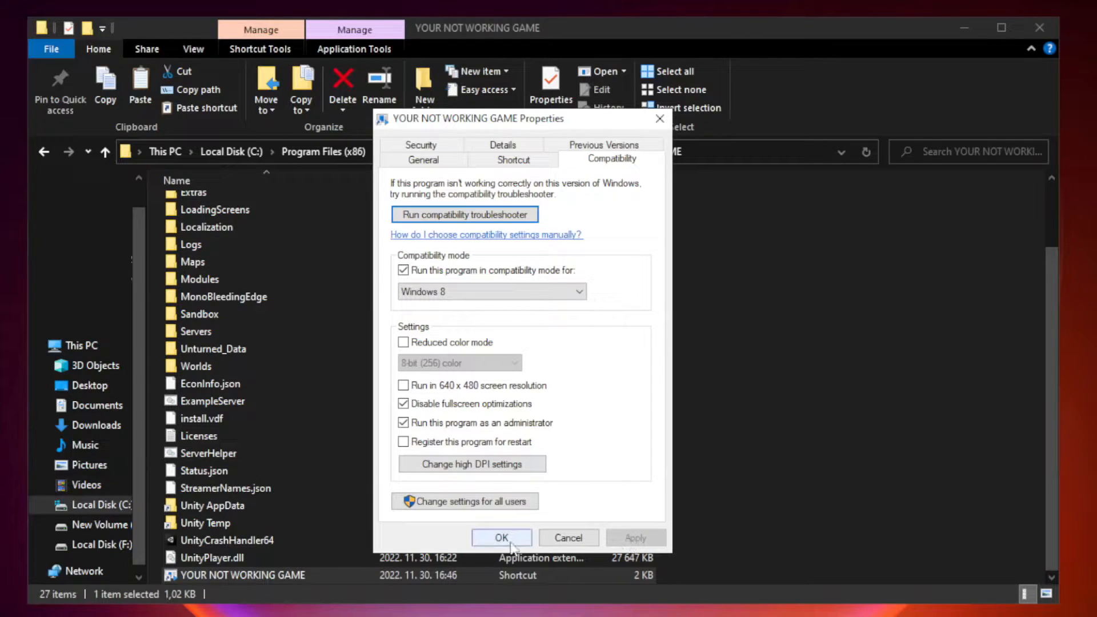
click(501, 537)
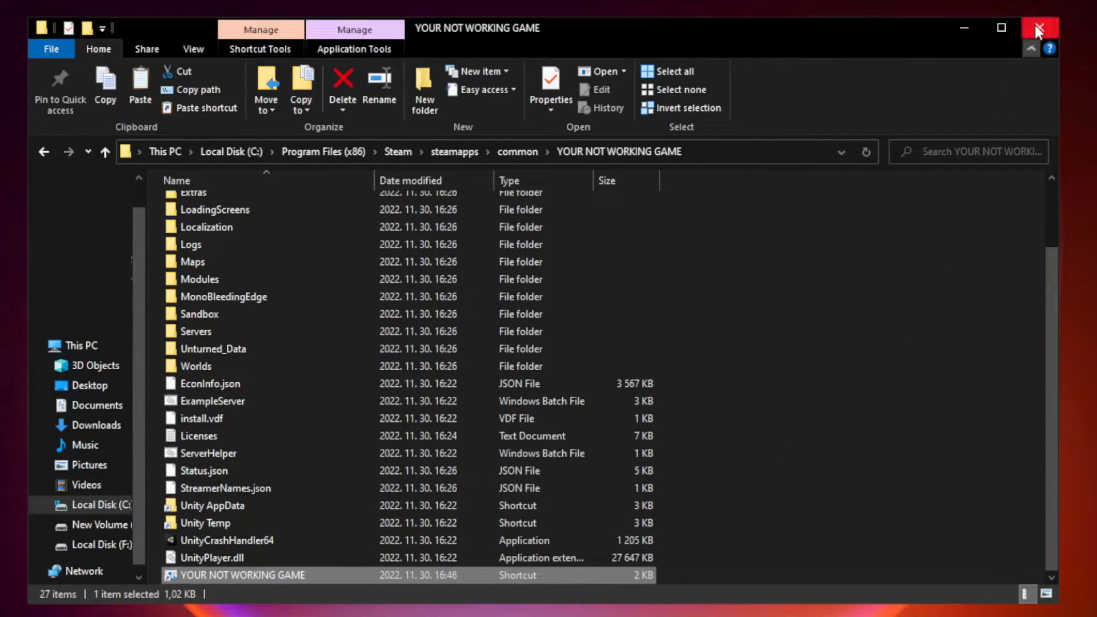
mouse_move(1039, 28)
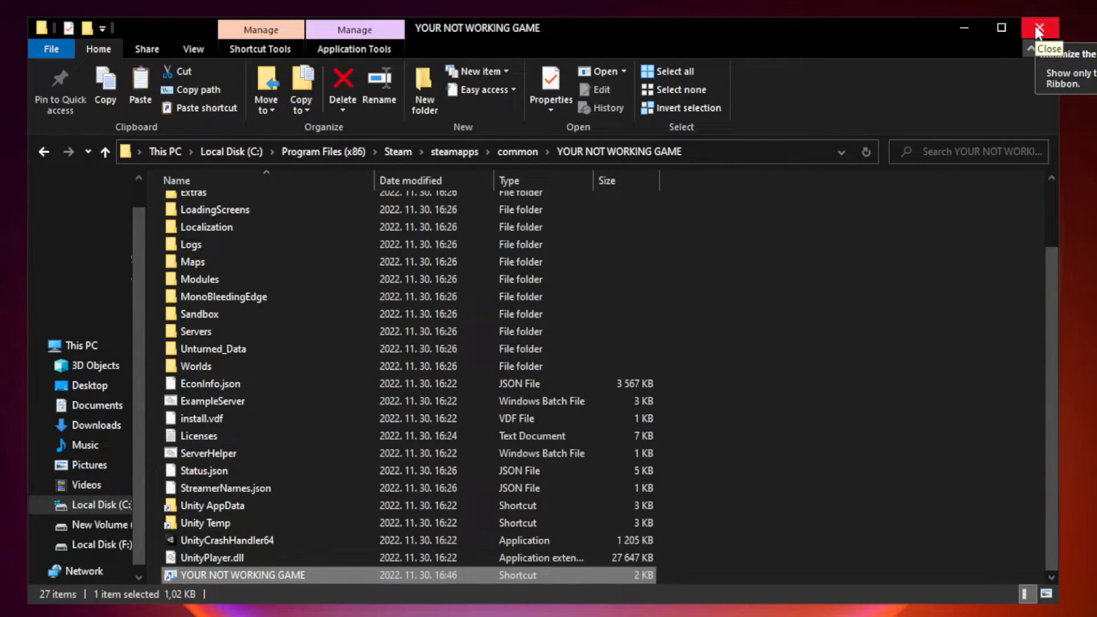
click(1038, 28)
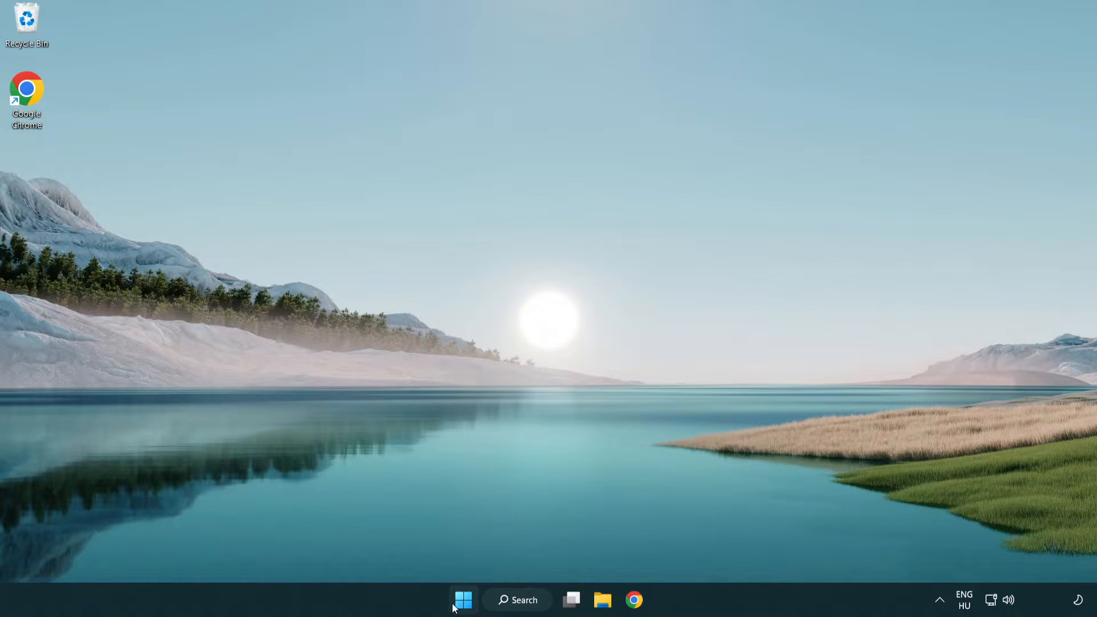
Open Task Manager from the Start button's quick-link menu
right_click(463, 599)
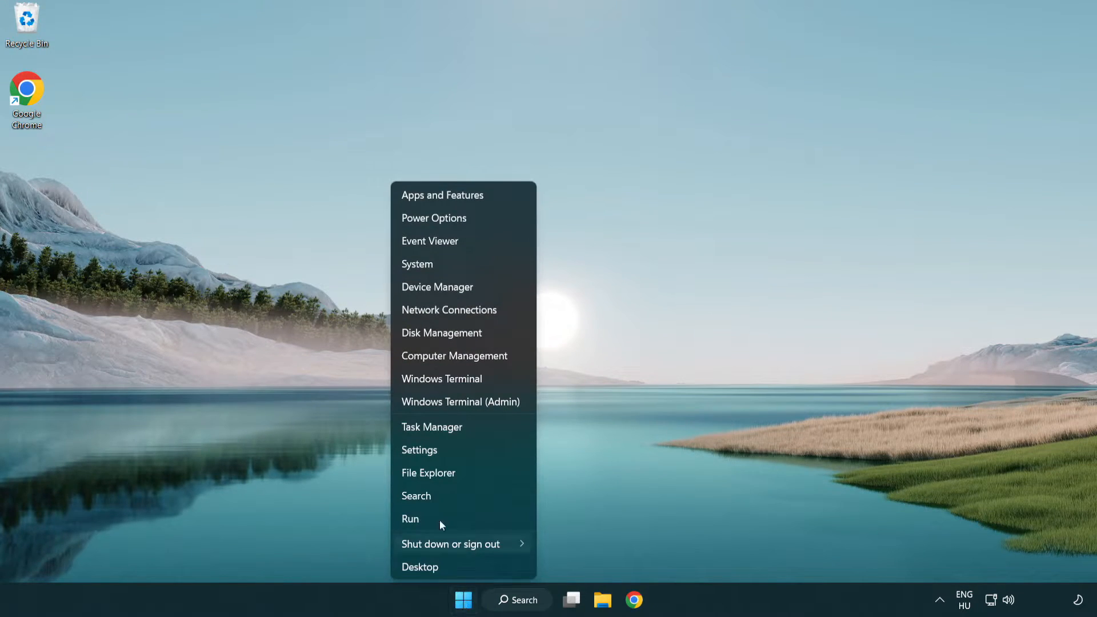
mouse_move(475, 432)
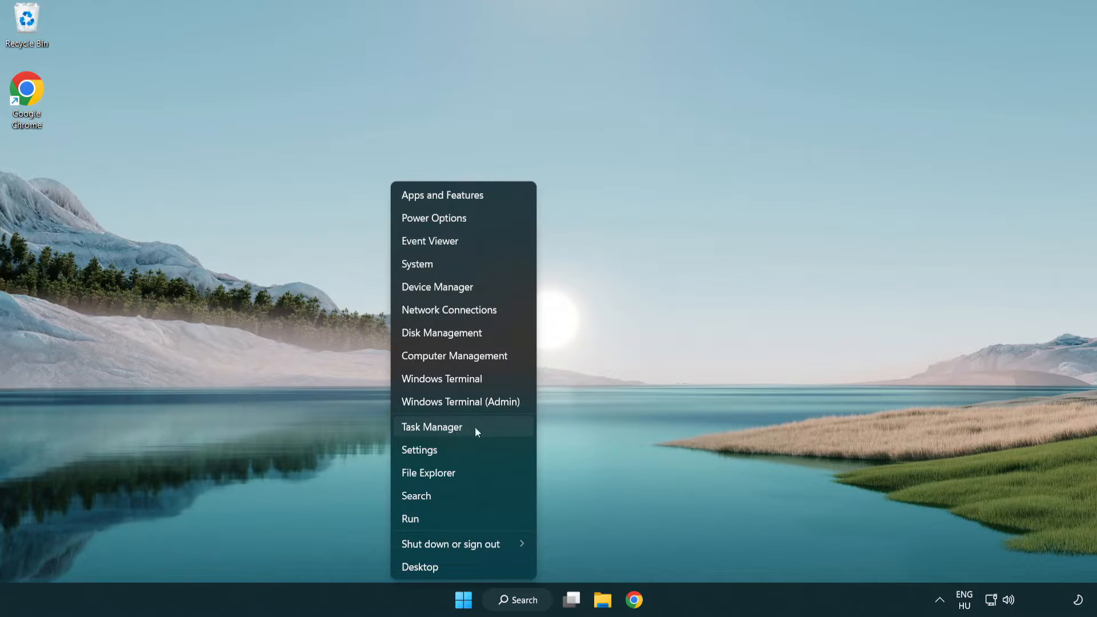
click(432, 427)
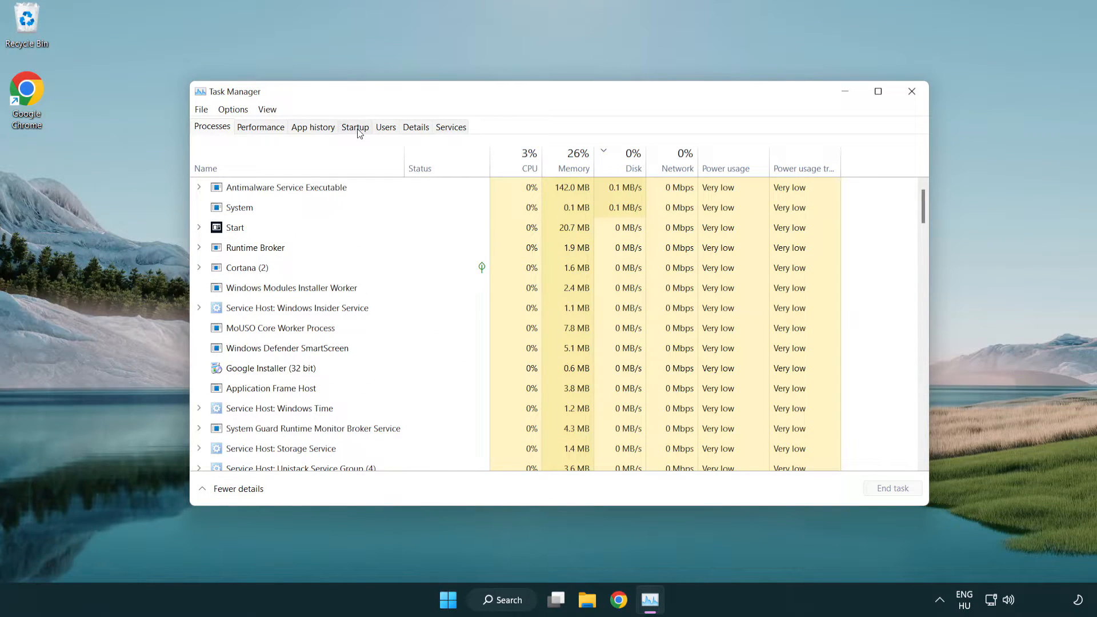
Disable Terminal, Phone Link, Cortana and Windows Security notifications at startup, then close Task Manager
click(354, 127)
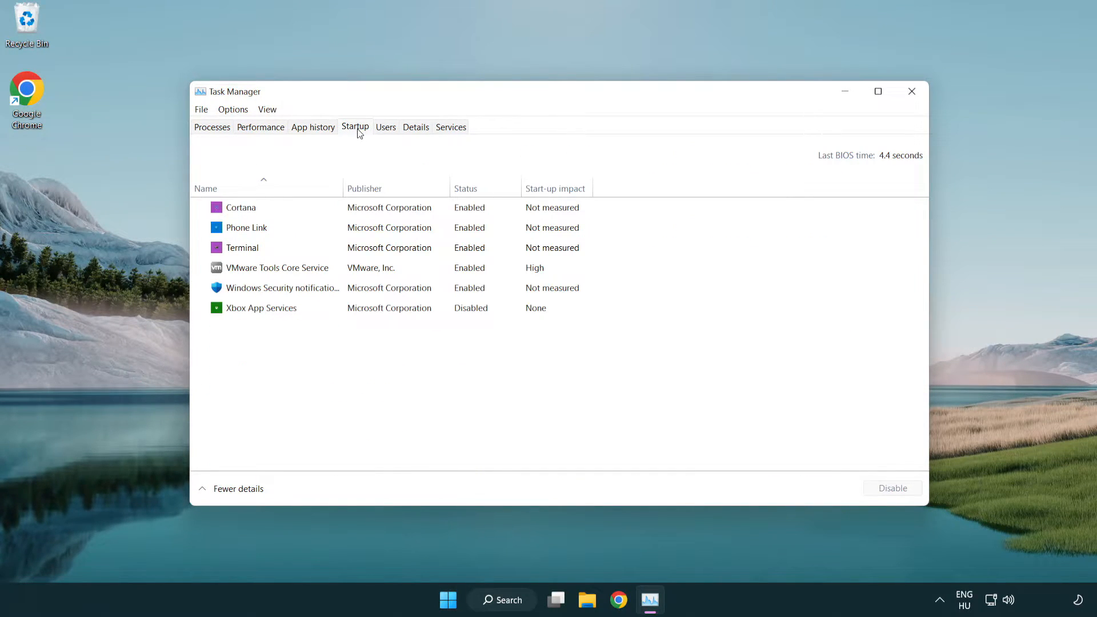
click(242, 247)
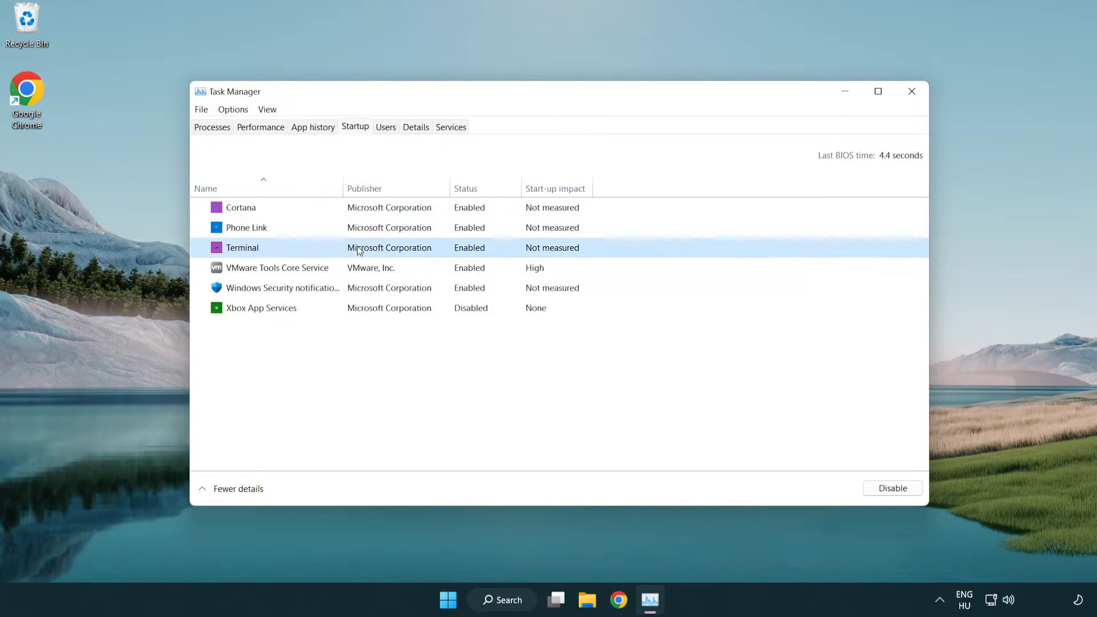
click(892, 488)
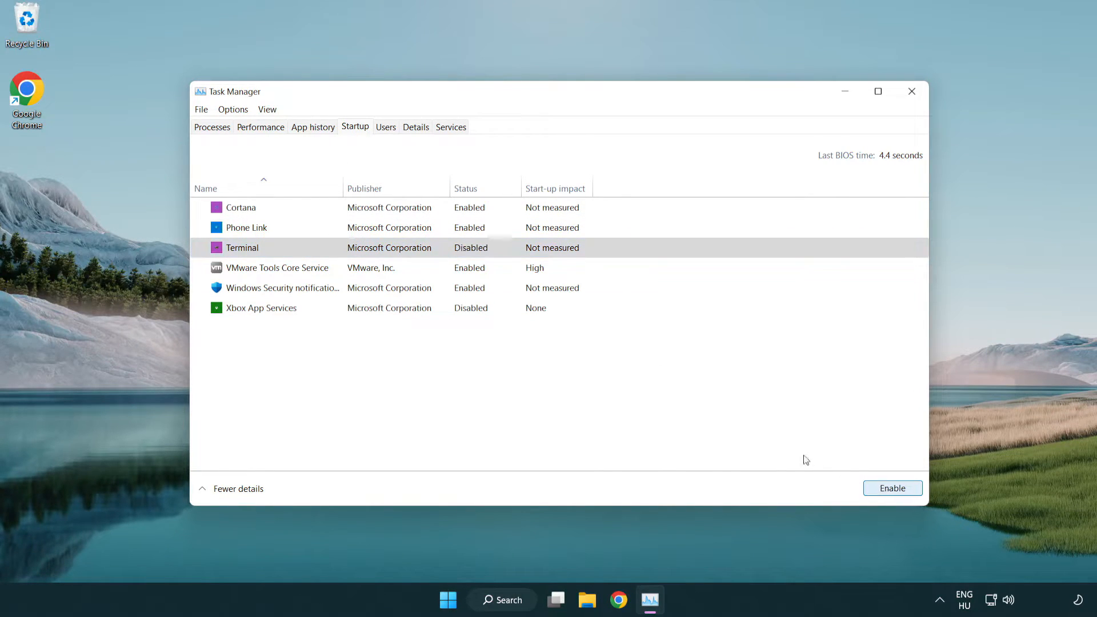
click(246, 227)
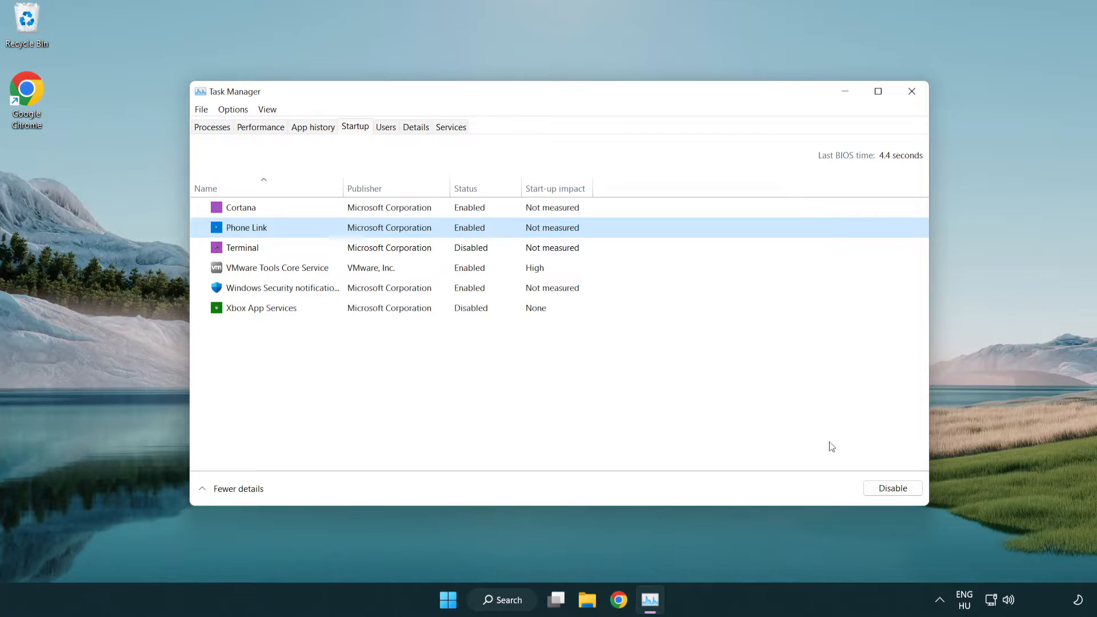
click(891, 488)
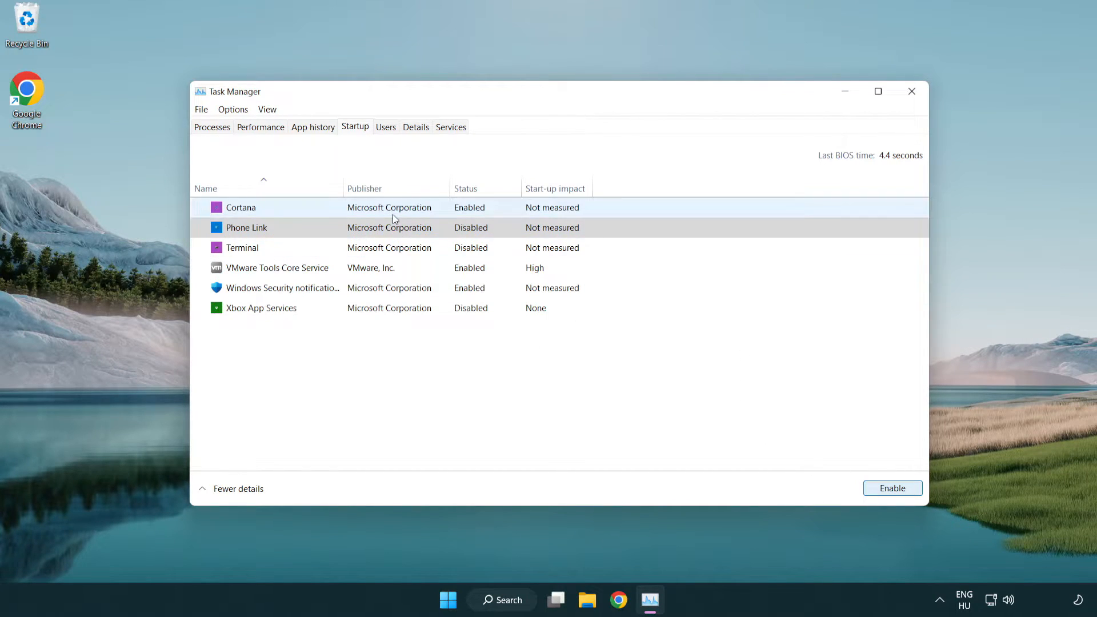
click(241, 207)
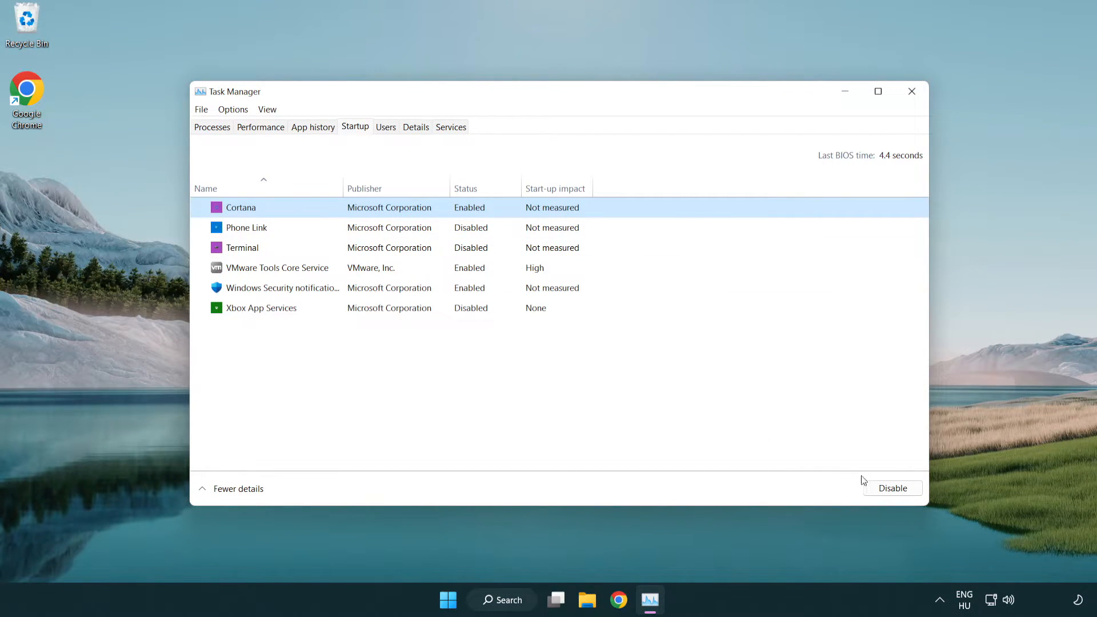
click(892, 487)
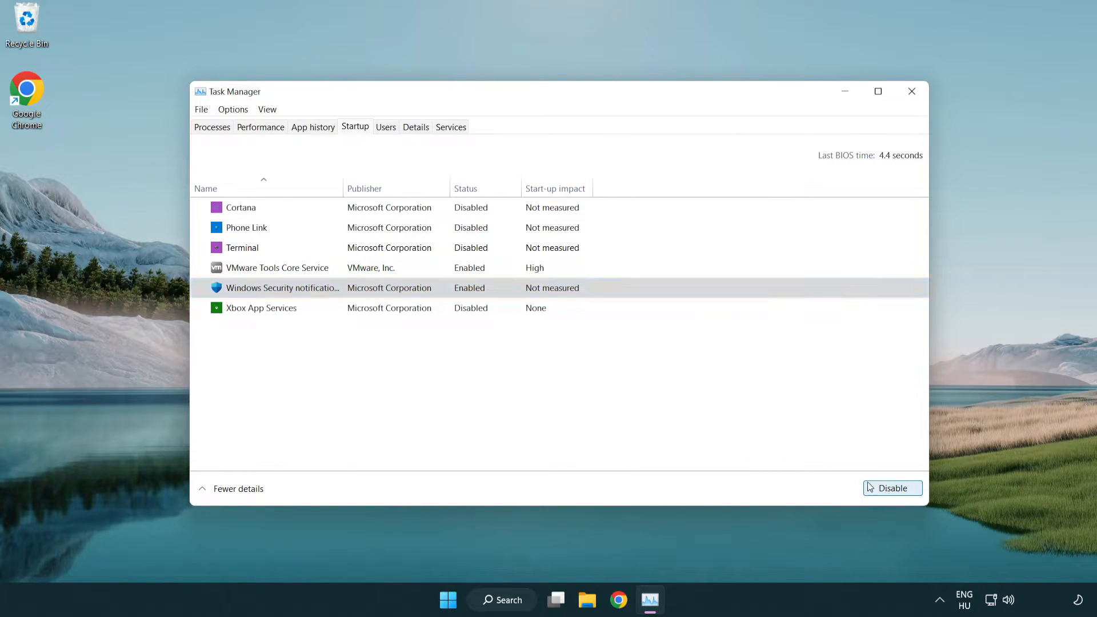
click(891, 487)
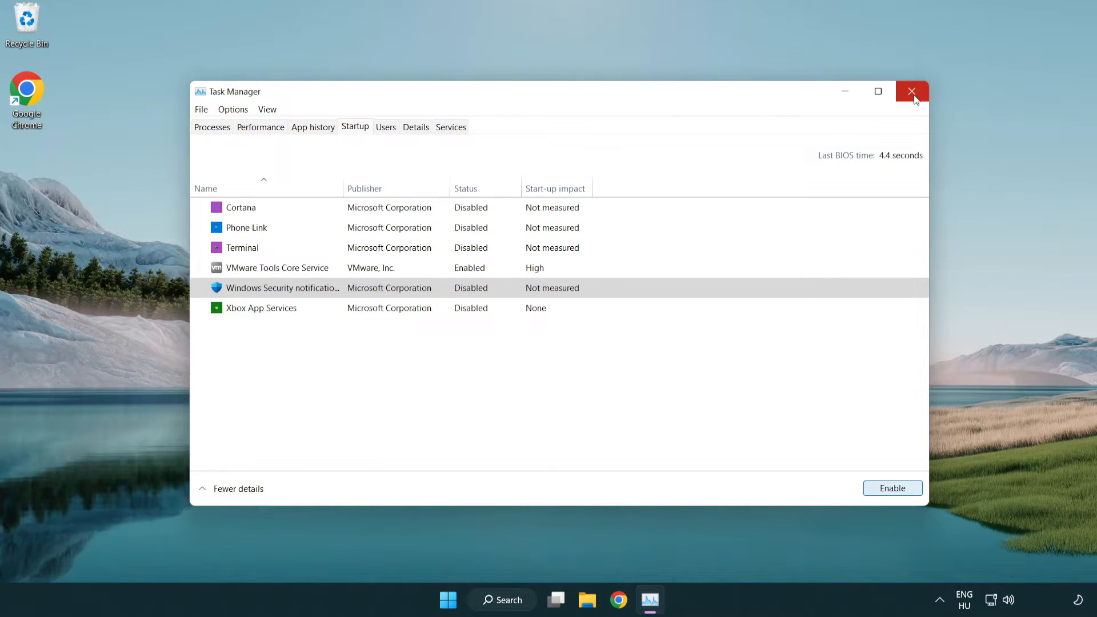
click(912, 91)
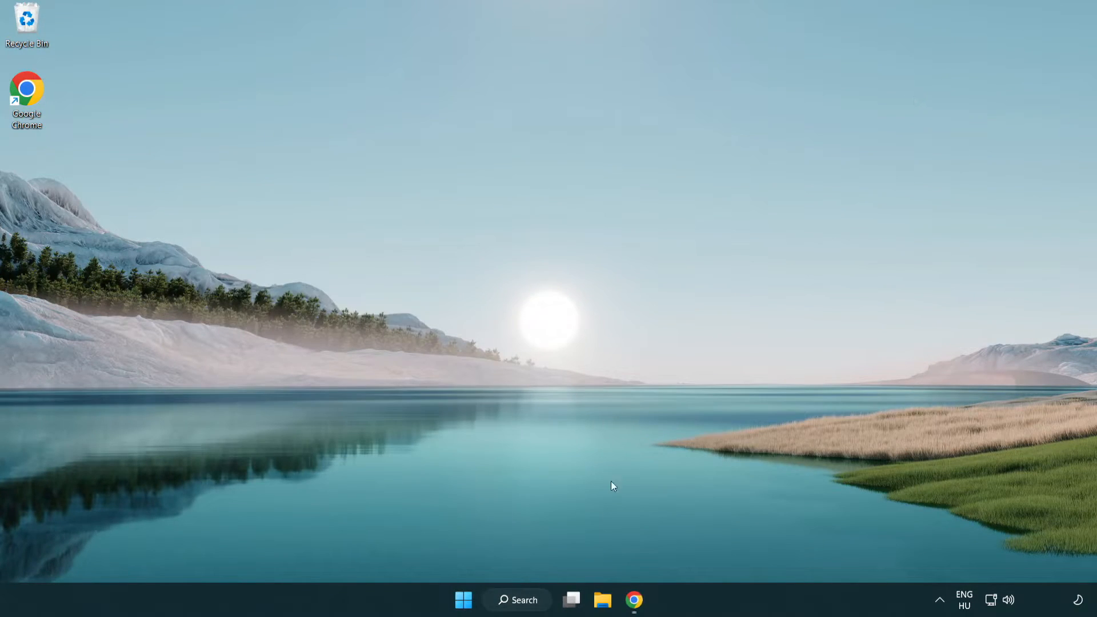
Download the DirectX End-User Runtime Web Installer in Chrome
click(633, 600)
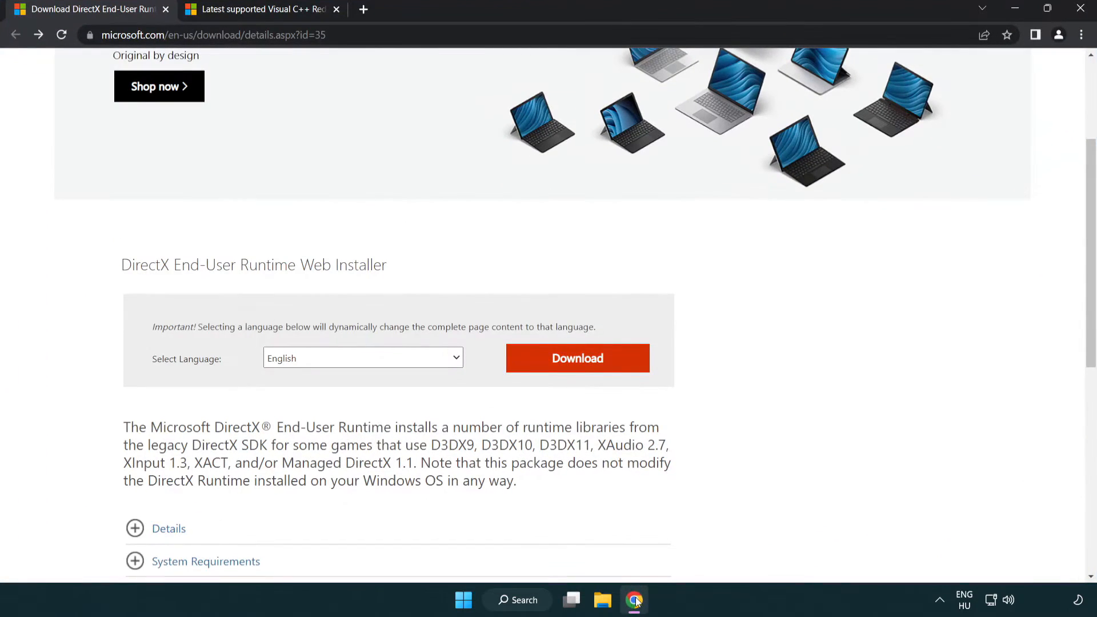
scroll(up, 3)
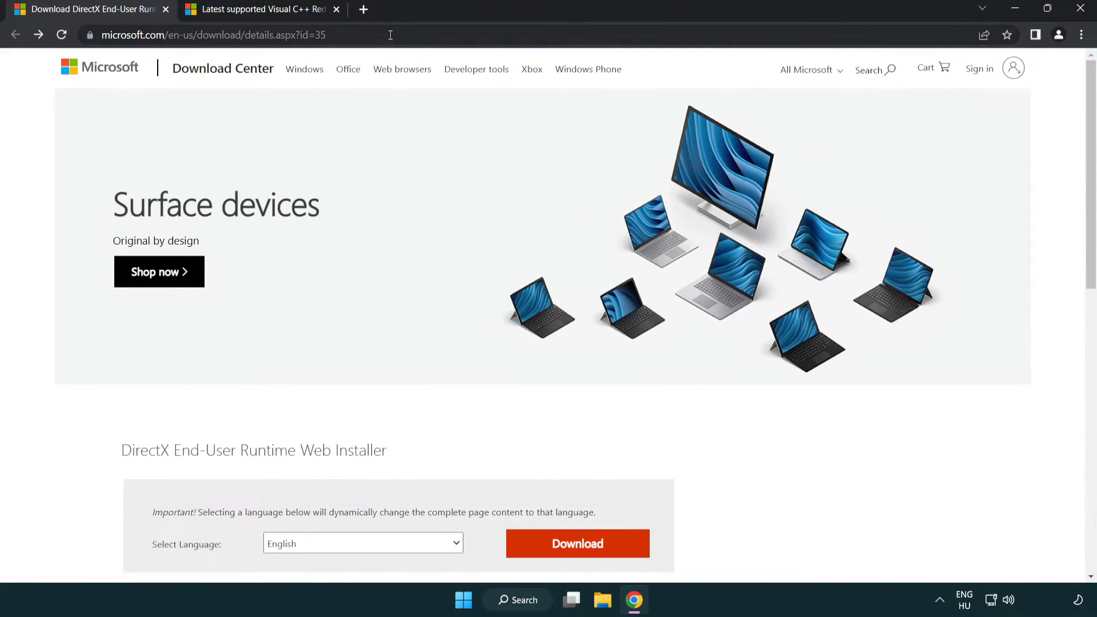
mouse_move(1050, 249)
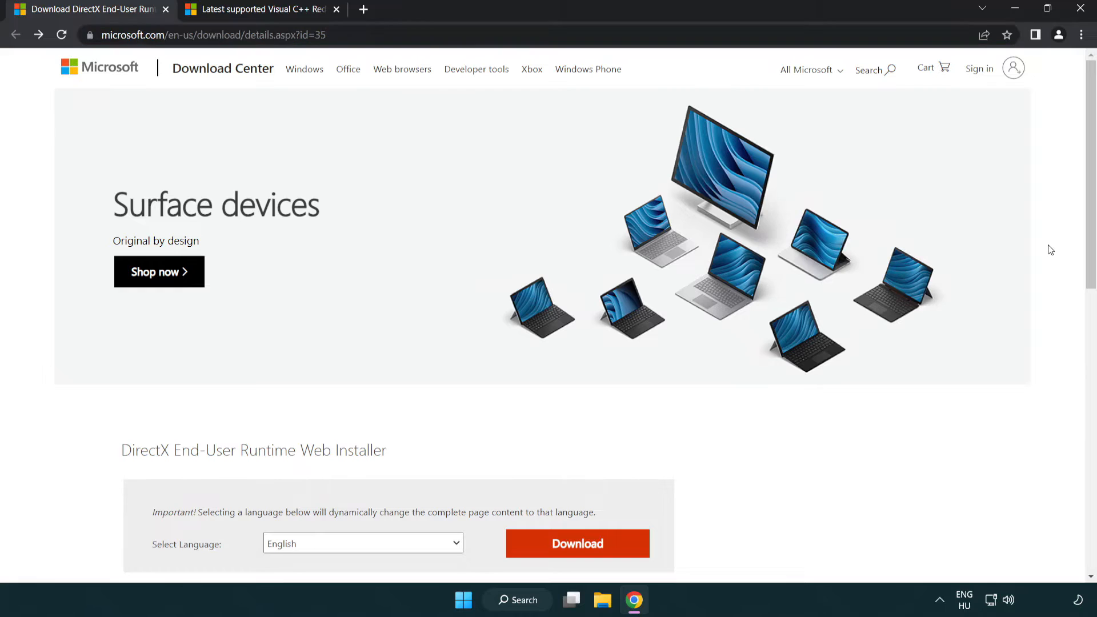
scroll(down, 3)
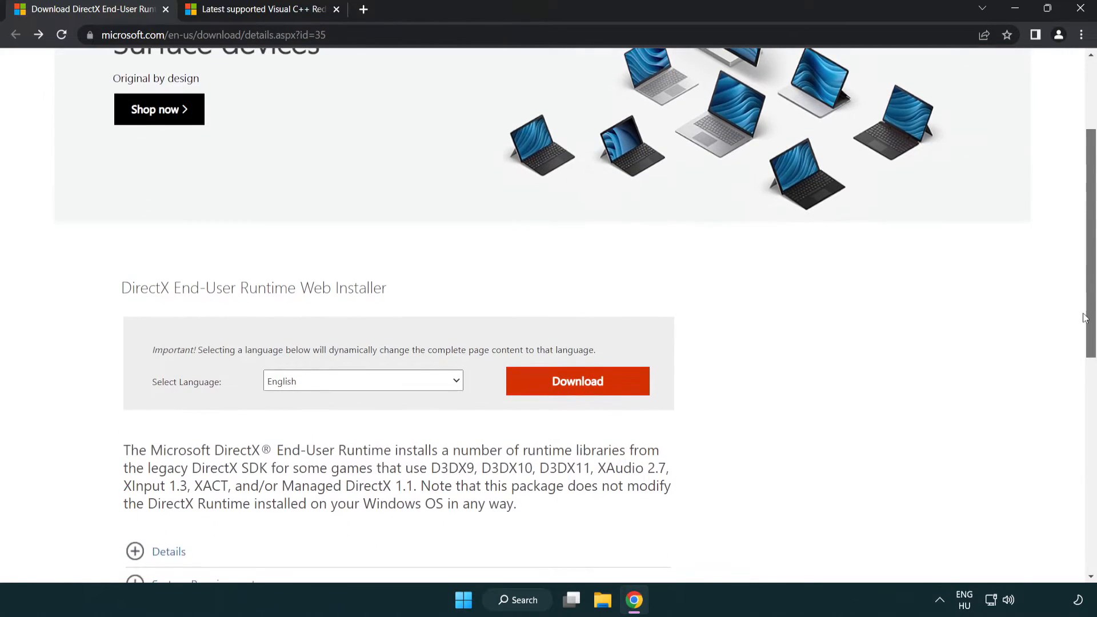
mouse_move(349, 395)
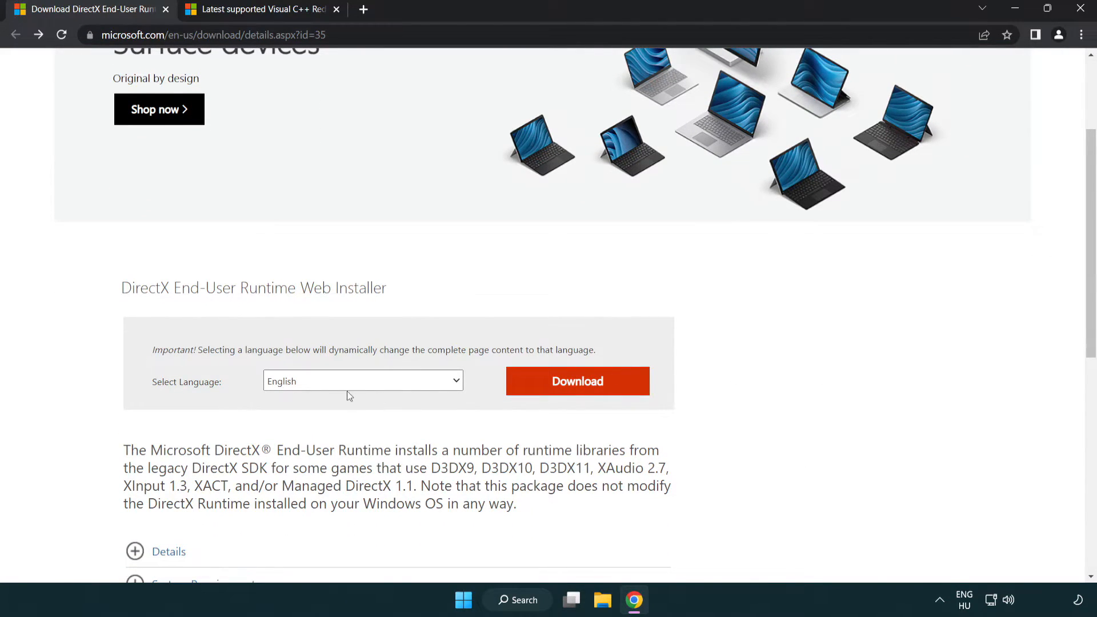
mouse_move(578, 381)
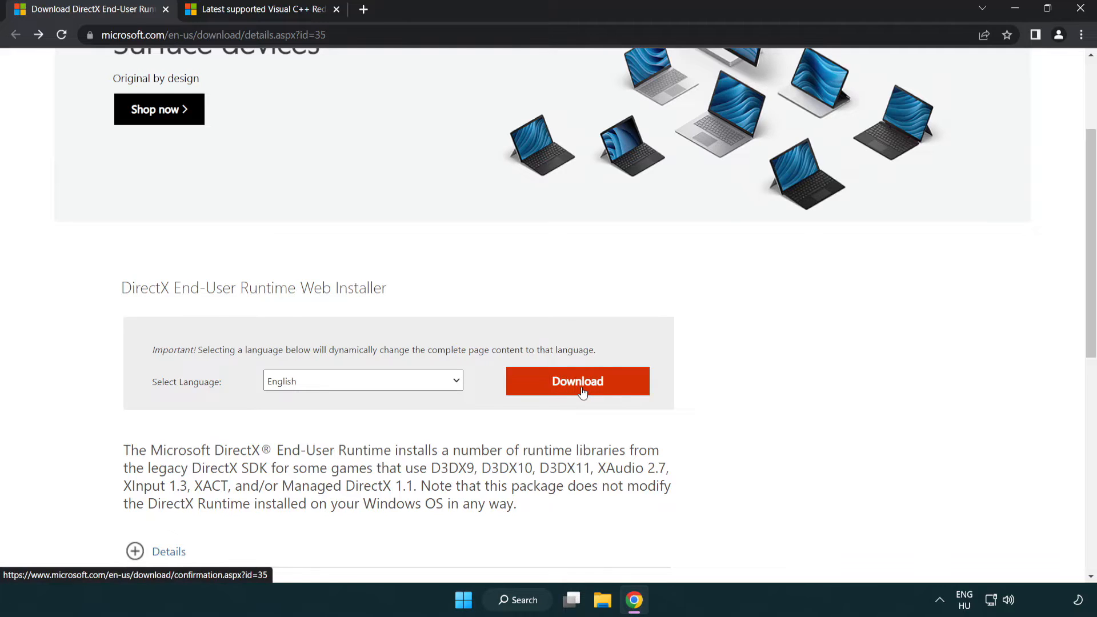
click(576, 380)
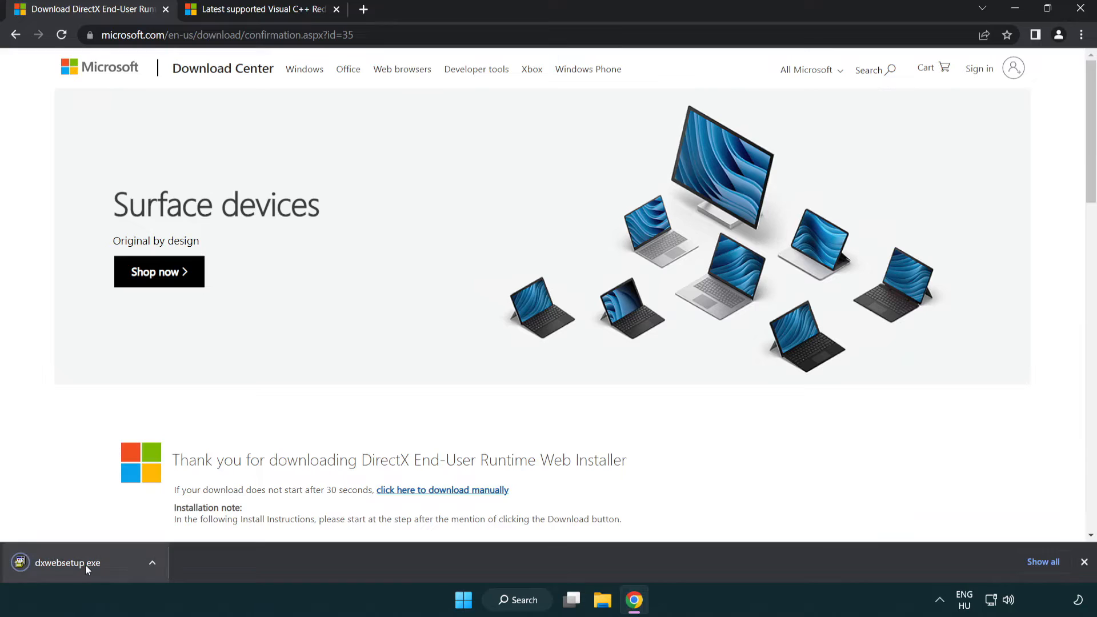
mouse_move(68, 563)
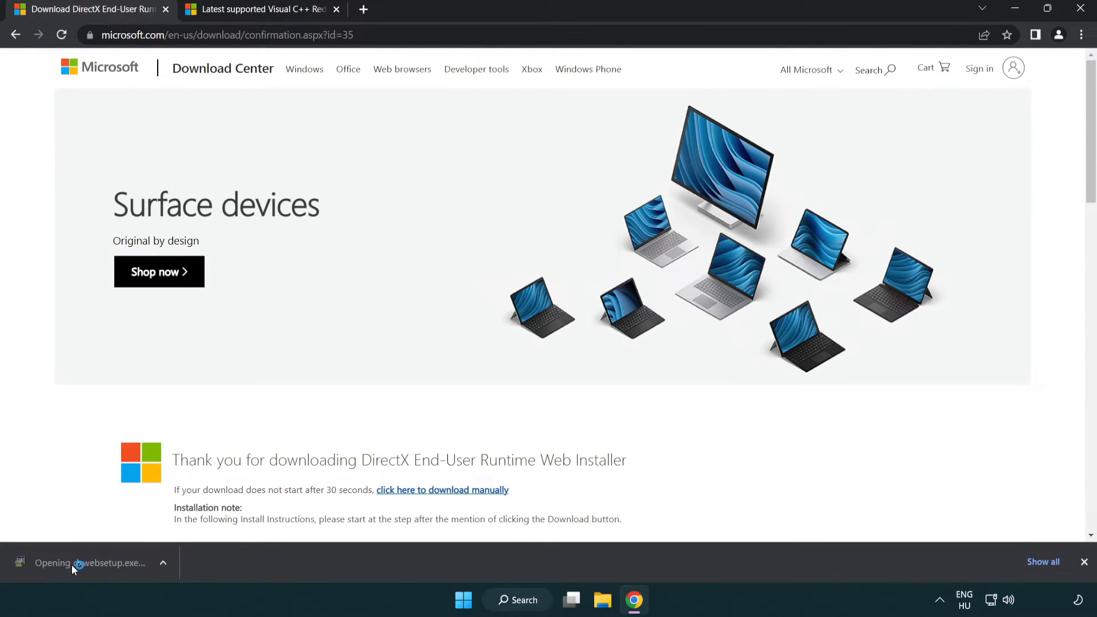
Run dxwebsetup.exe, accept the agreement, skip the Bing Bar, and finish setup
click(89, 562)
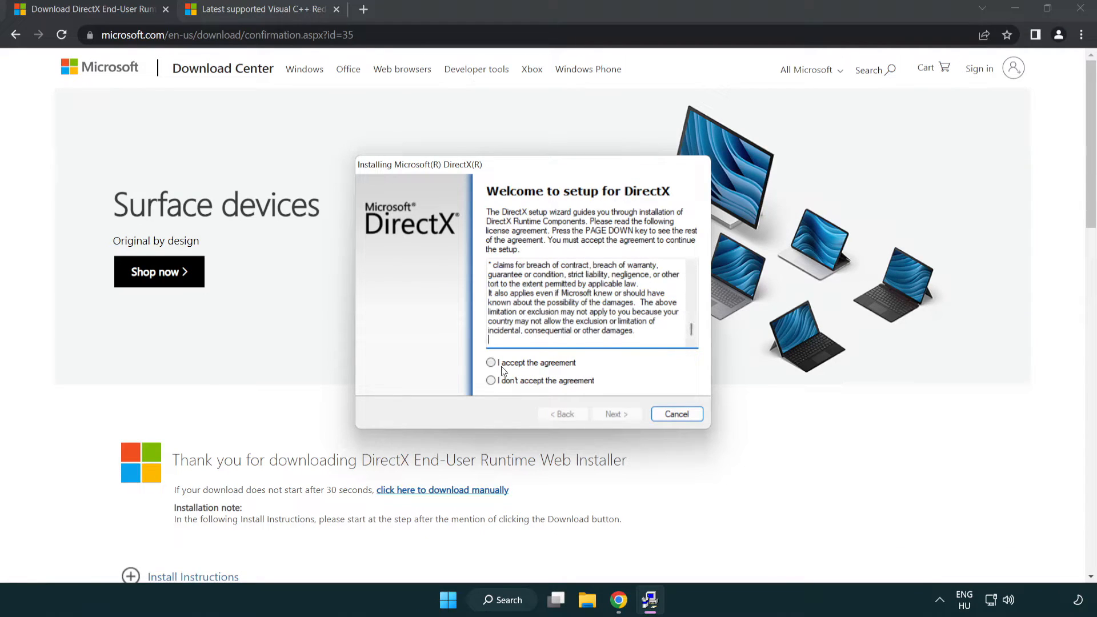
click(491, 362)
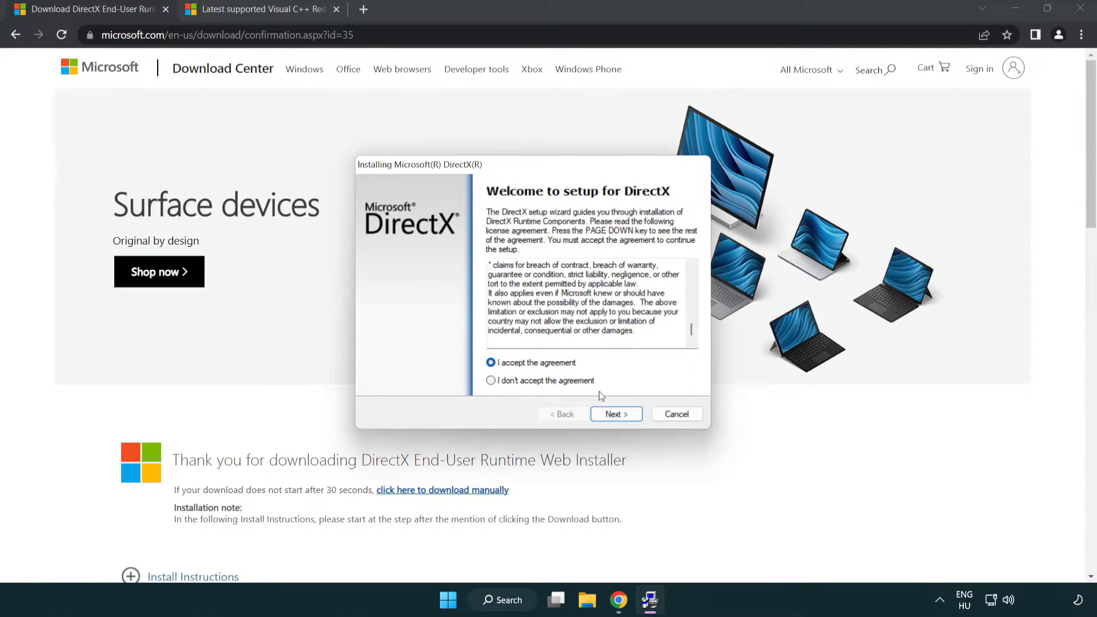
click(614, 414)
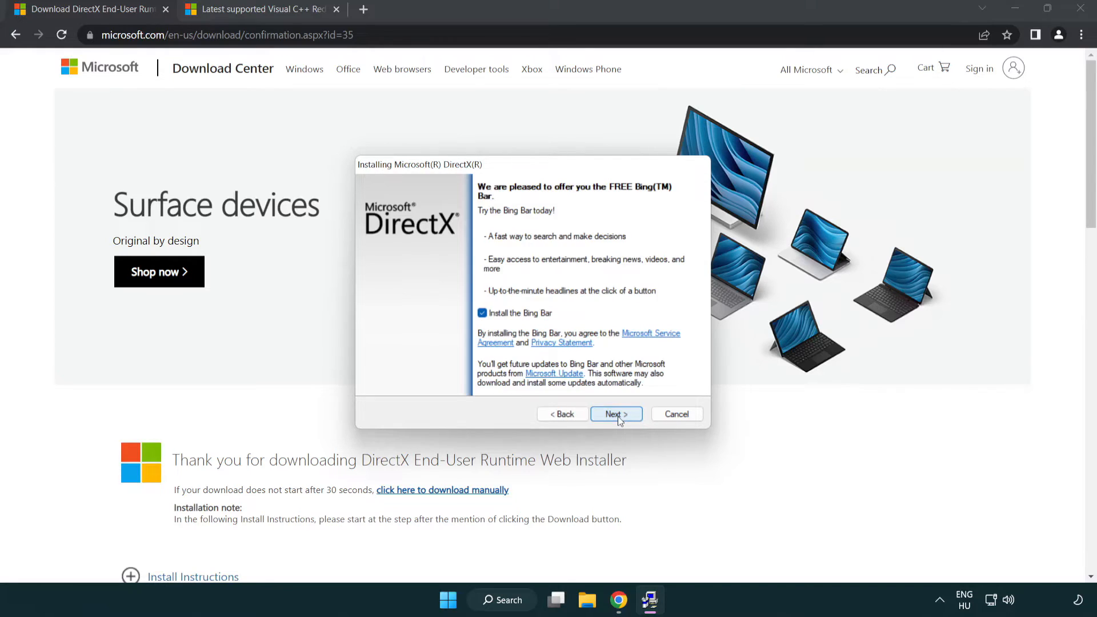
click(481, 312)
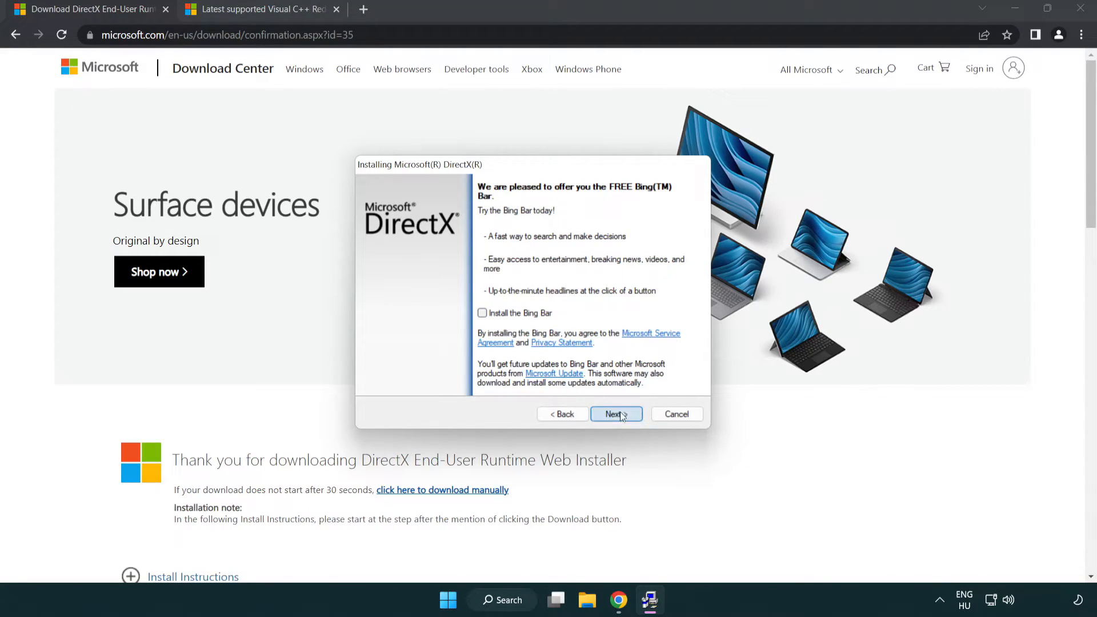
click(614, 413)
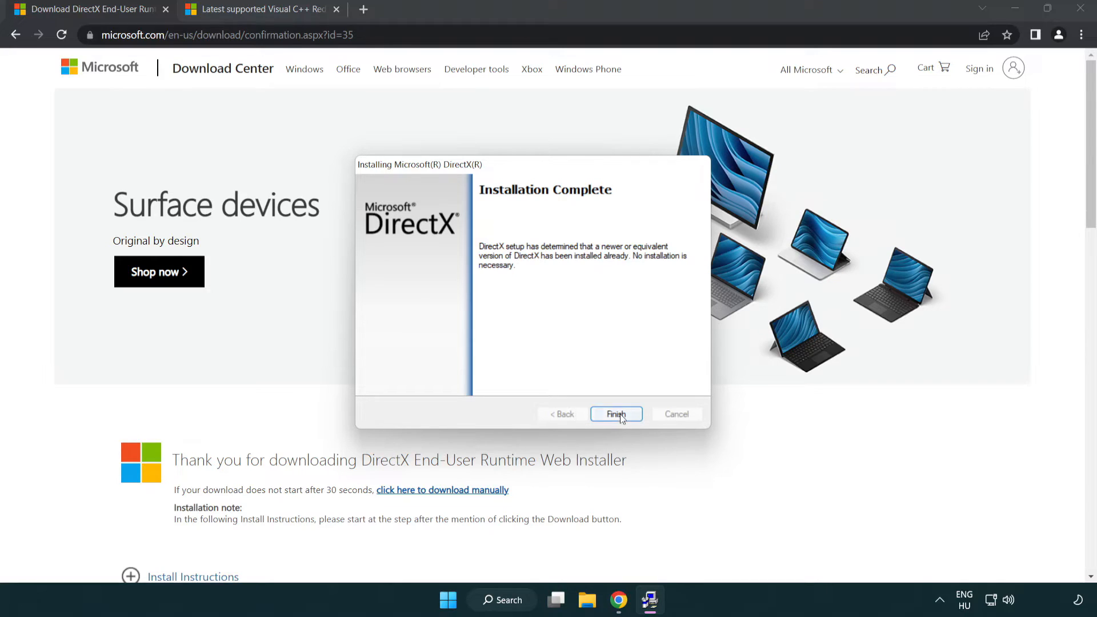
click(615, 414)
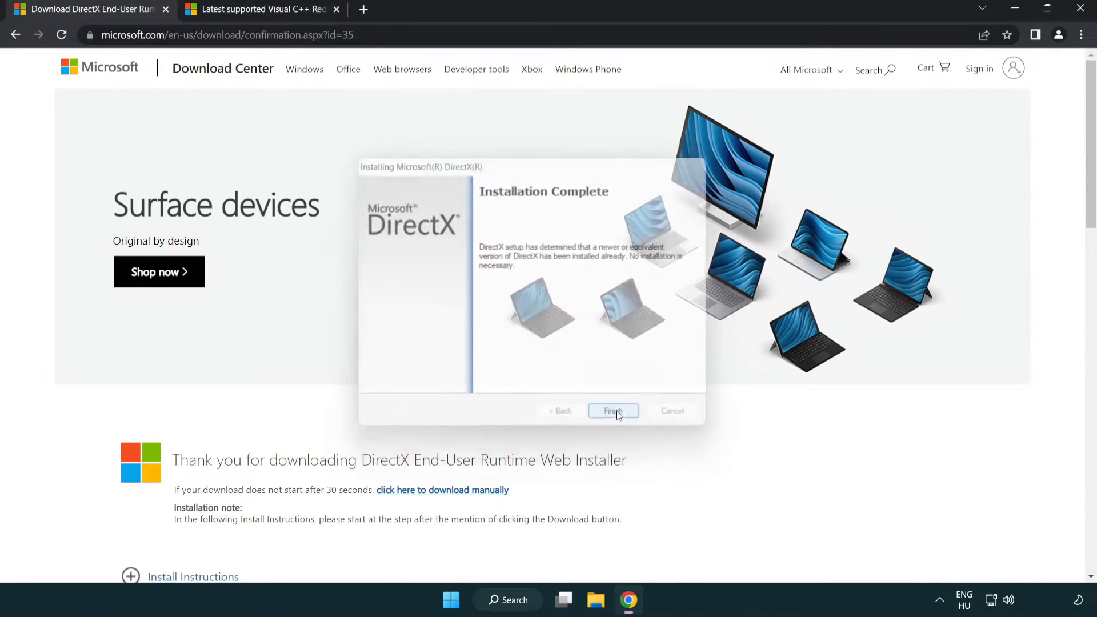
click(613, 410)
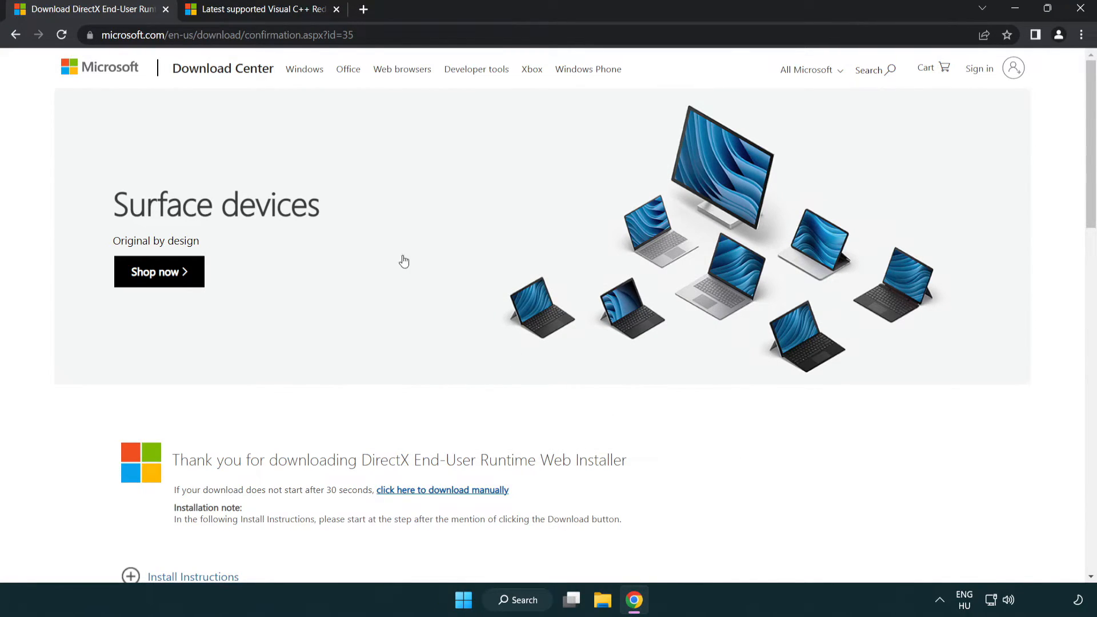
click(166, 9)
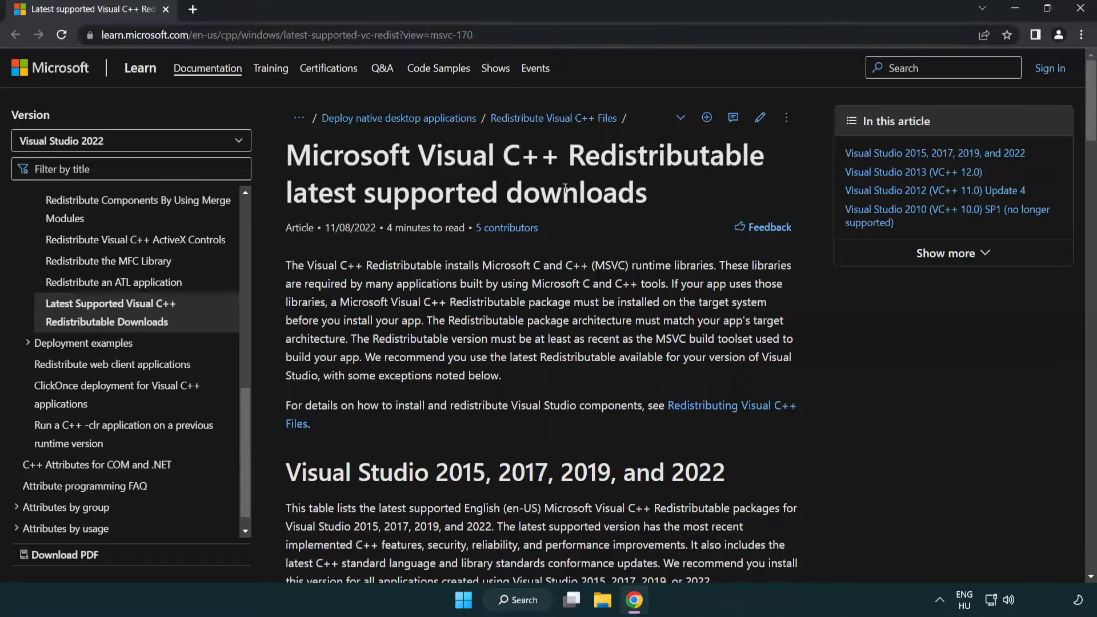
Download the ARM64, x86 and x64 vc_redist installers
scroll(down, 3)
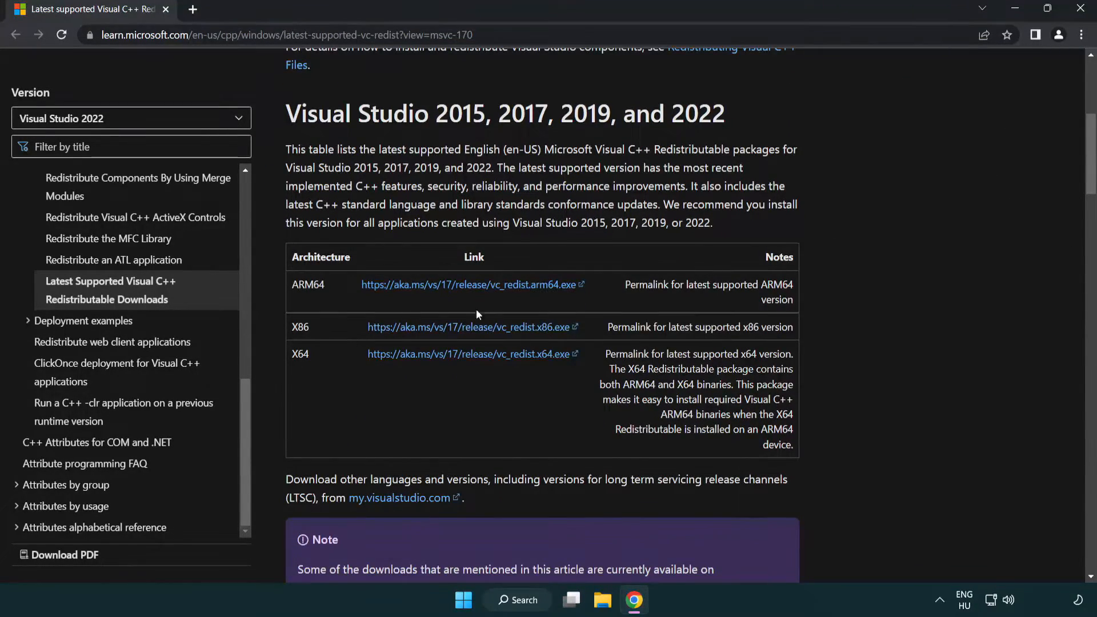
click(469, 327)
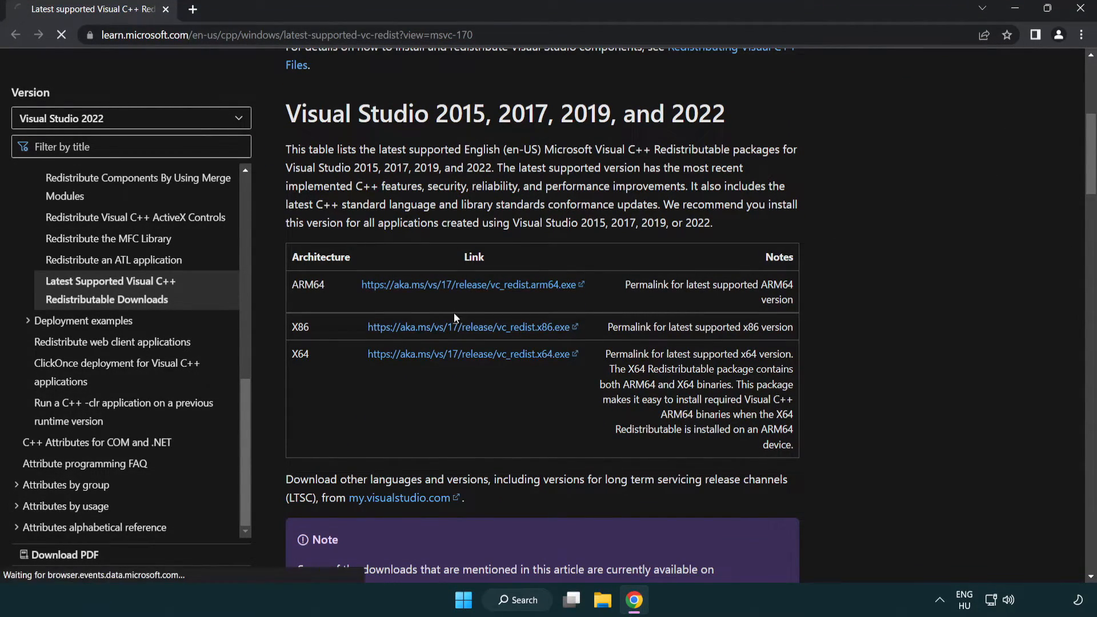
click(468, 353)
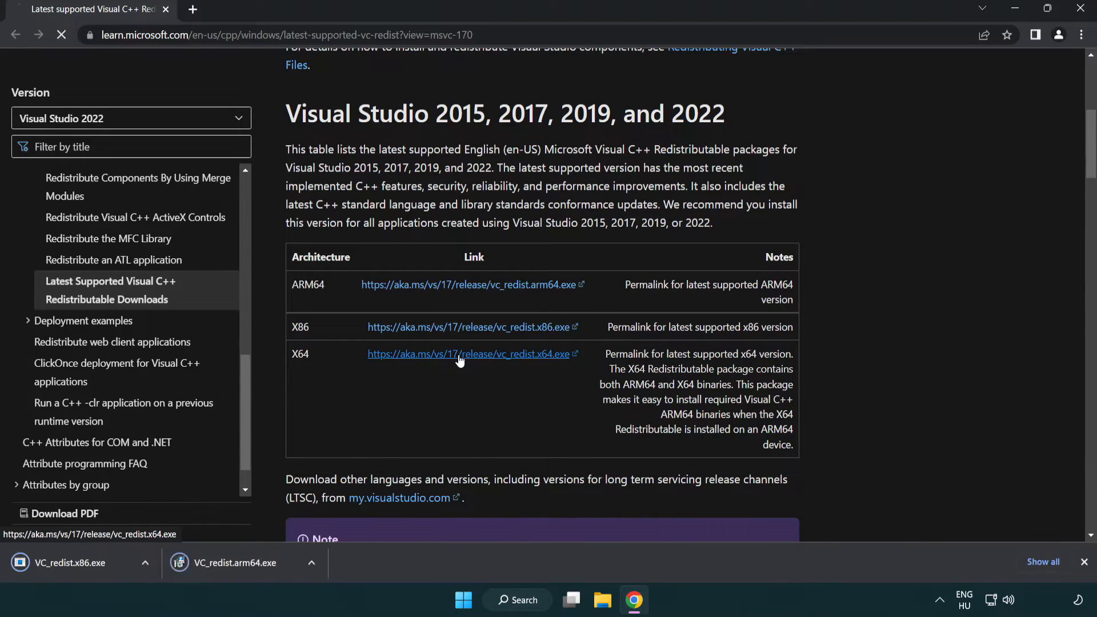
click(468, 353)
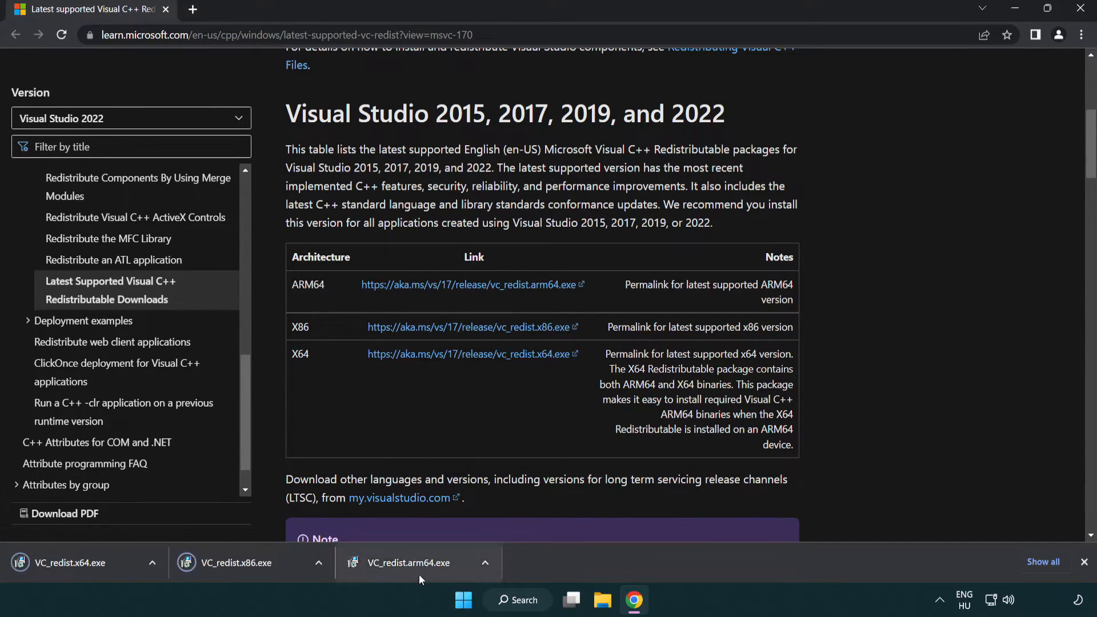
Run the ARM64 redistributable setup, accept the license, and dismiss its failure message
click(416, 562)
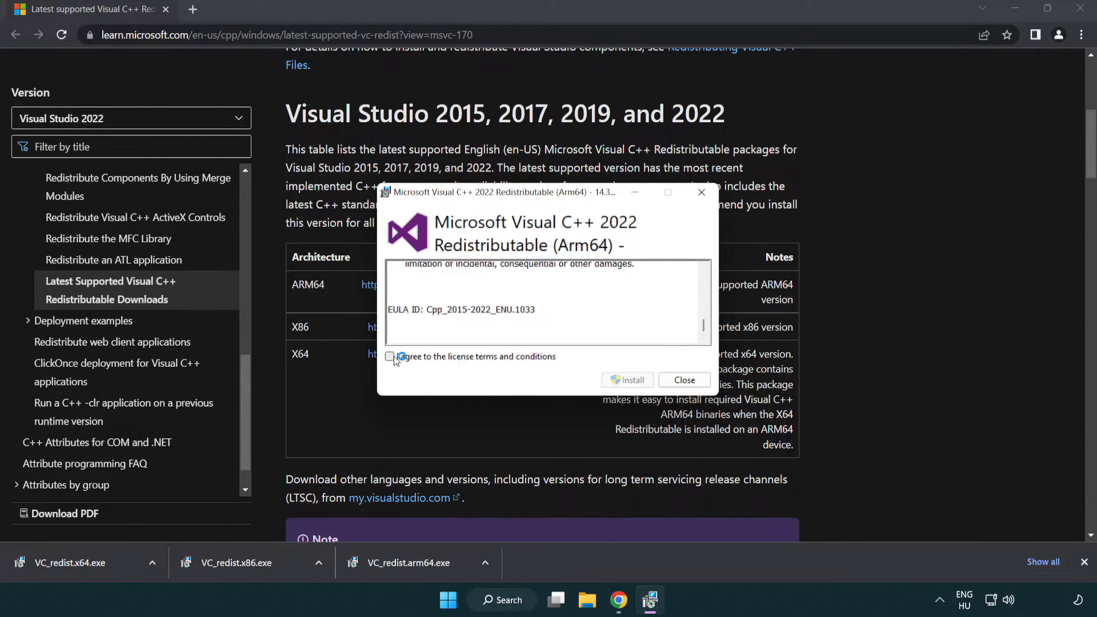
click(389, 356)
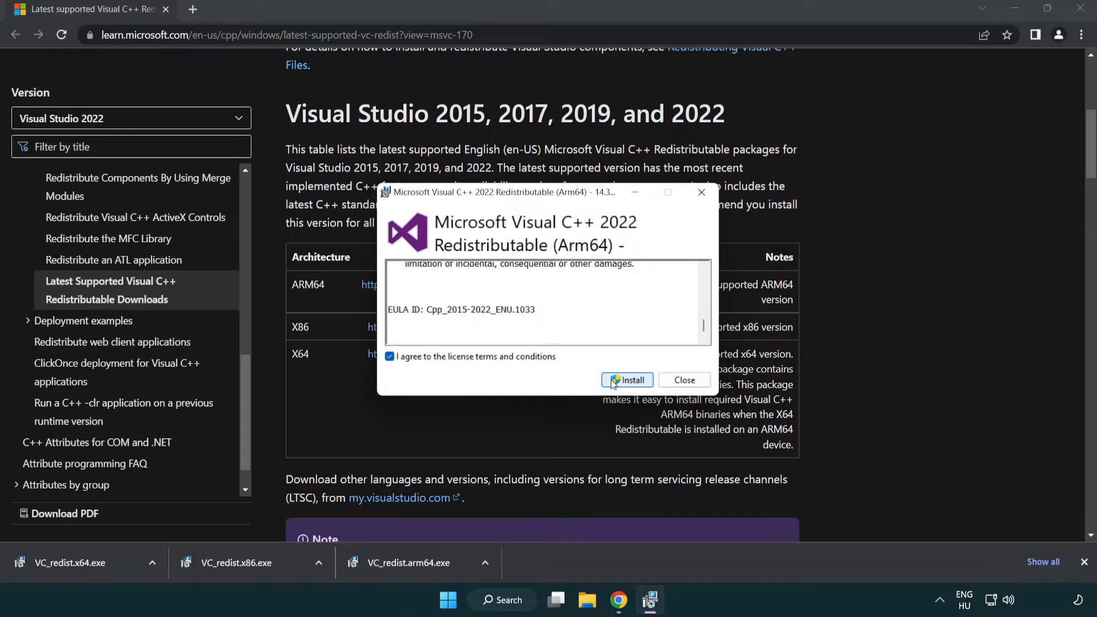
click(626, 380)
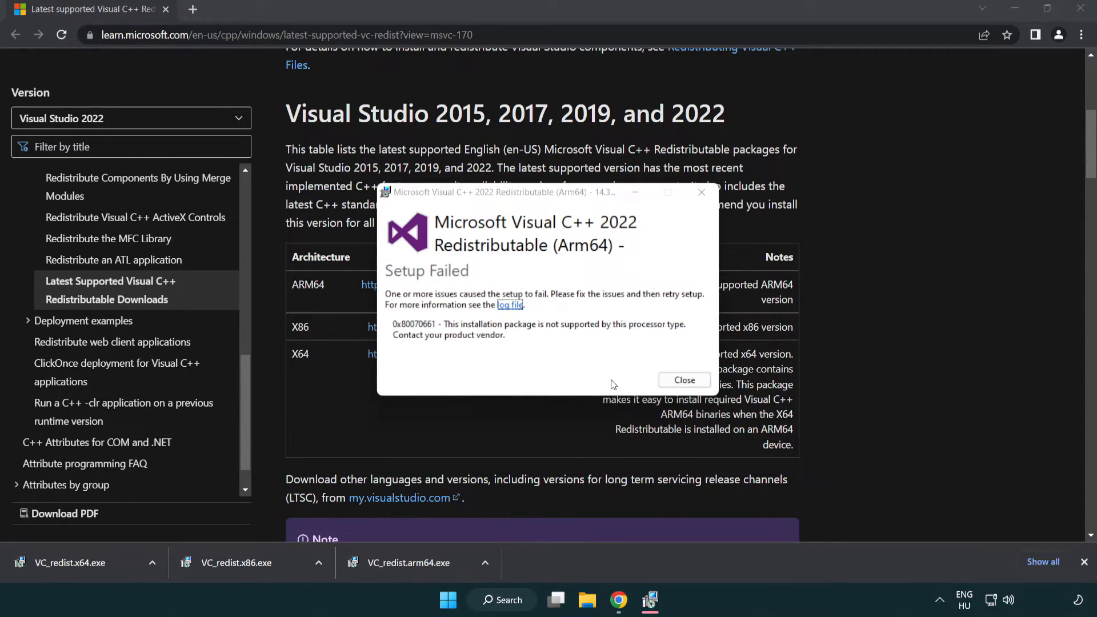
click(682, 380)
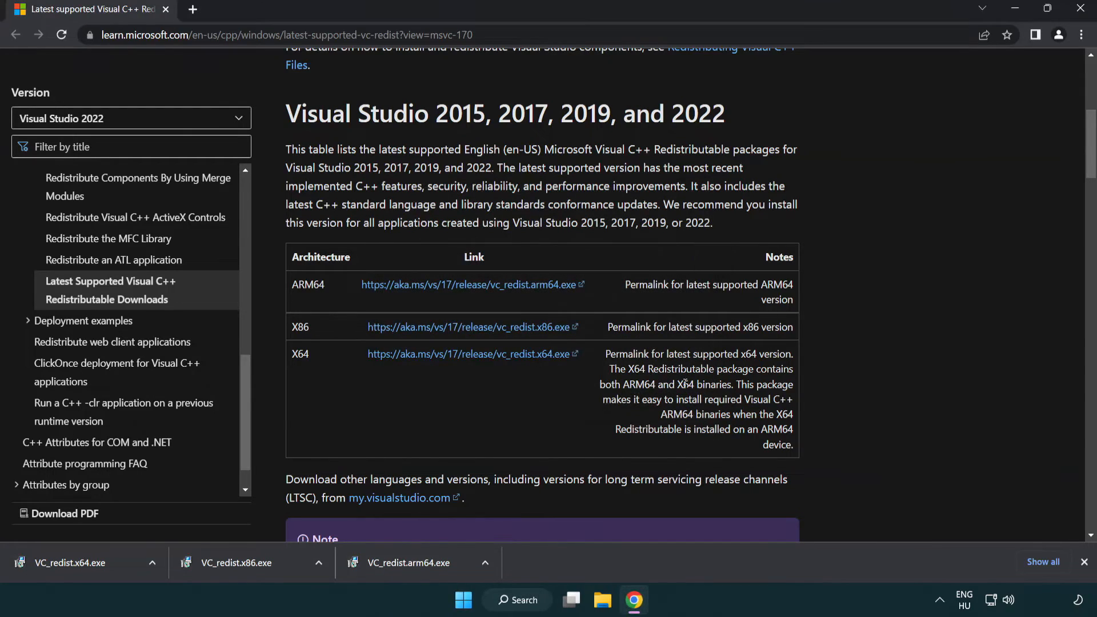
mouse_move(245, 572)
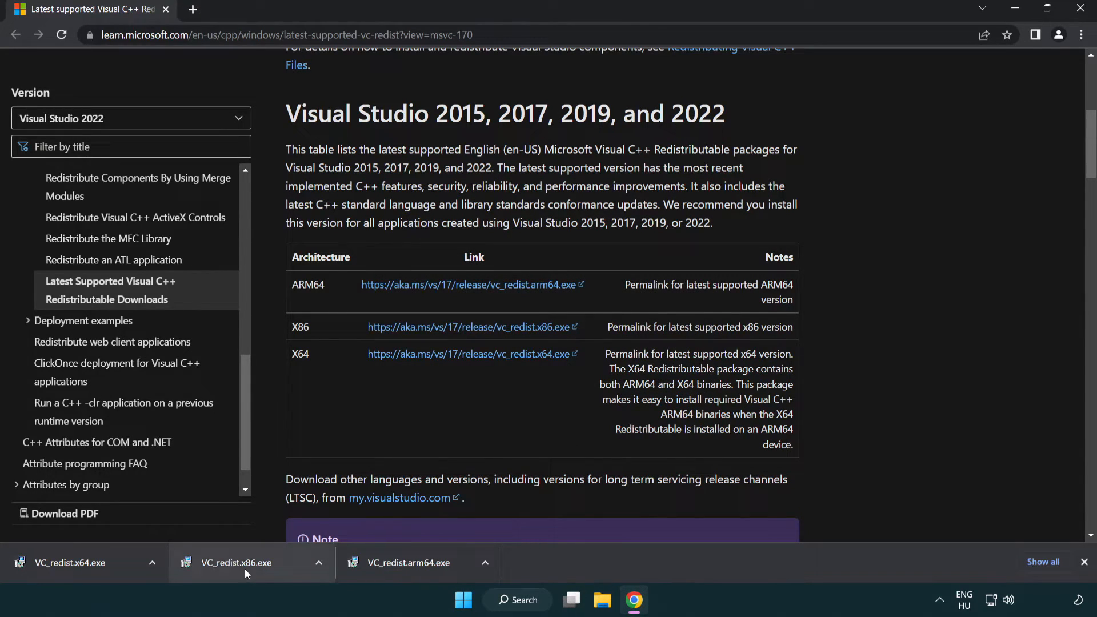
click(236, 562)
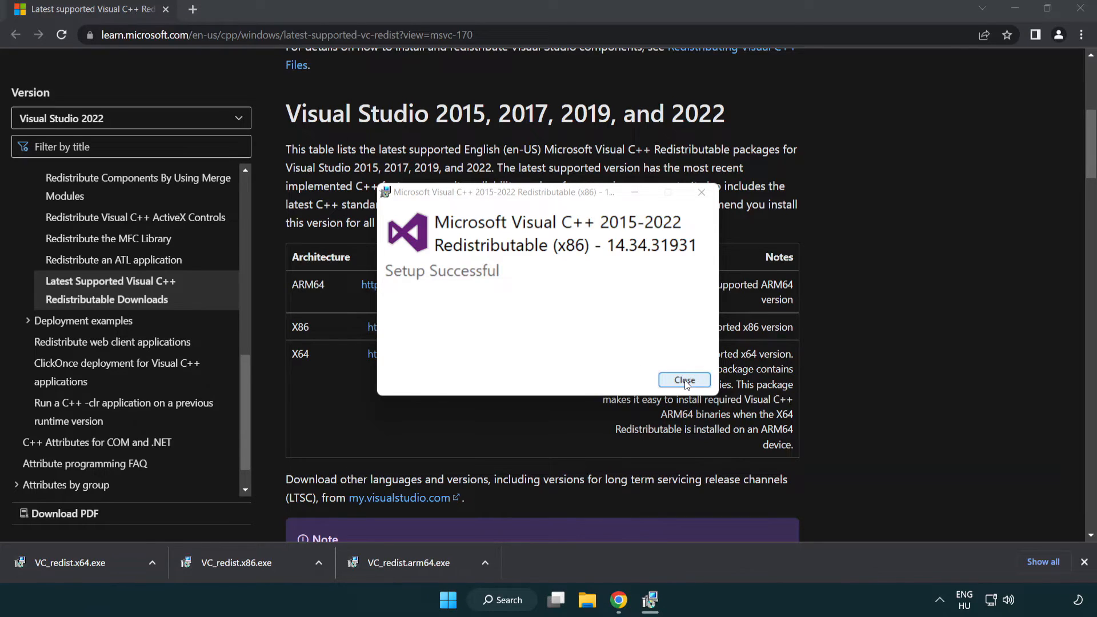
Close the successful x86 setup, then install the x64 redistributable and close it
click(683, 380)
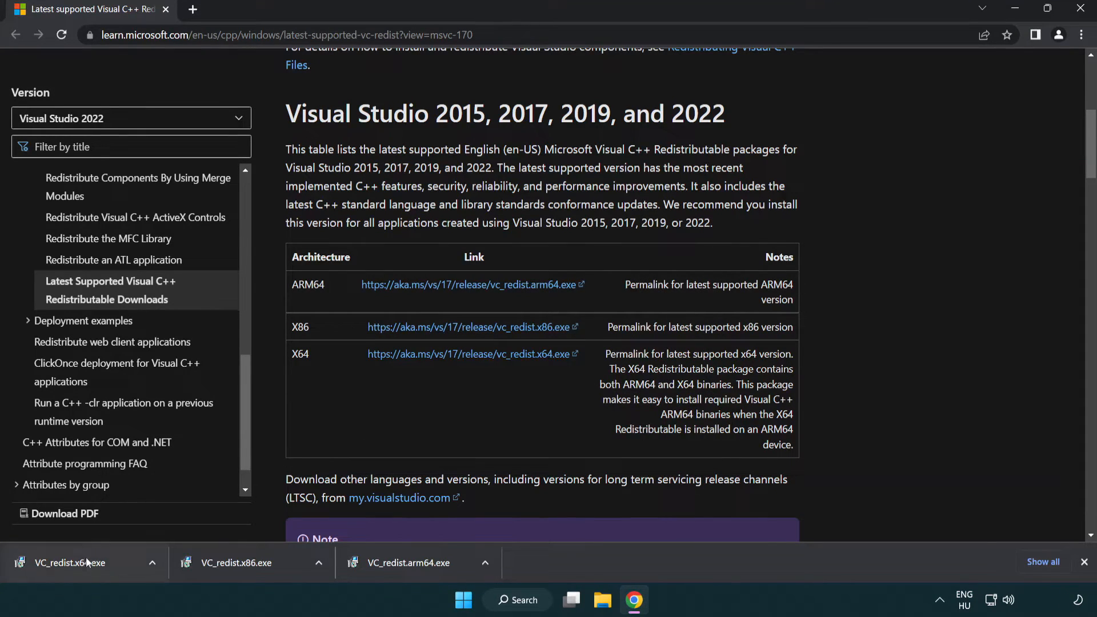
click(70, 562)
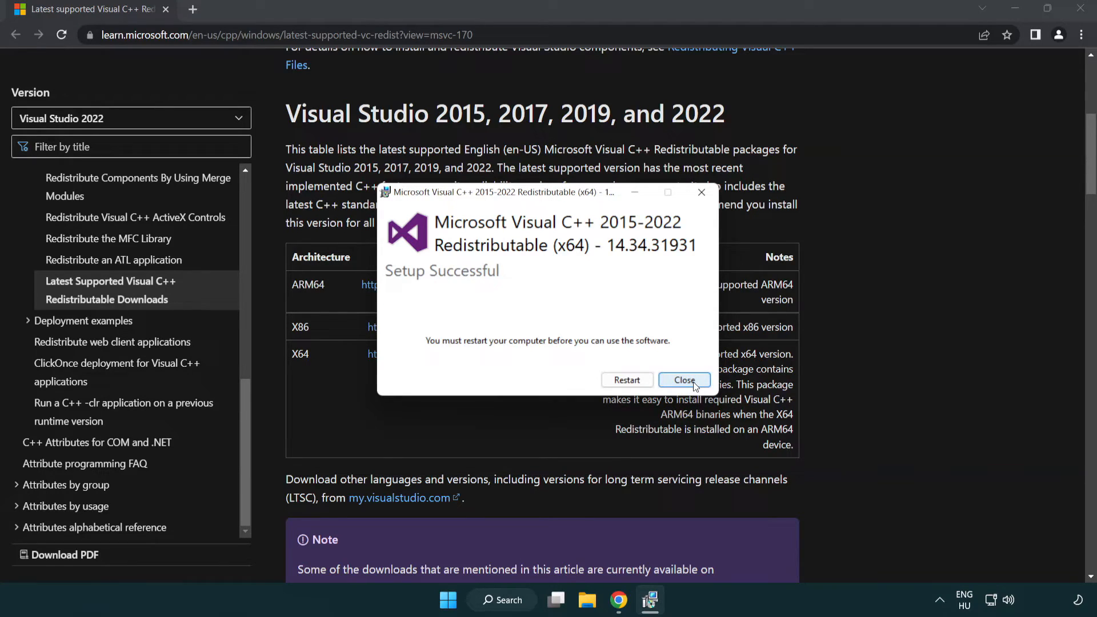
click(683, 380)
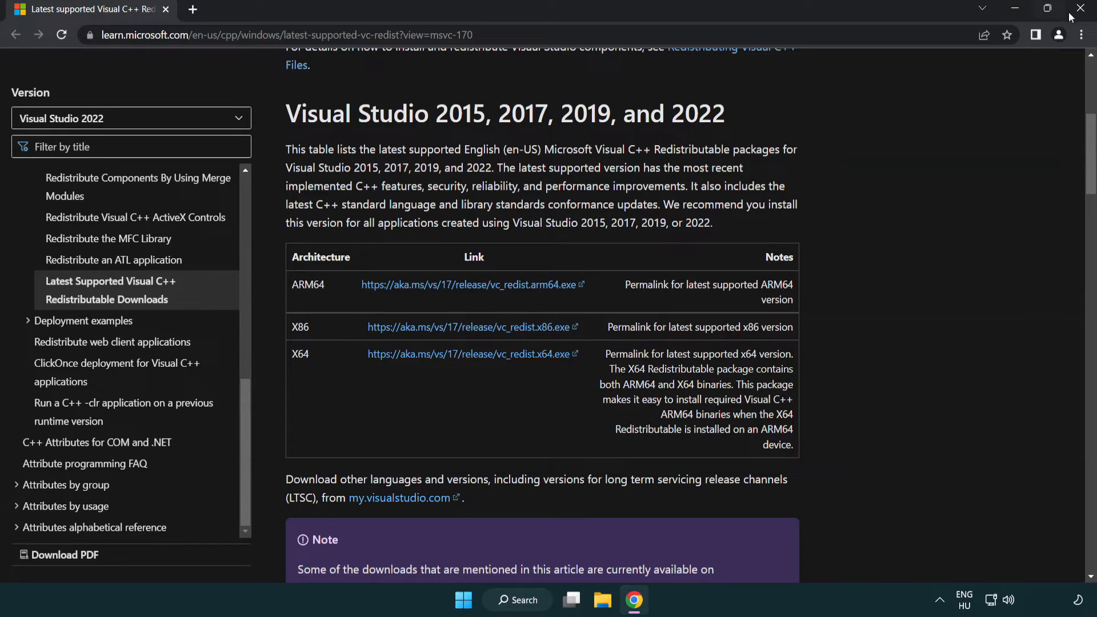
Close Chrome and launch Command Prompt as administrator by searching 'cmd'
click(1083, 8)
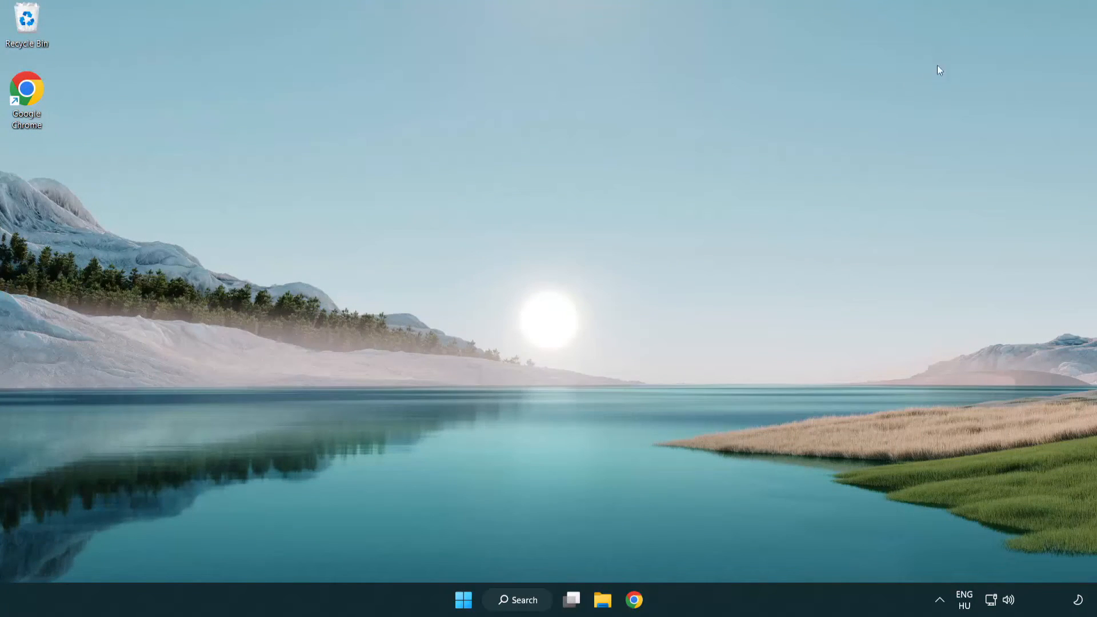
mouse_move(608, 257)
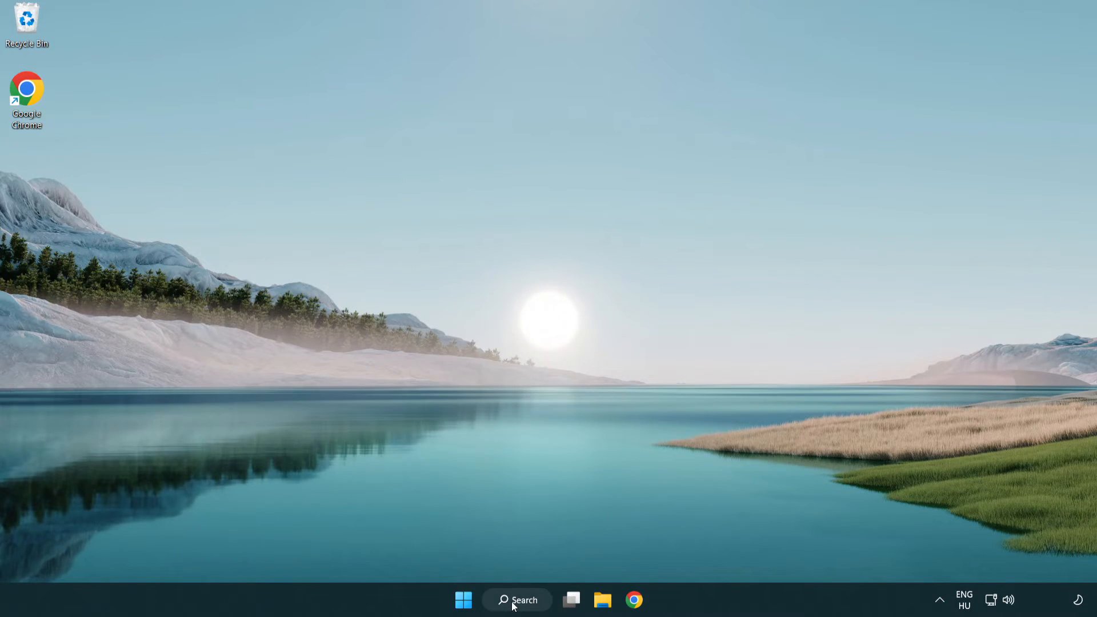
click(516, 599)
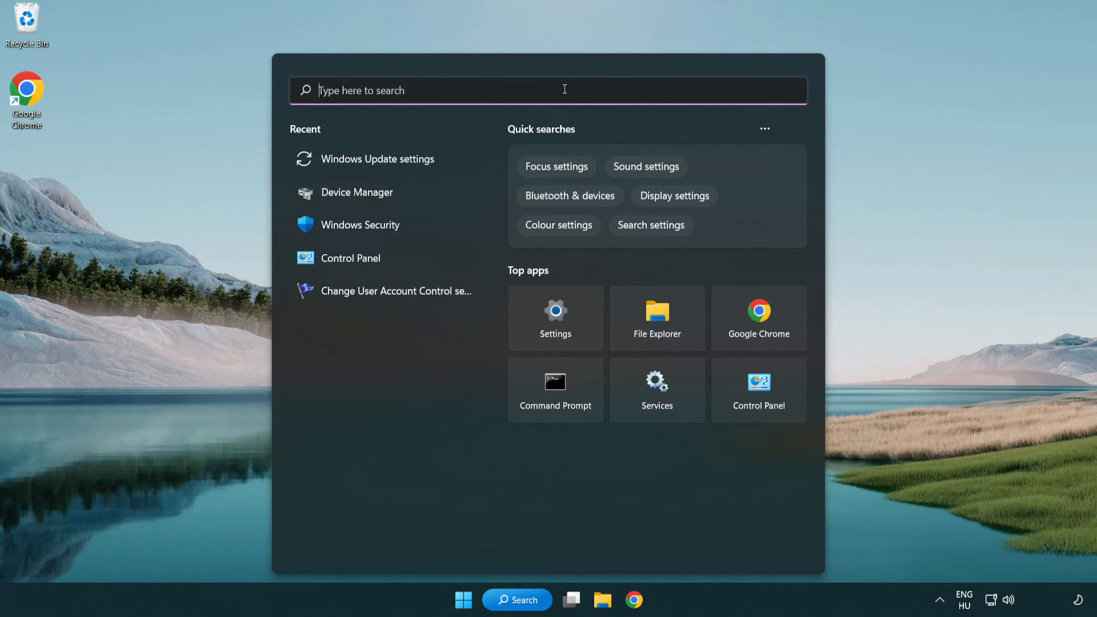
text(cmd)
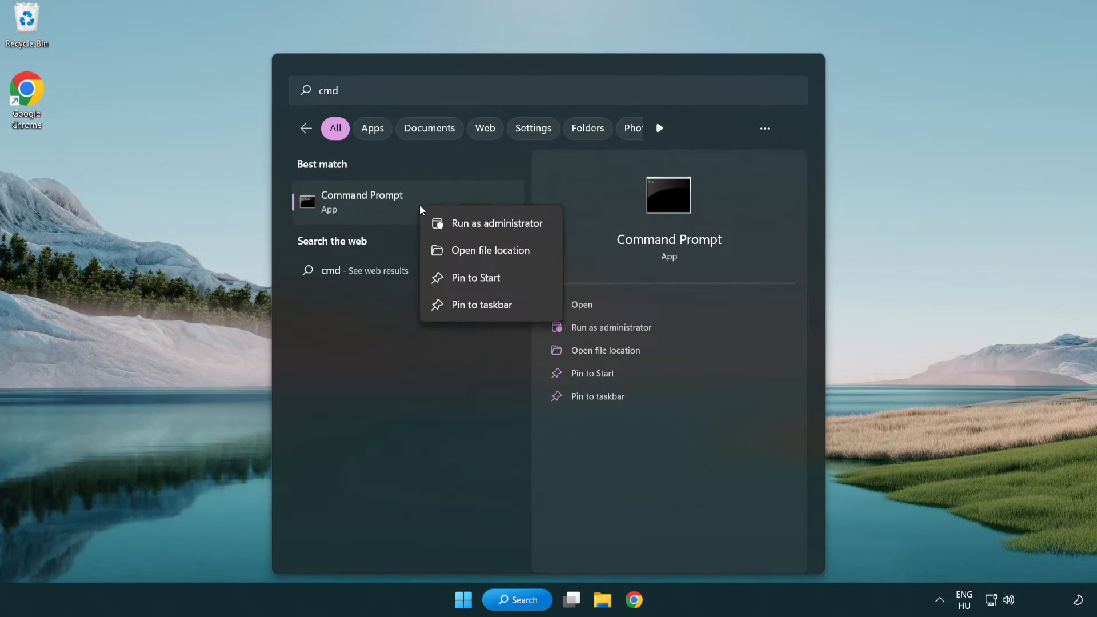
mouse_move(495, 224)
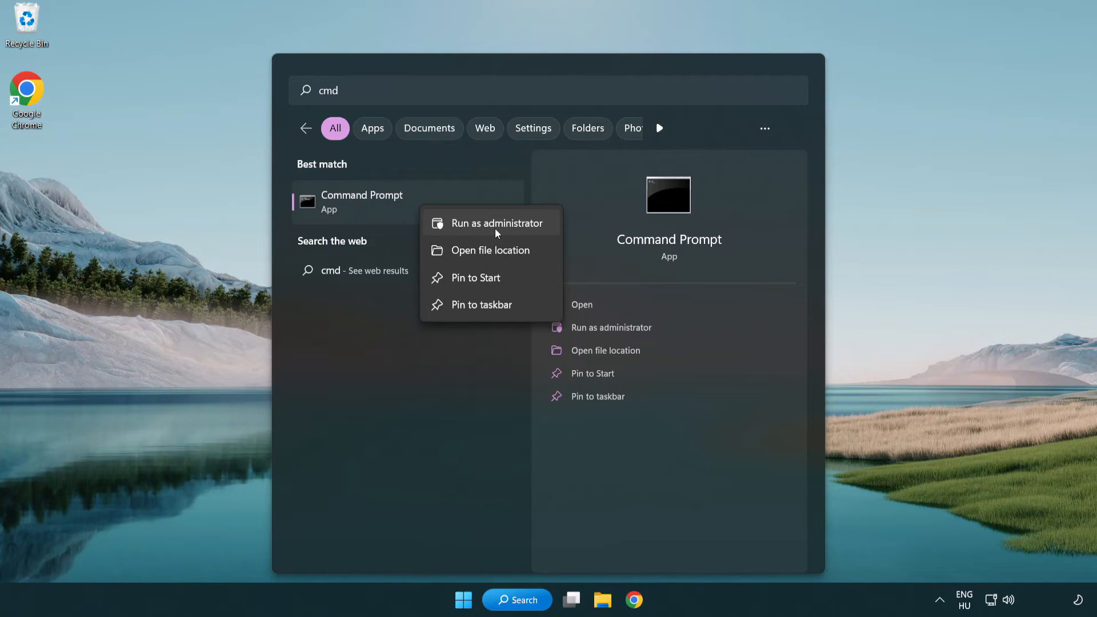
click(496, 222)
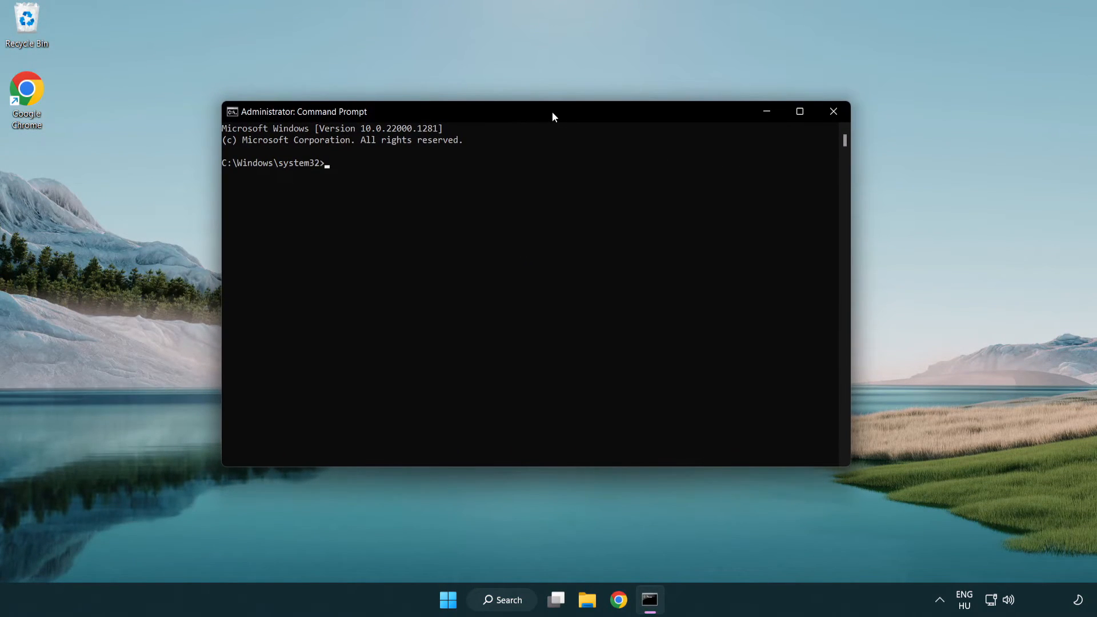
Run 'sfc /scannow', close the finished prompt, and show the Start power options
text(sf)
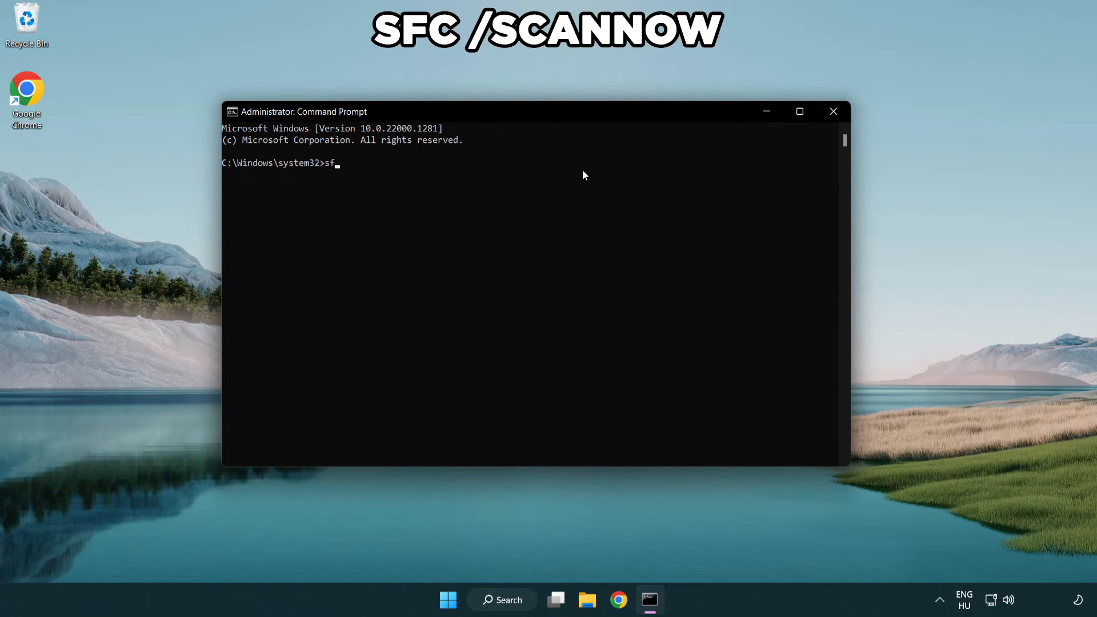
text(c /sc)
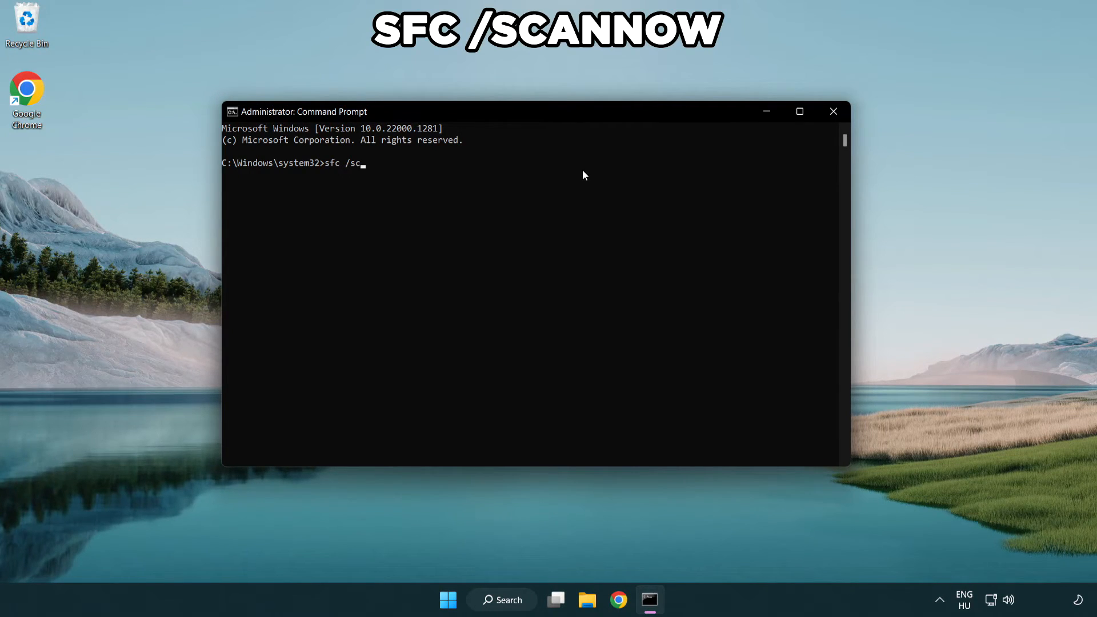
text(annow)
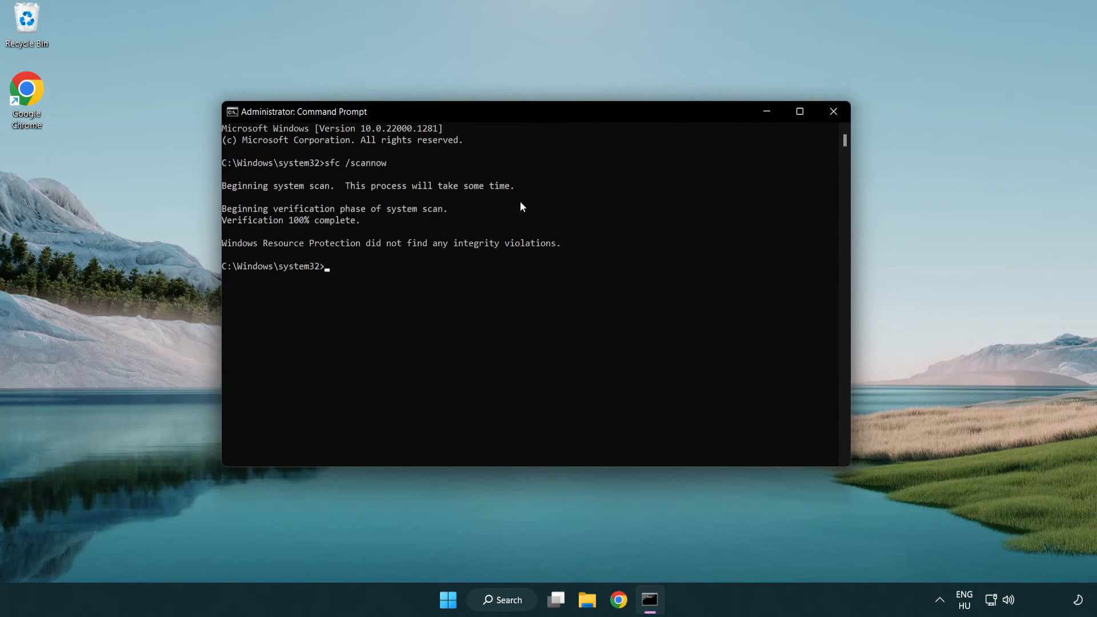
mouse_move(833, 111)
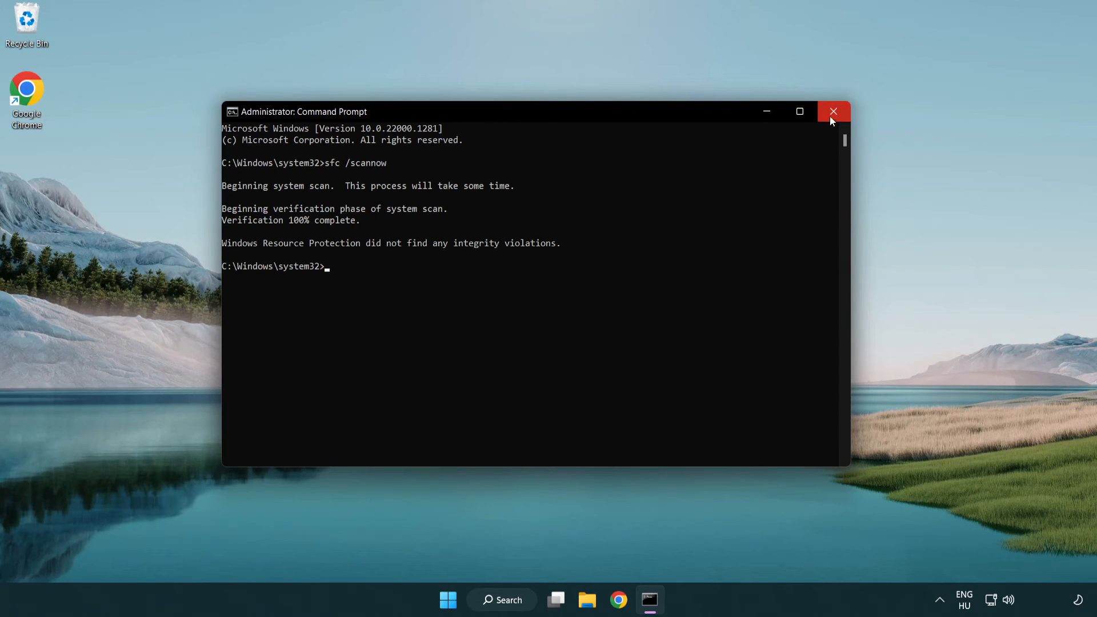
mouse_move(832, 111)
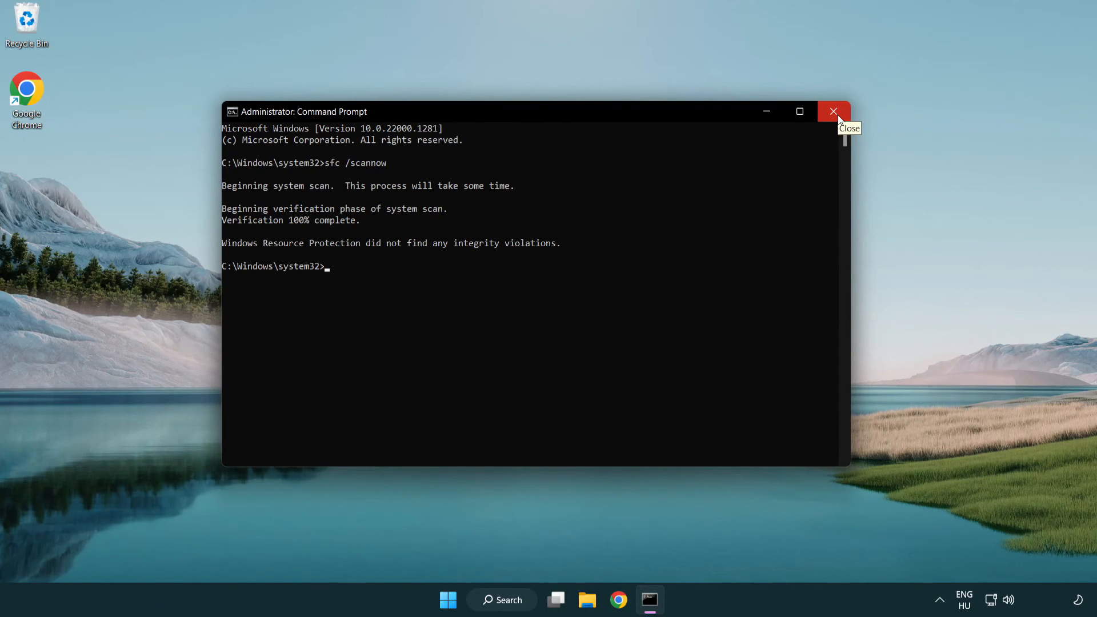
click(462, 599)
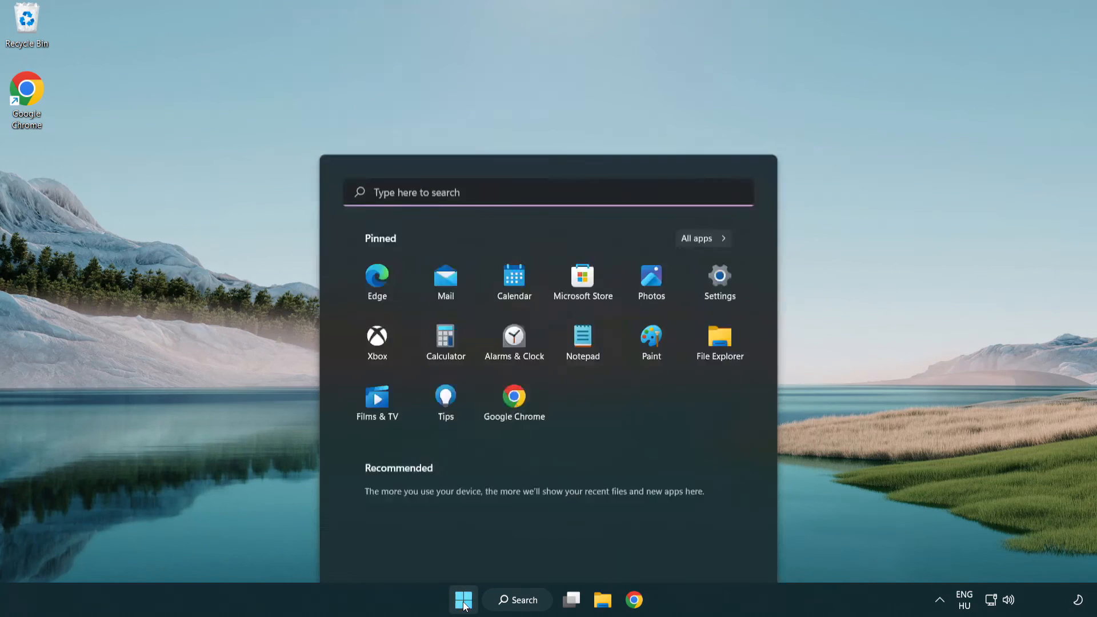
click(725, 551)
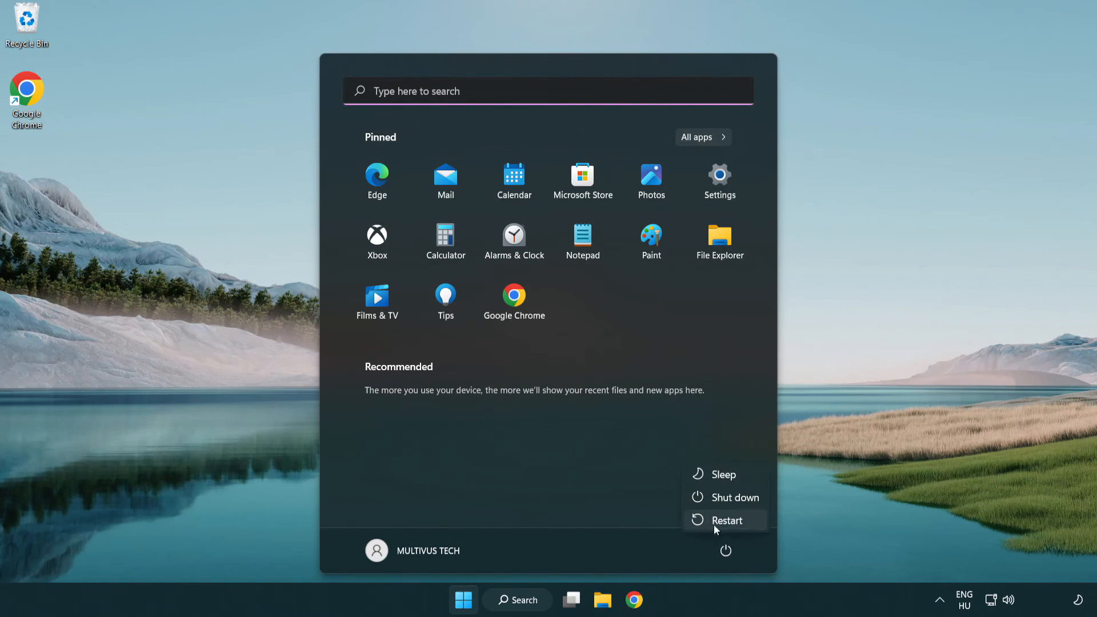
mouse_move(727, 520)
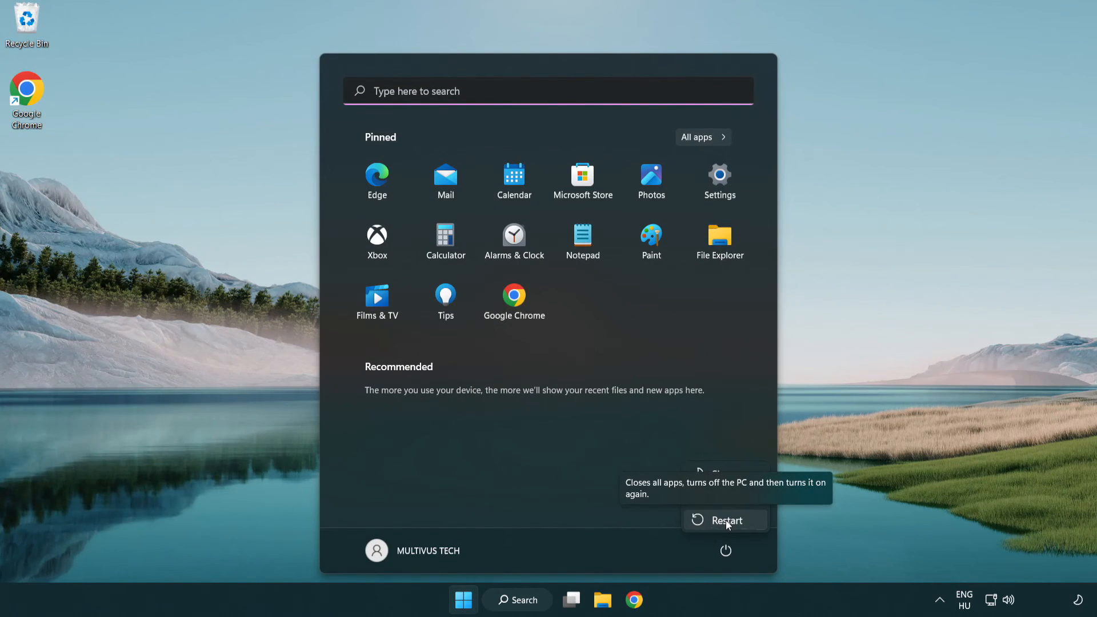